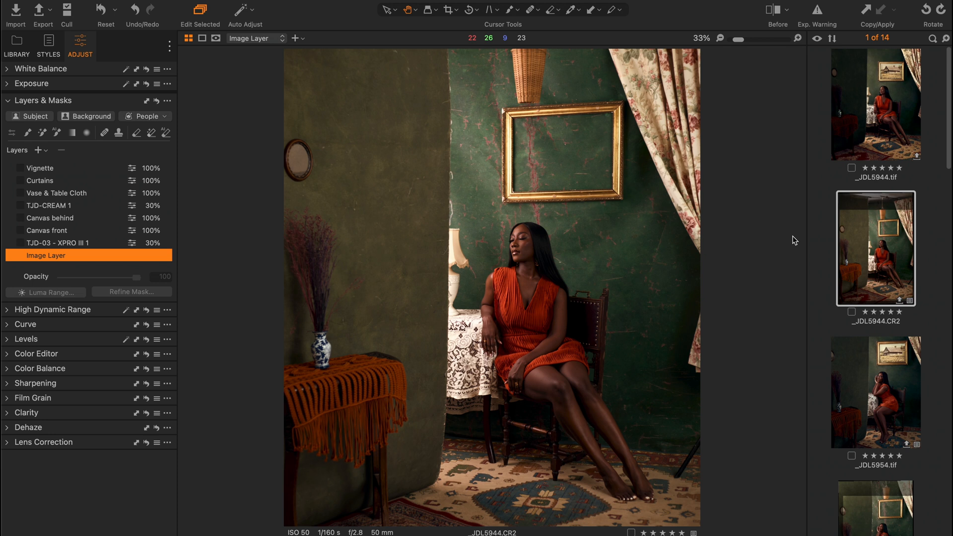
{"action": "mouse_move", "coordinate": [712, 232]}
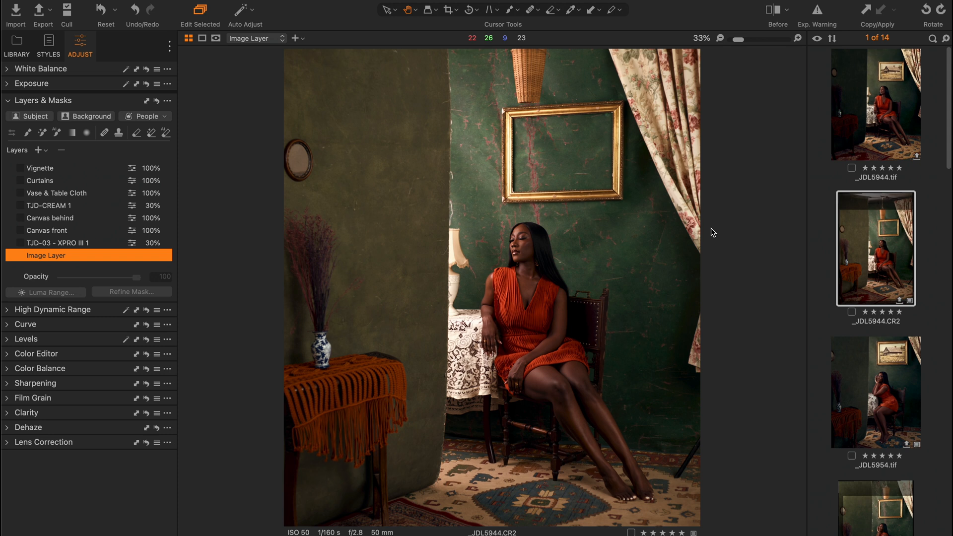
{"action": "mouse_move", "coordinate": [704, 238]}
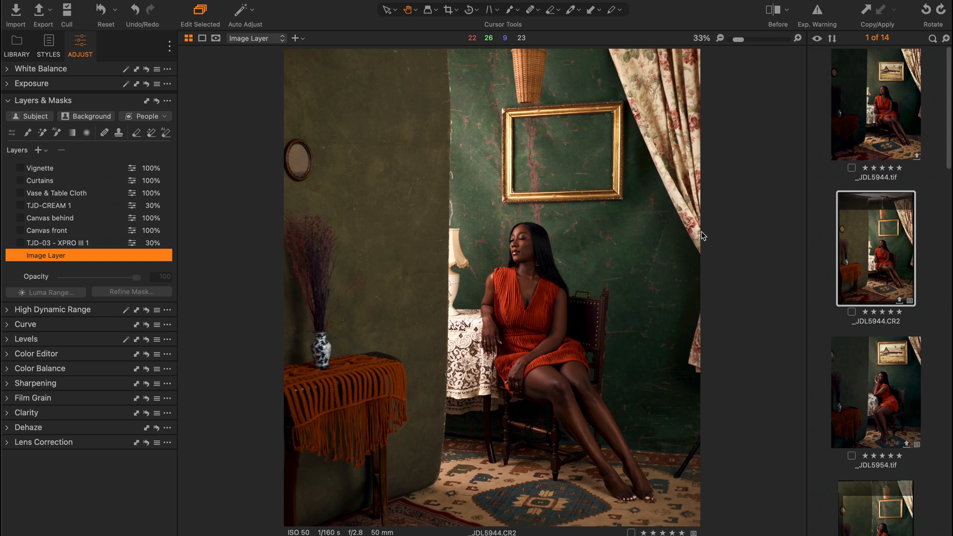
{"action": "mouse_move", "coordinate": [697, 243]}
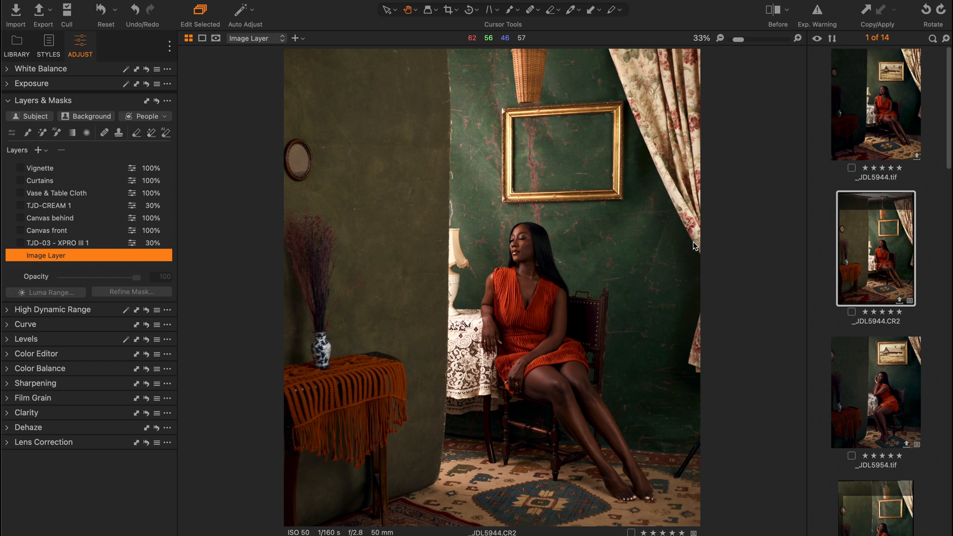
{"action": "mouse_move", "coordinate": [49, 51]}
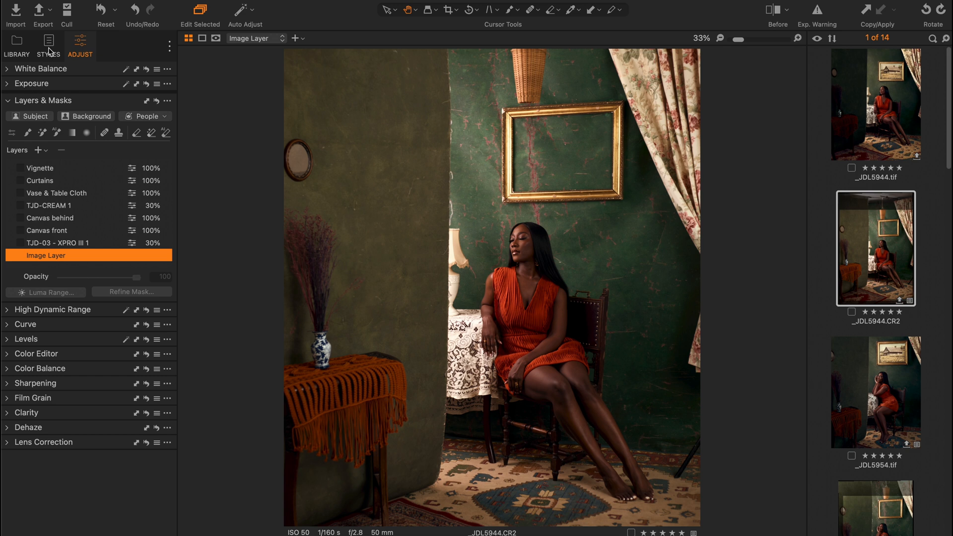
Step: Preview the TJD-00 XPRO, TJD-03 XPRO III and TJD-04 FILM styles on the portrait
{"action": "left_click", "coordinate": [48, 45]}
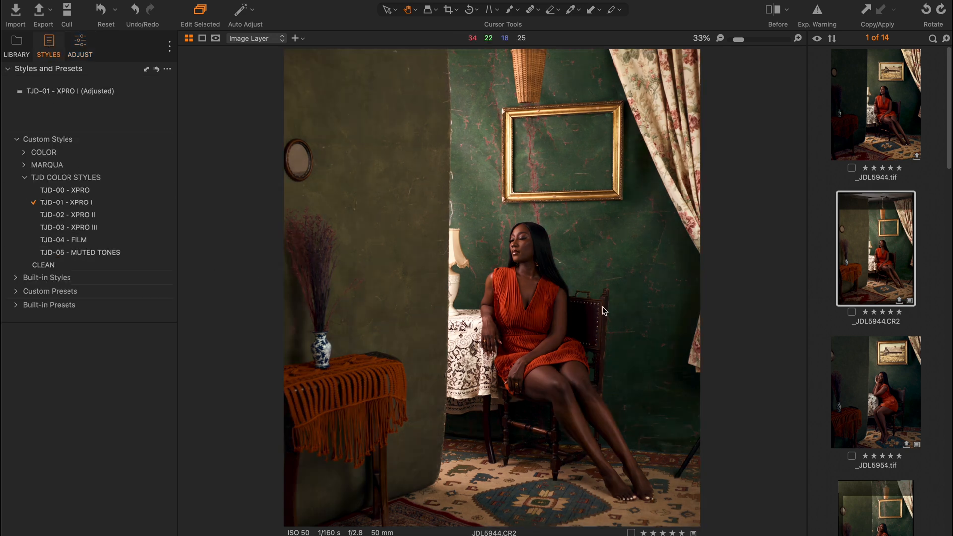
{"action": "mouse_move", "coordinate": [376, 232]}
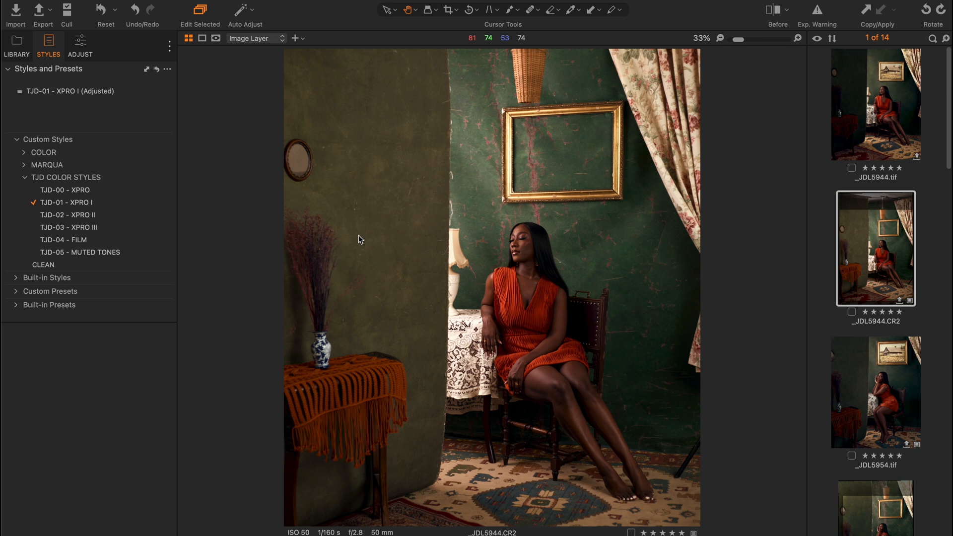
{"action": "mouse_move", "coordinate": [410, 254]}
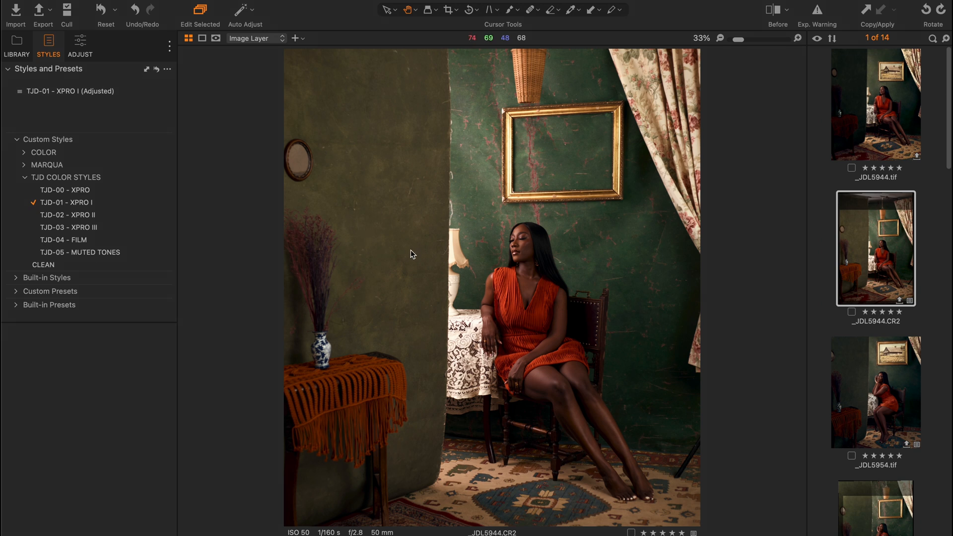
{"action": "left_click", "coordinate": [64, 190]}
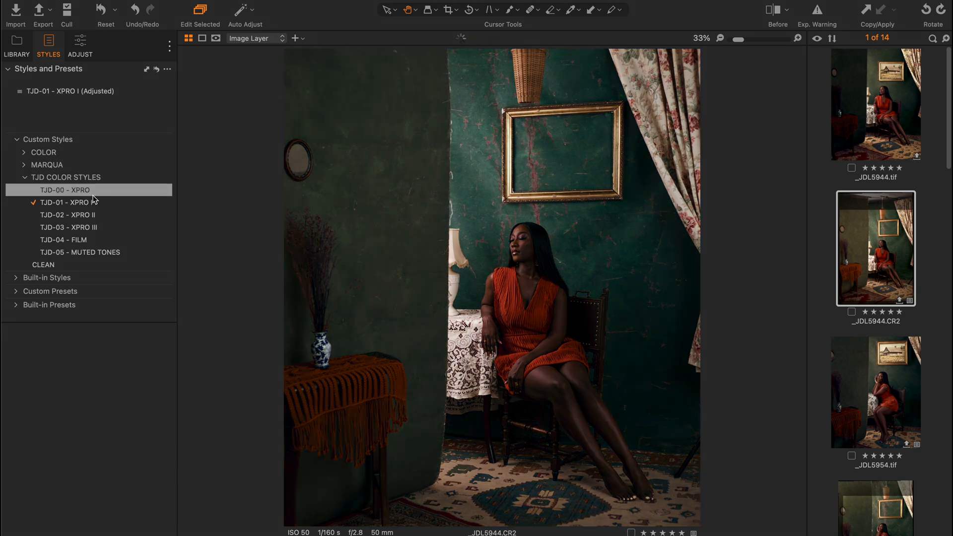
{"action": "left_click", "coordinate": [69, 227]}
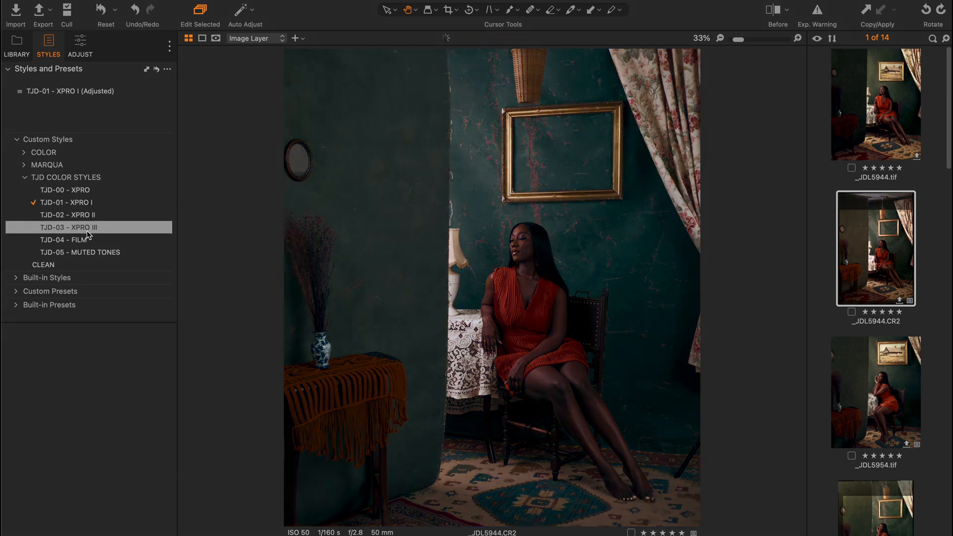
{"action": "left_click", "coordinate": [69, 239]}
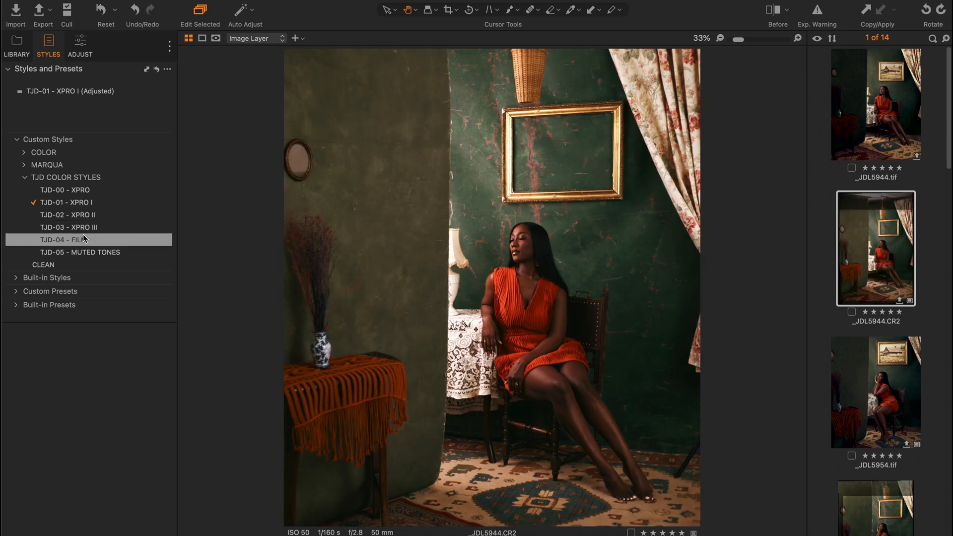
{"action": "left_click", "coordinate": [67, 203]}
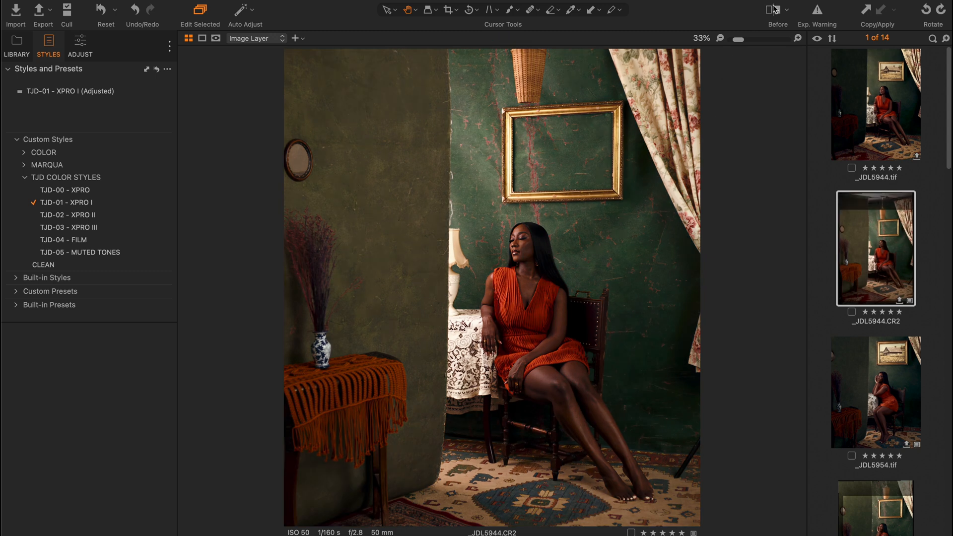
{"action": "left_click", "coordinate": [774, 9]}
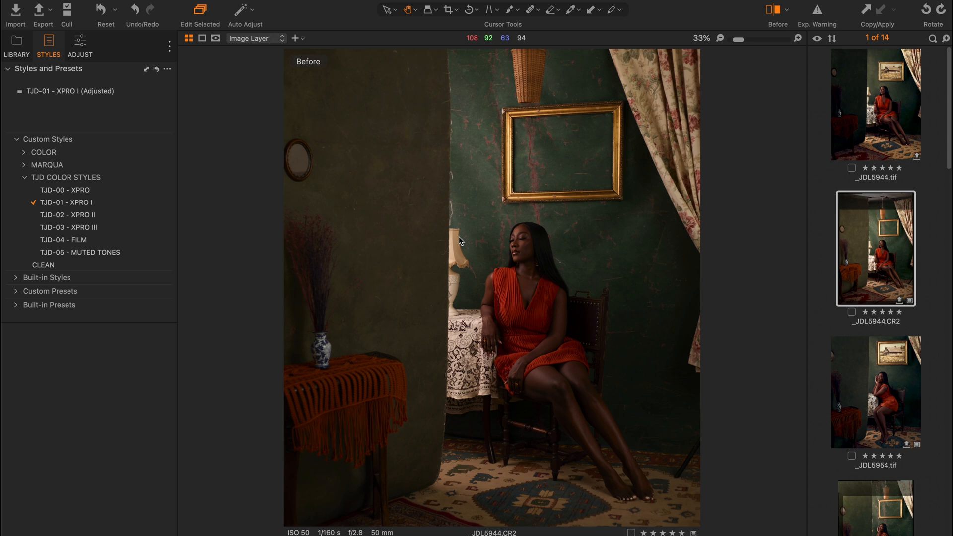
{"action": "mouse_move", "coordinate": [461, 238]}
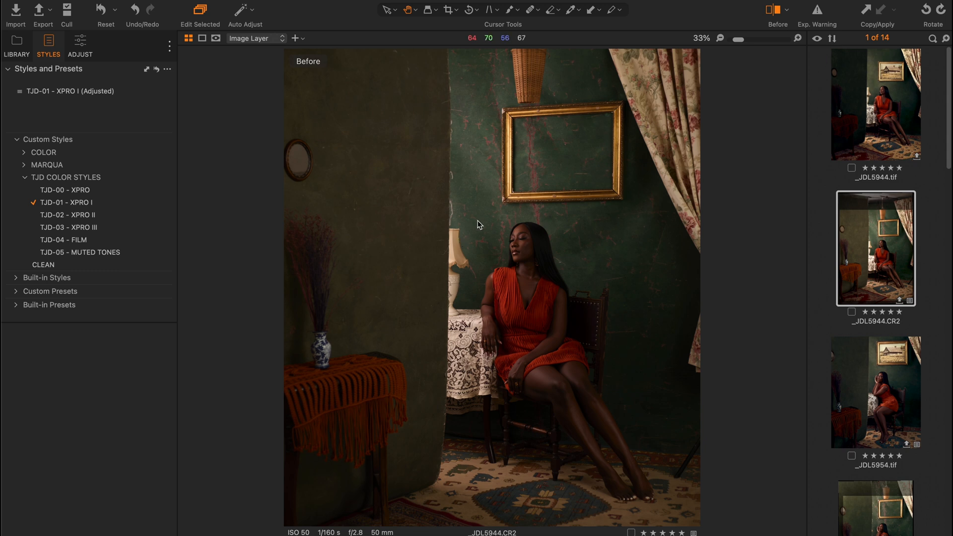
{"action": "mouse_move", "coordinate": [742, 78]}
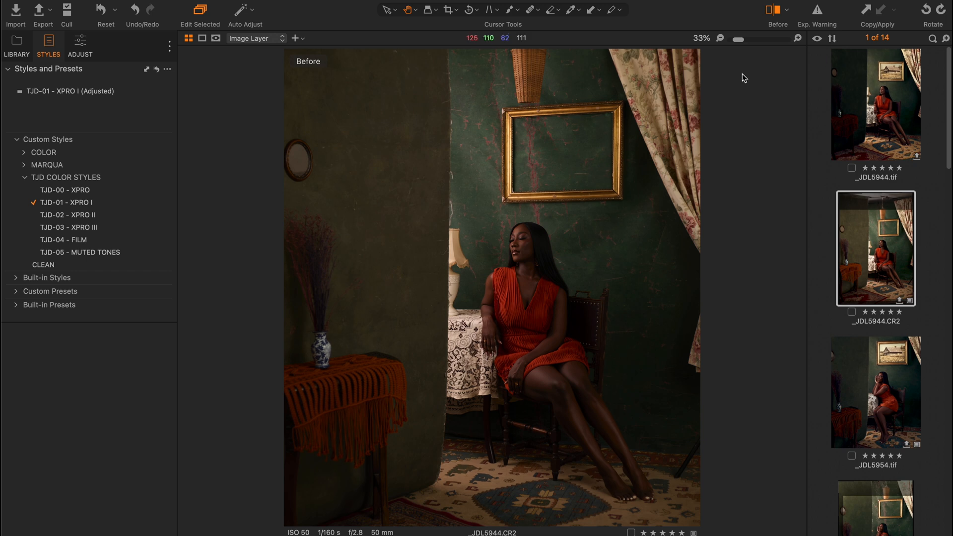
{"action": "mouse_move", "coordinate": [660, 108]}
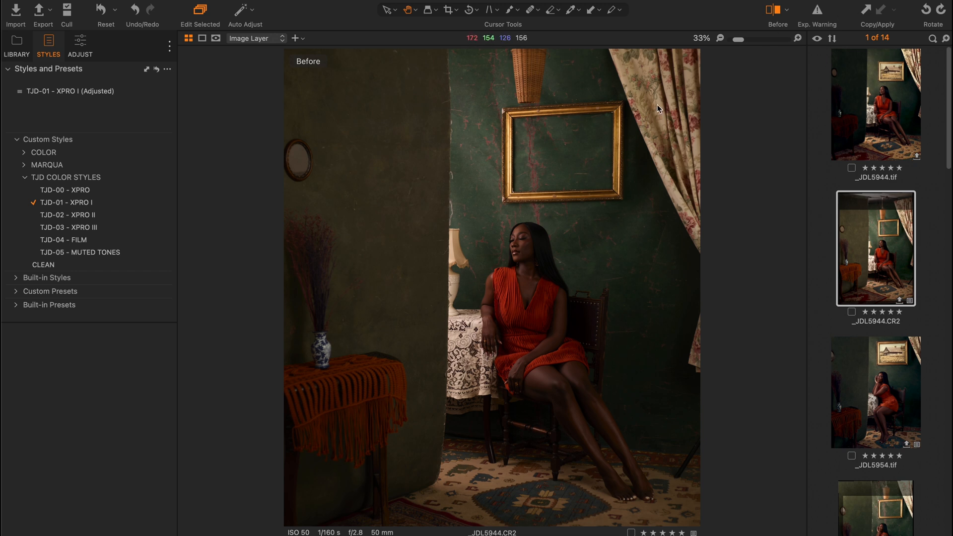
{"action": "mouse_move", "coordinate": [421, 232]}
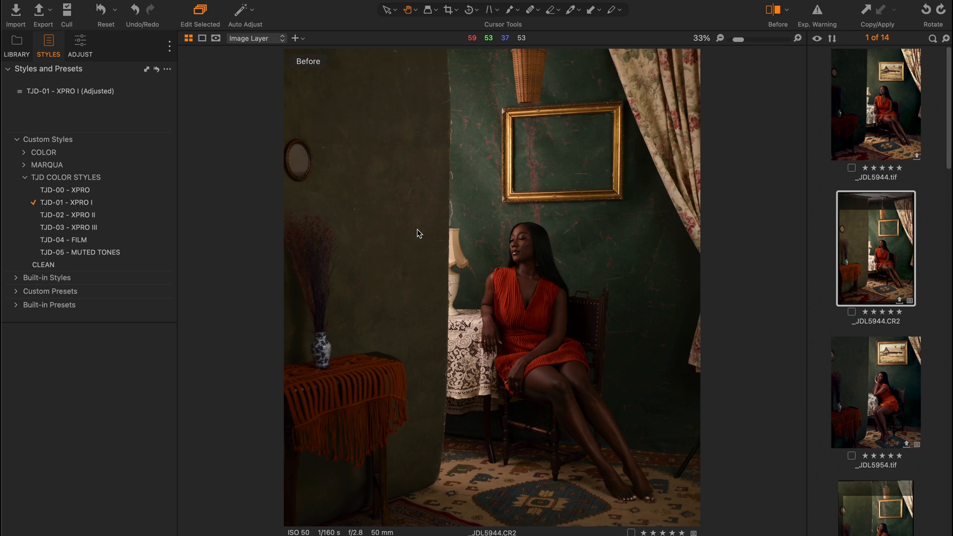
{"action": "mouse_move", "coordinate": [434, 230]}
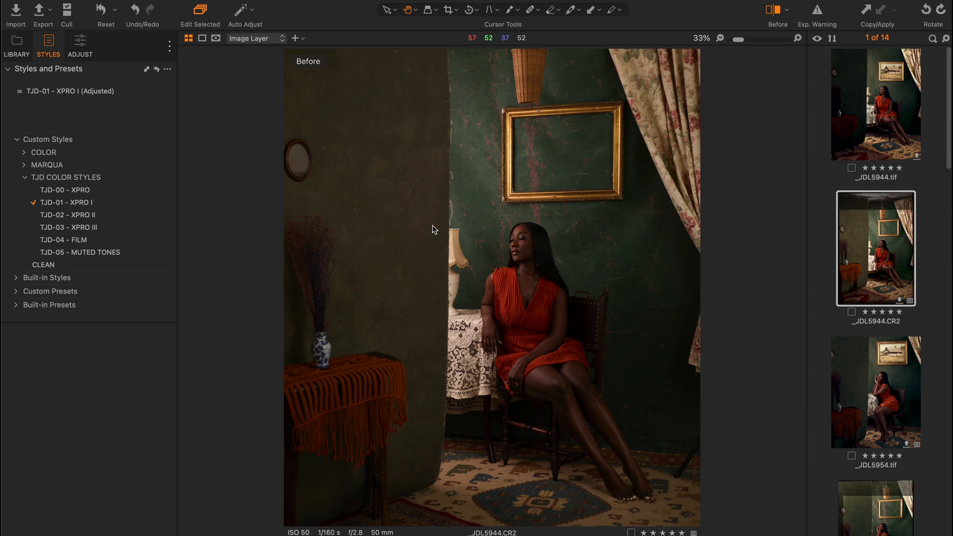
{"action": "mouse_move", "coordinate": [406, 211]}
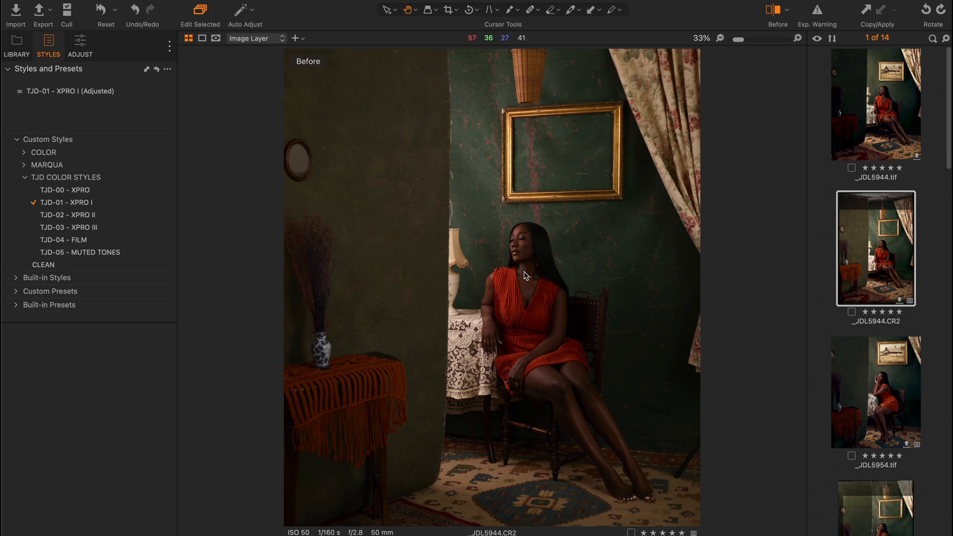
{"action": "mouse_move", "coordinate": [533, 317]}
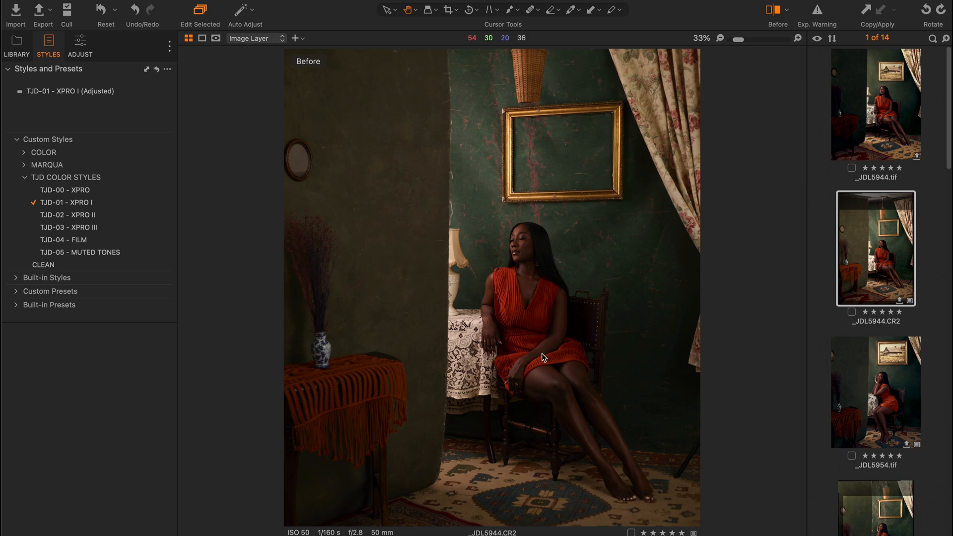
{"action": "mouse_move", "coordinate": [558, 333]}
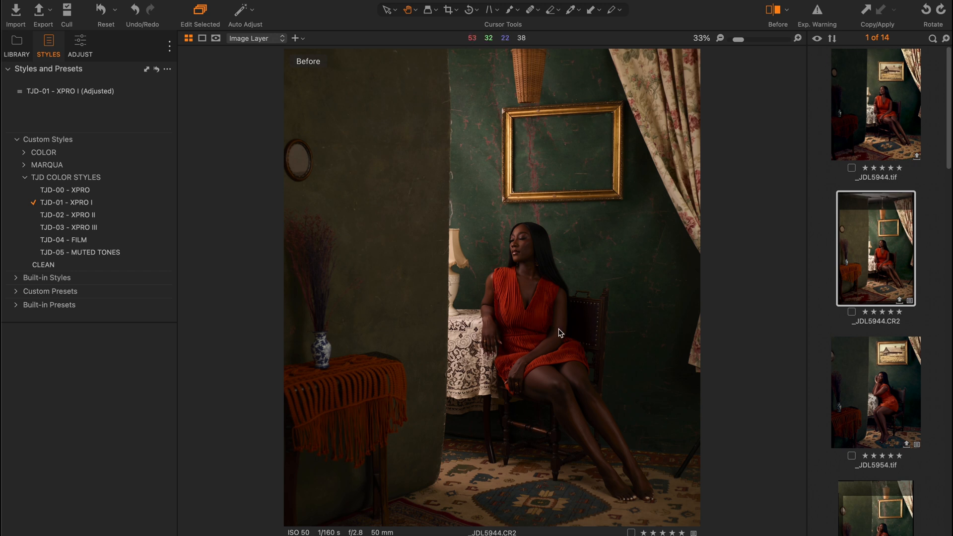
{"action": "mouse_move", "coordinate": [519, 326]}
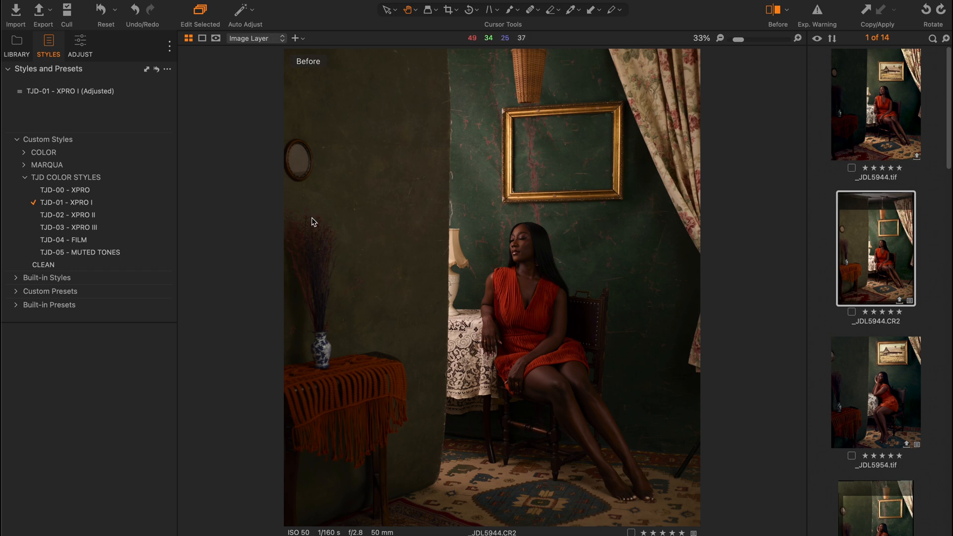
{"action": "mouse_move", "coordinate": [423, 252]}
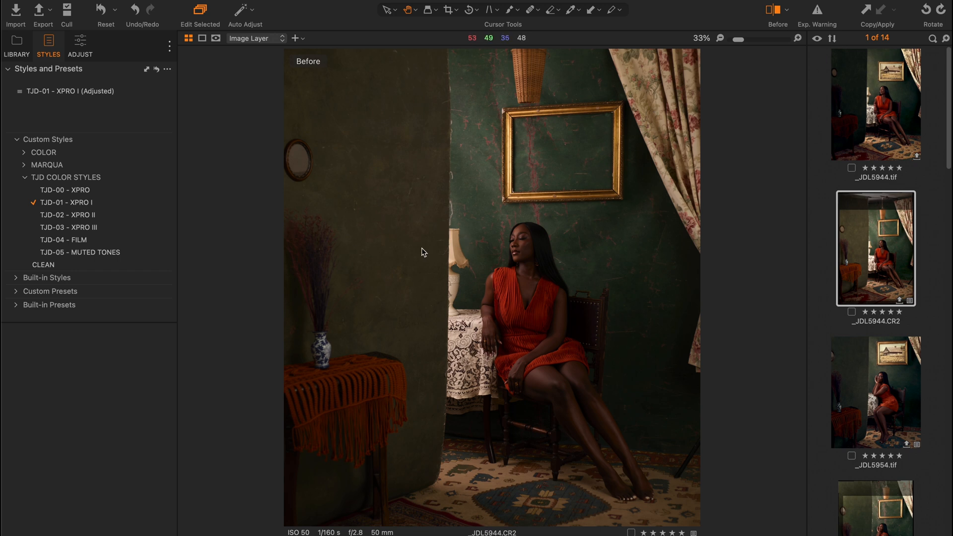
{"action": "mouse_move", "coordinate": [273, 167]}
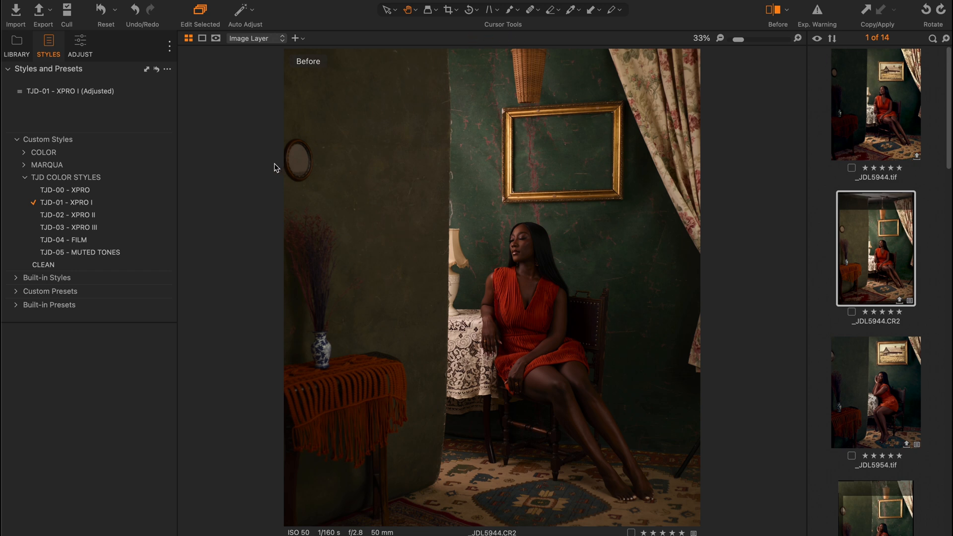
{"action": "mouse_move", "coordinate": [740, 29]}
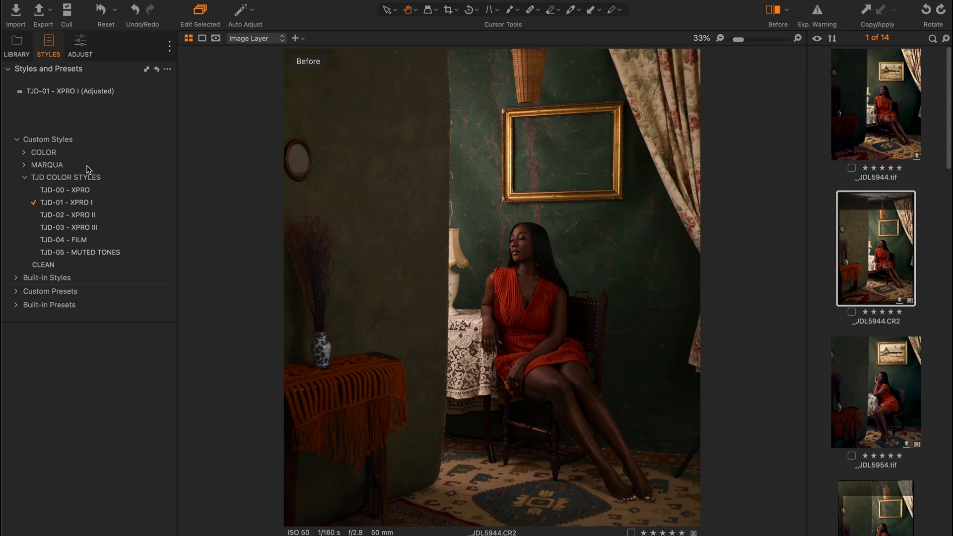
{"action": "mouse_move", "coordinate": [73, 176]}
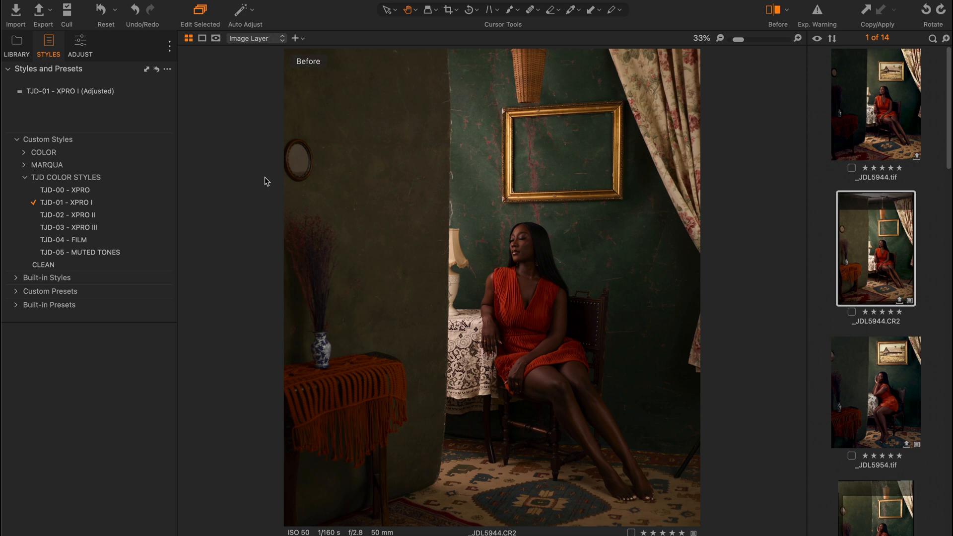
{"action": "mouse_move", "coordinate": [269, 186]}
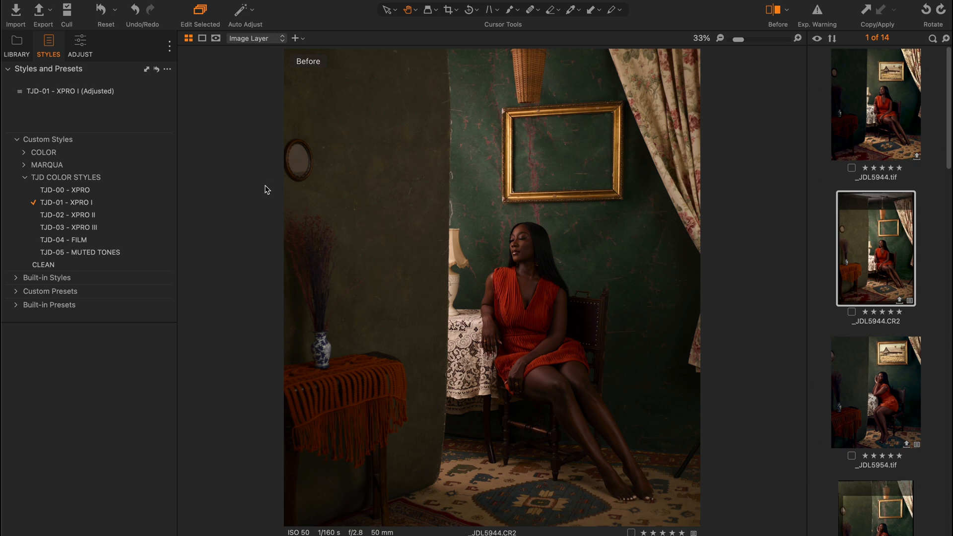
{"action": "mouse_move", "coordinate": [265, 198]}
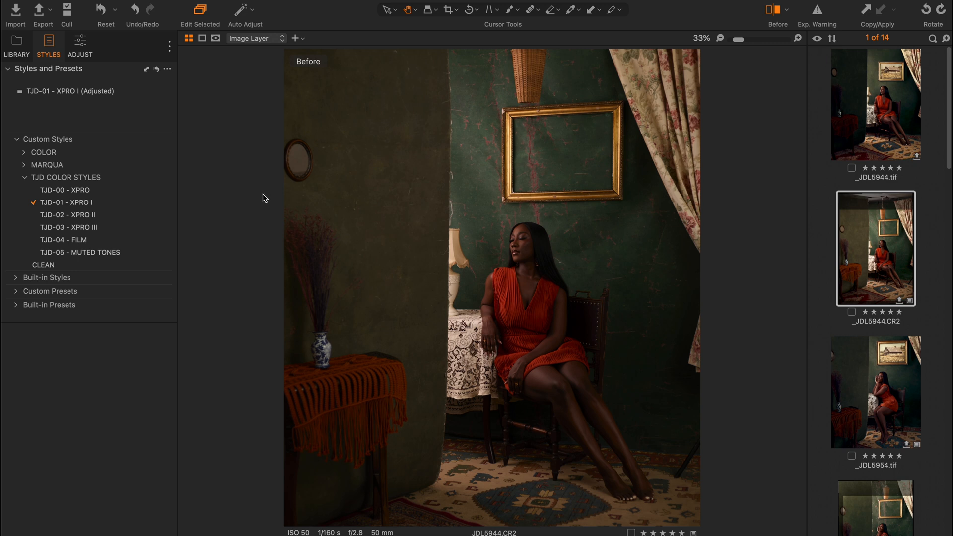
{"action": "mouse_move", "coordinate": [381, 205]}
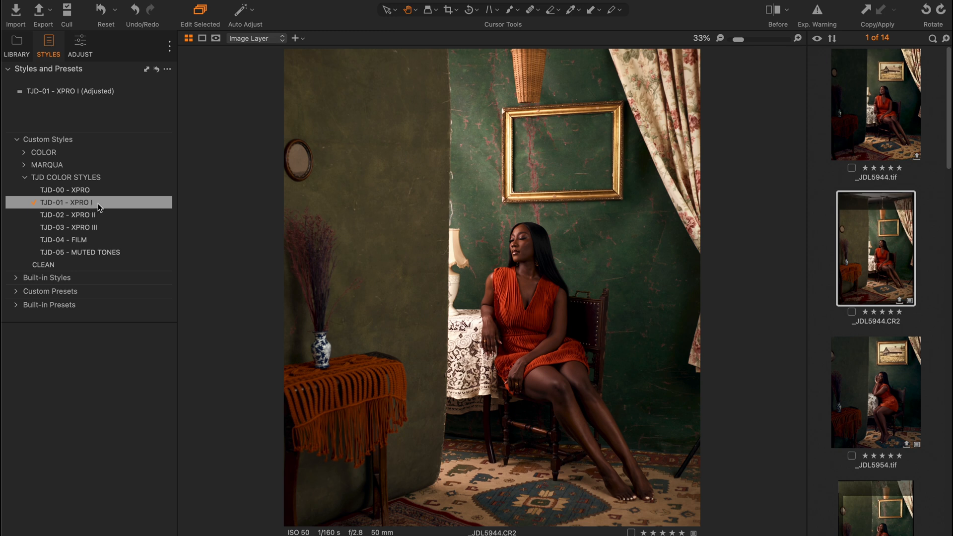
{"action": "left_click", "coordinate": [67, 202]}
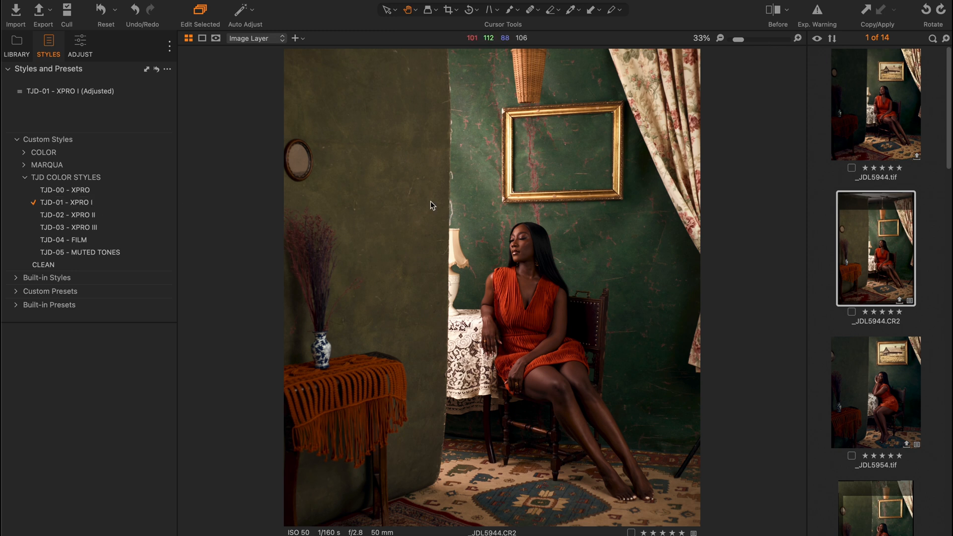
{"action": "mouse_move", "coordinate": [338, 215]}
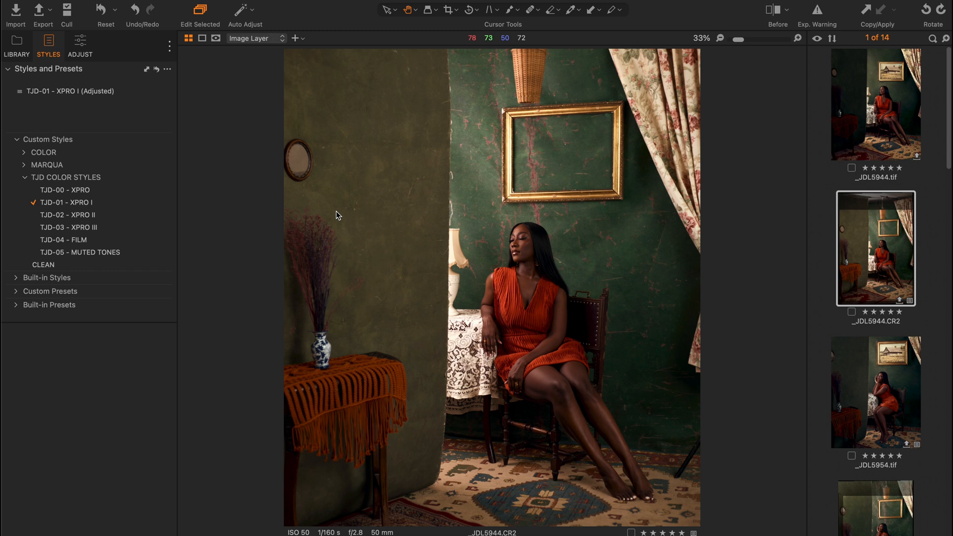
{"action": "left_click", "coordinate": [80, 46]}
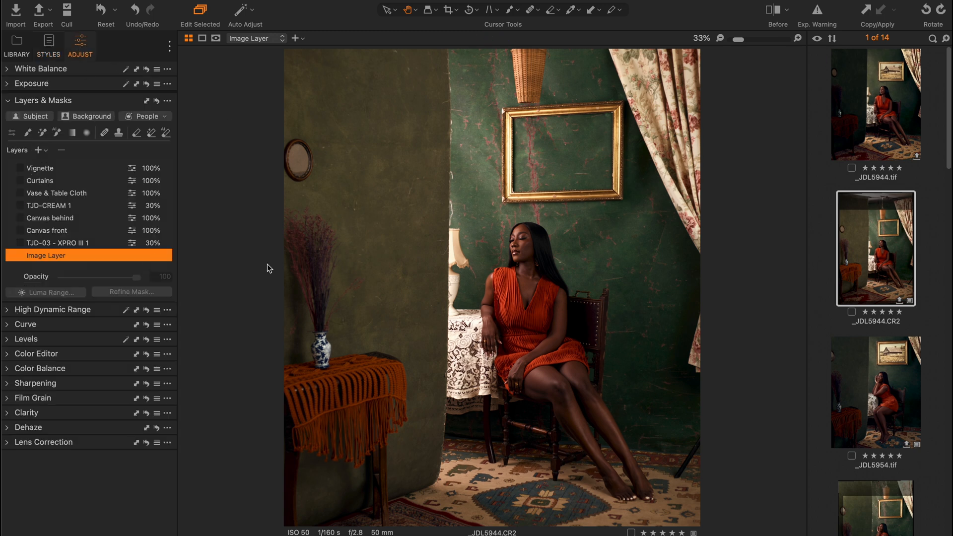
{"action": "left_click", "coordinate": [774, 9]}
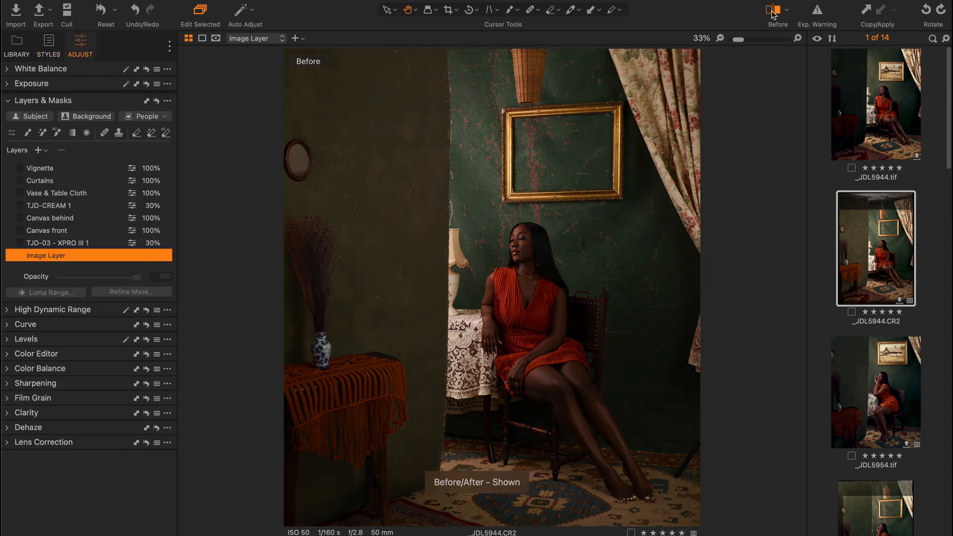
{"action": "left_click", "coordinate": [773, 9]}
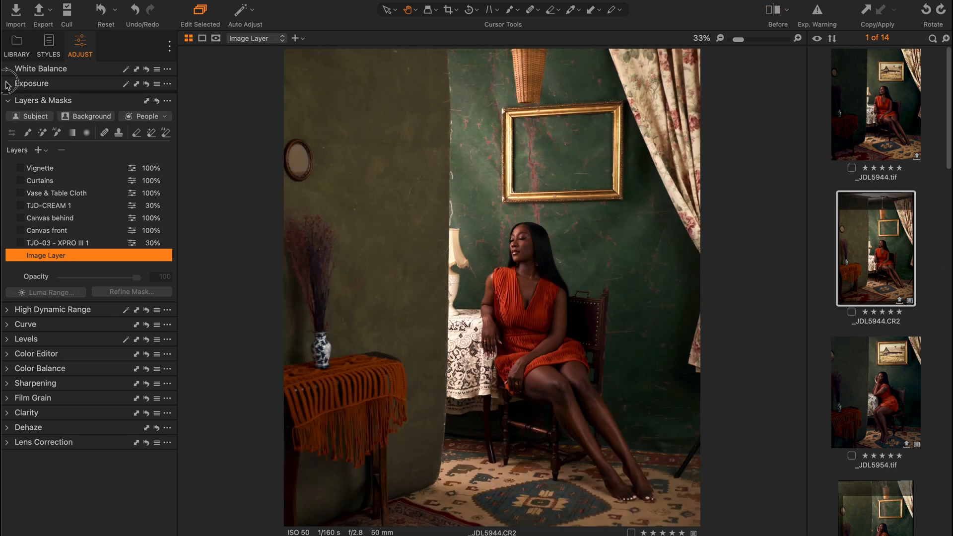
Step: Expand Exposure and inspect the TJD-03 - XPRO III 1 layer, then return to the base layer
{"action": "left_click", "coordinate": [6, 84]}
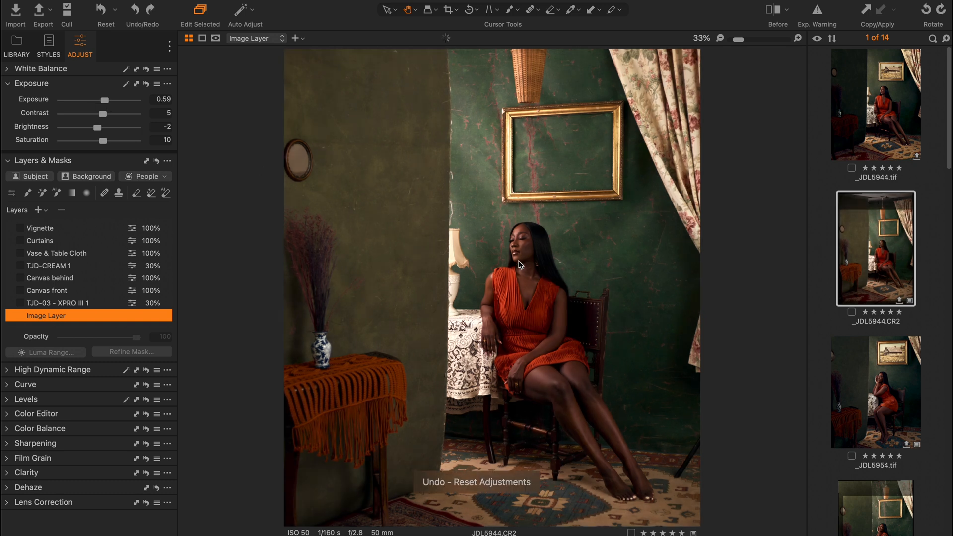
{"action": "mouse_move", "coordinate": [587, 239]}
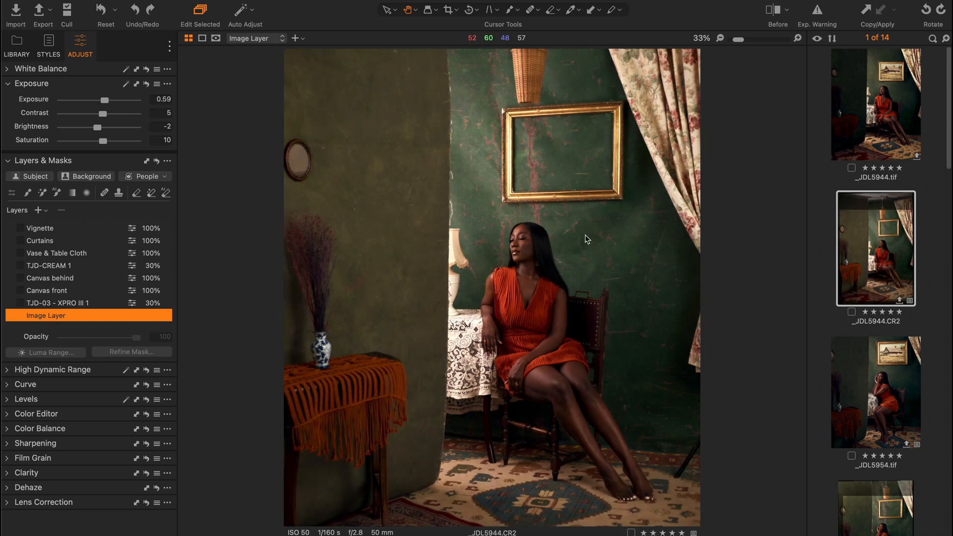
{"action": "mouse_move", "coordinate": [356, 239]}
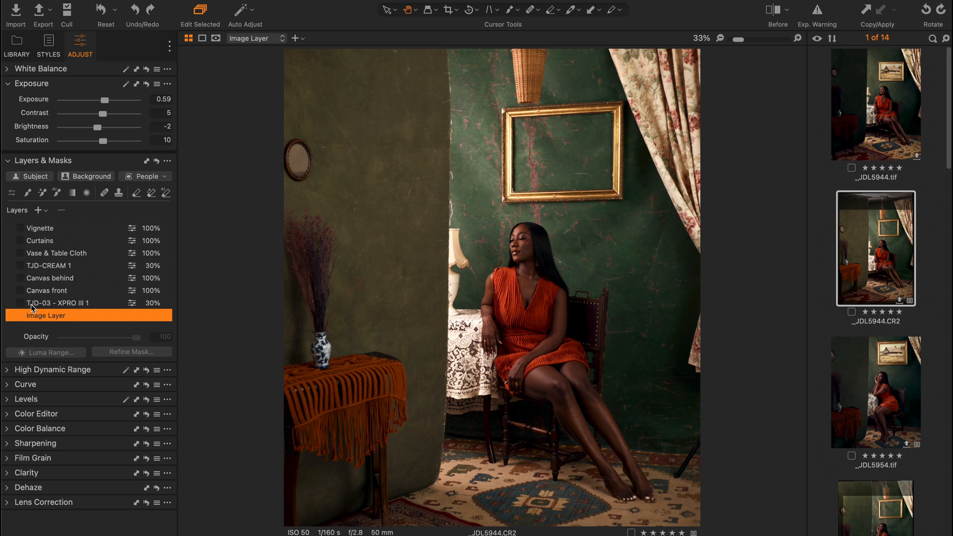
{"action": "left_click", "coordinate": [21, 303]}
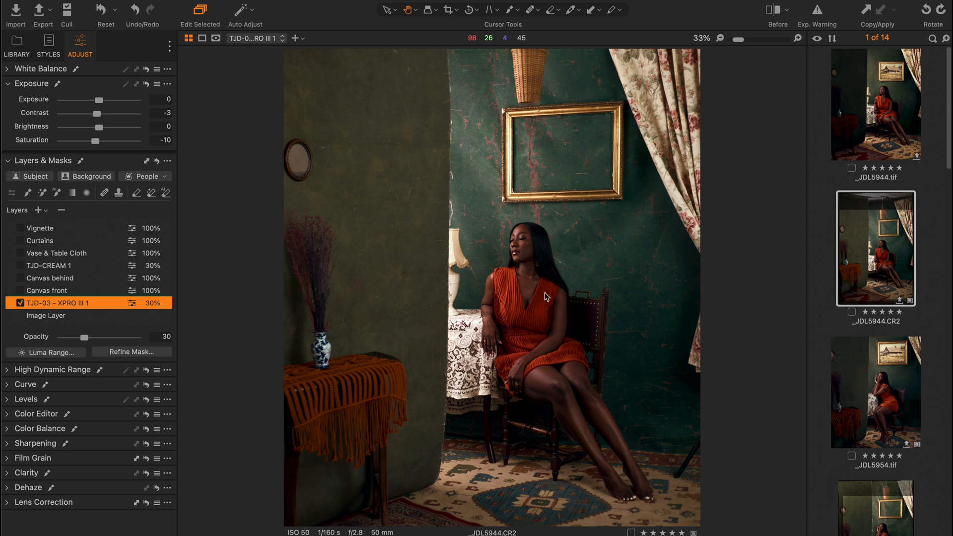
{"action": "mouse_move", "coordinate": [86, 201]}
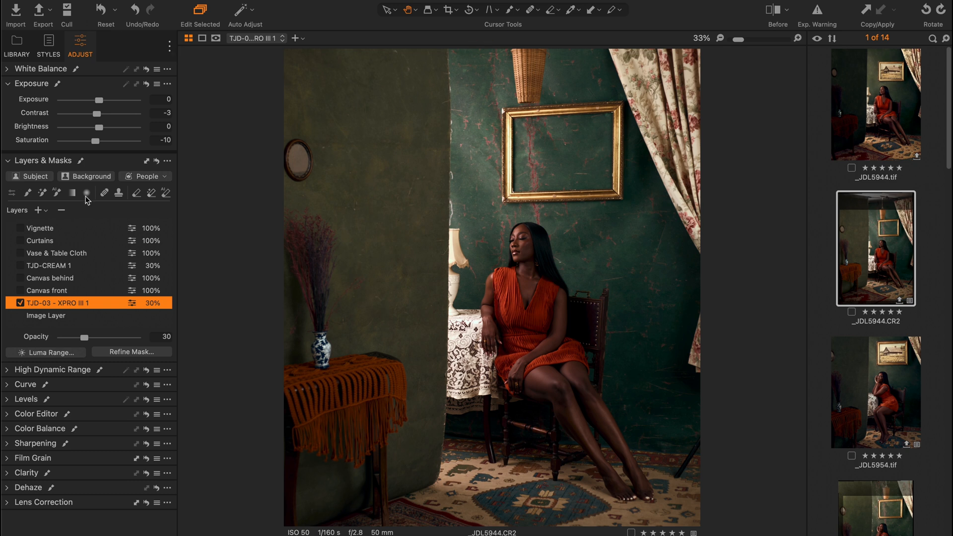
{"action": "left_click", "coordinate": [46, 315]}
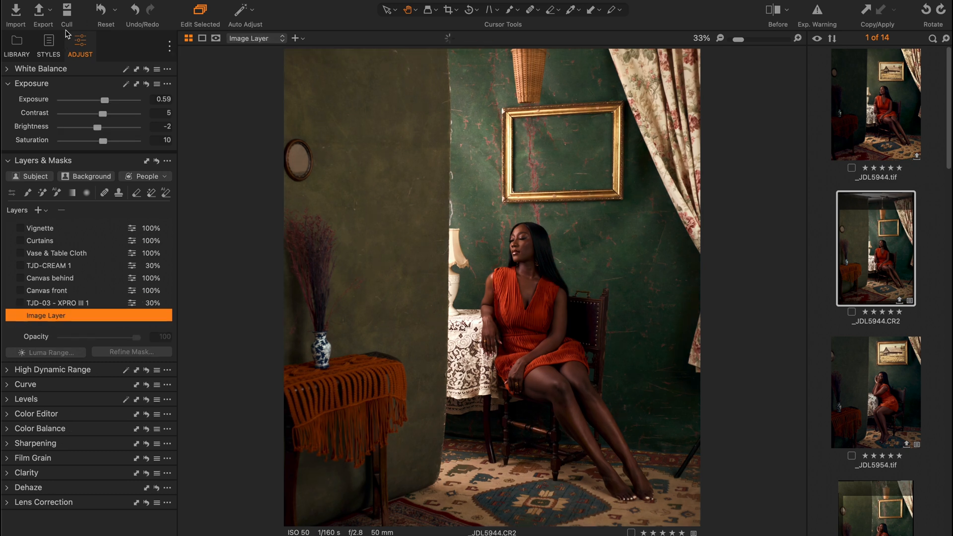
Step: Preview the TJD-03 - XPRO III style on the portrait from the Styles list
{"action": "left_click", "coordinate": [48, 46]}
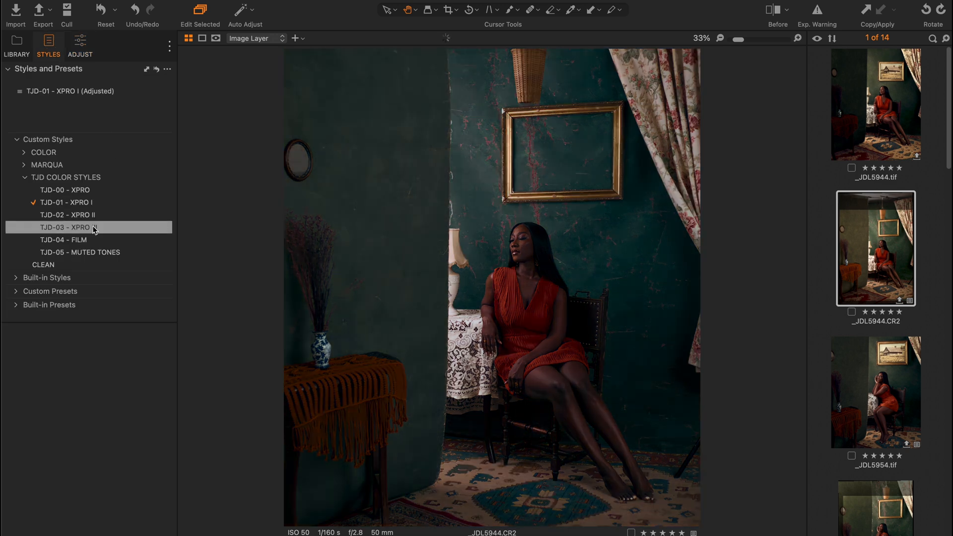
{"action": "left_click", "coordinate": [69, 228]}
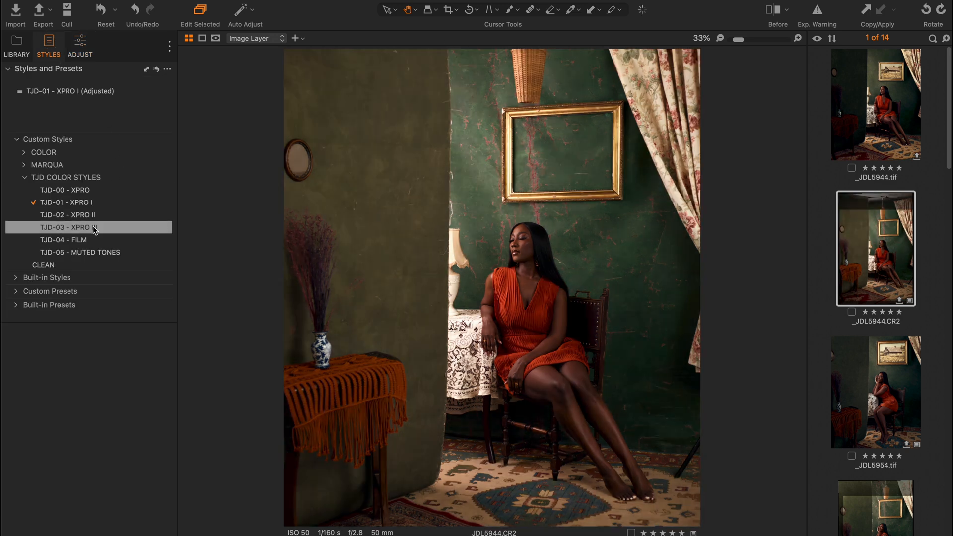
{"action": "left_click", "coordinate": [69, 227]}
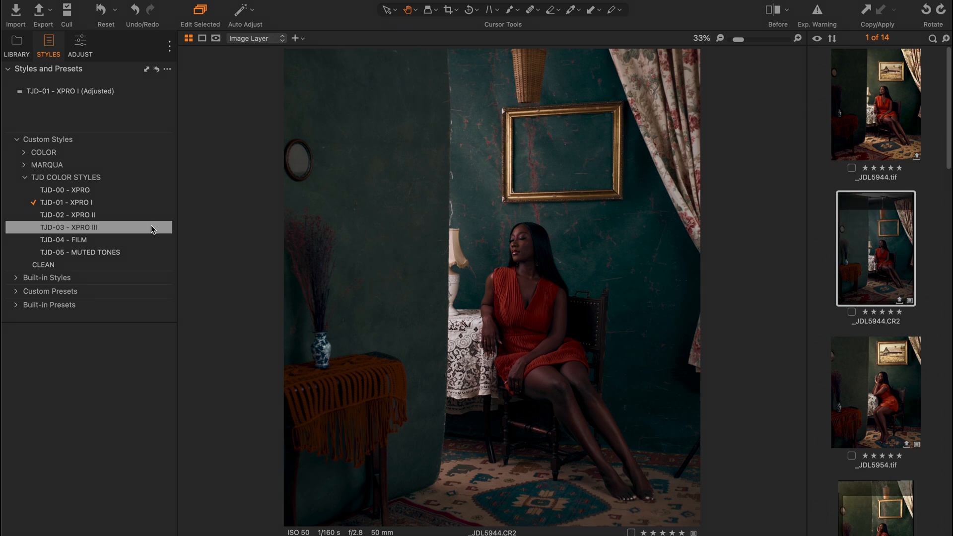
{"action": "mouse_move", "coordinate": [151, 230]}
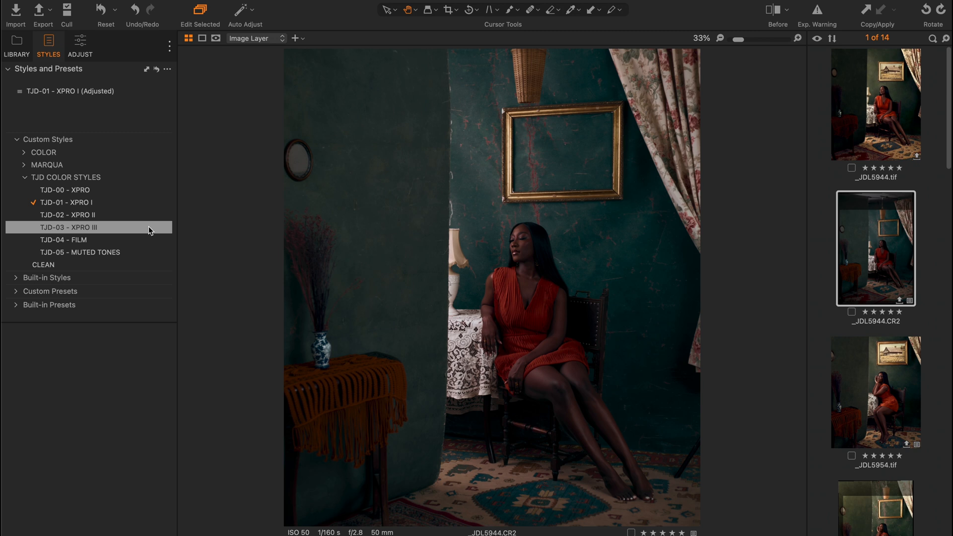
{"action": "left_click", "coordinate": [68, 215]}
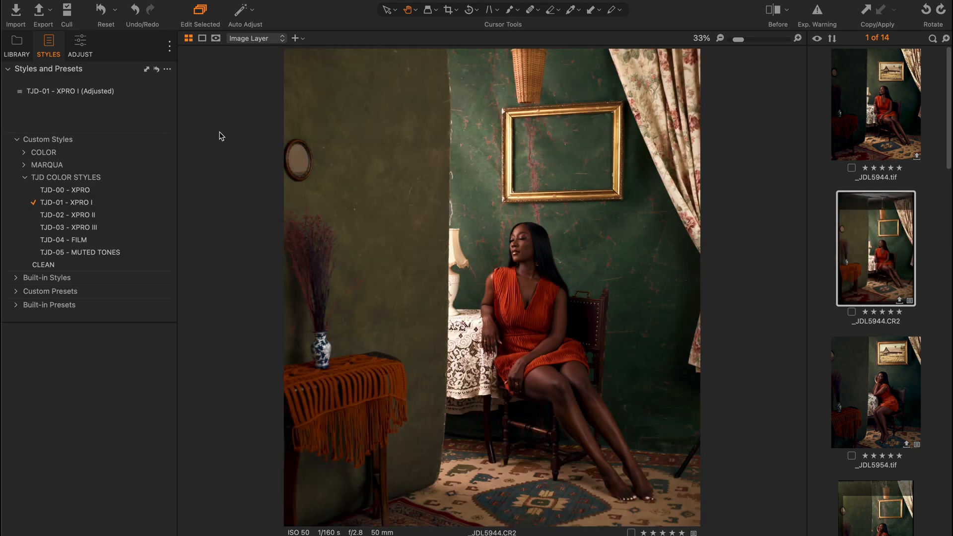
Step: Enable and select the TJD-03 - XPRO III 1 layer at 30% opacity
{"action": "left_click", "coordinate": [79, 46]}
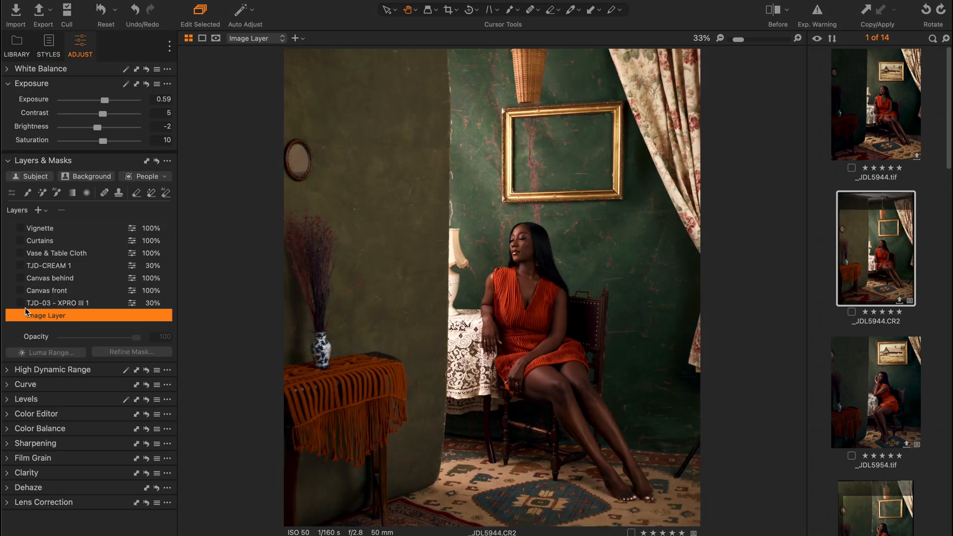
{"action": "left_click", "coordinate": [21, 302]}
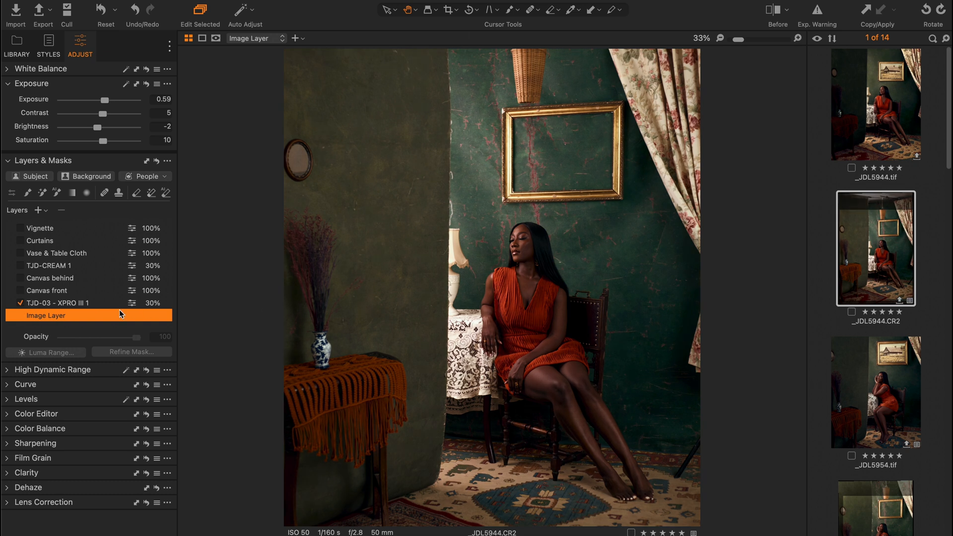
{"action": "left_click", "coordinate": [55, 302]}
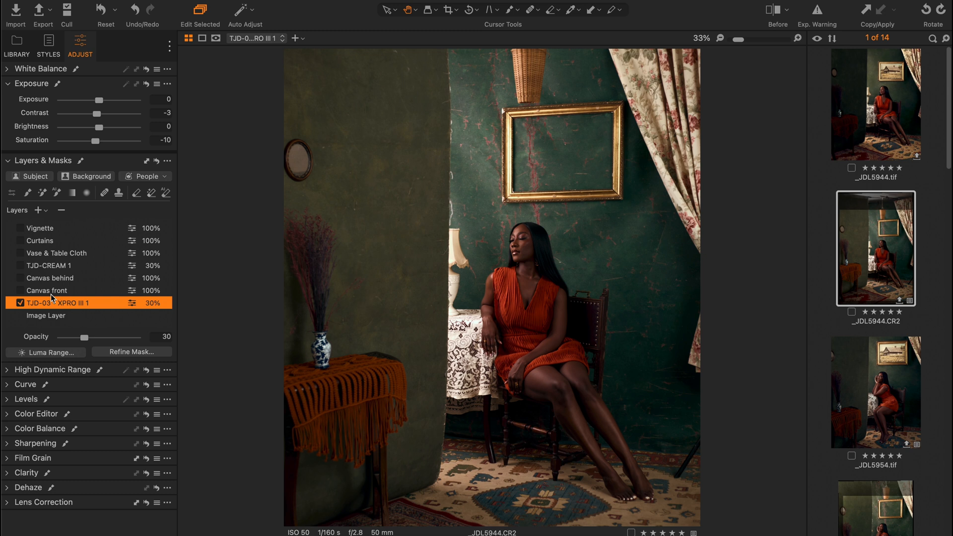
{"action": "mouse_move", "coordinate": [73, 282]}
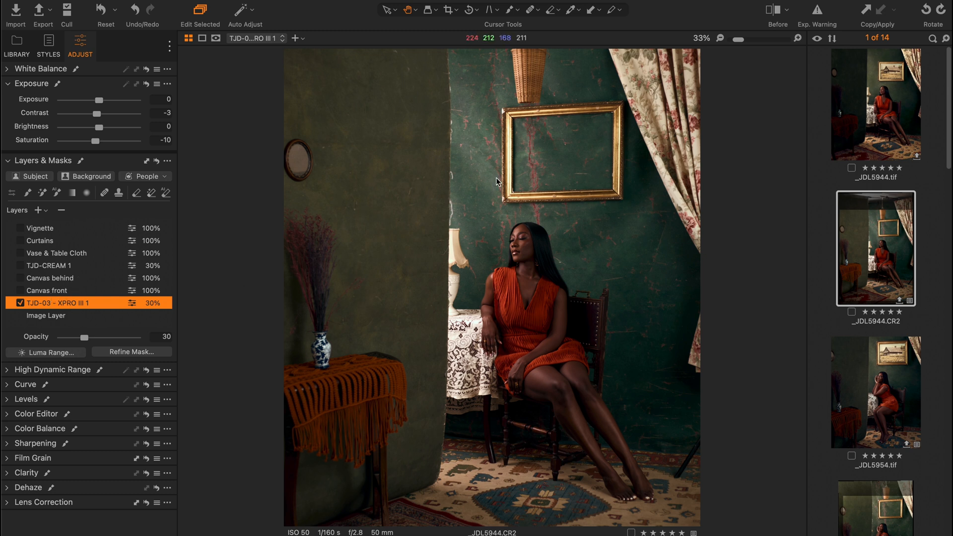
{"action": "mouse_move", "coordinate": [429, 209]}
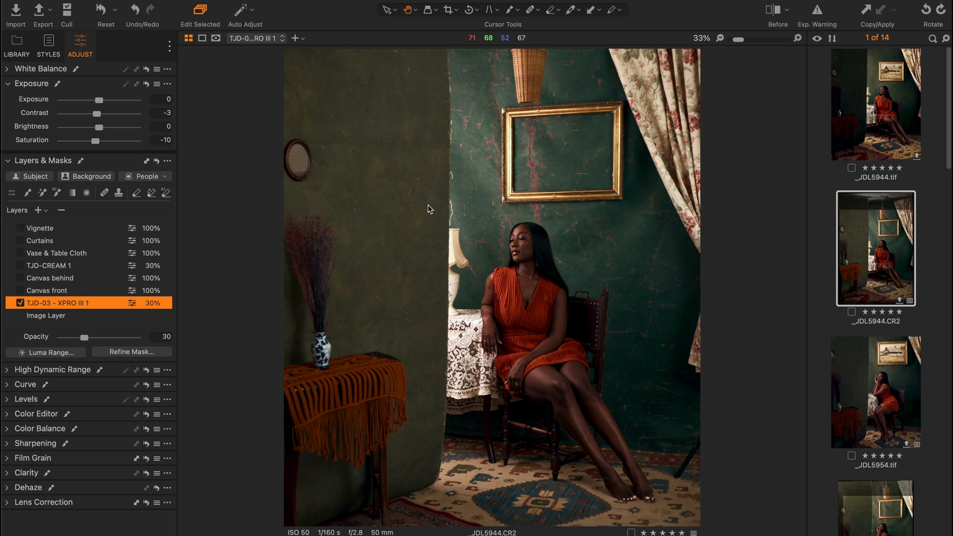
{"action": "mouse_move", "coordinate": [439, 241]}
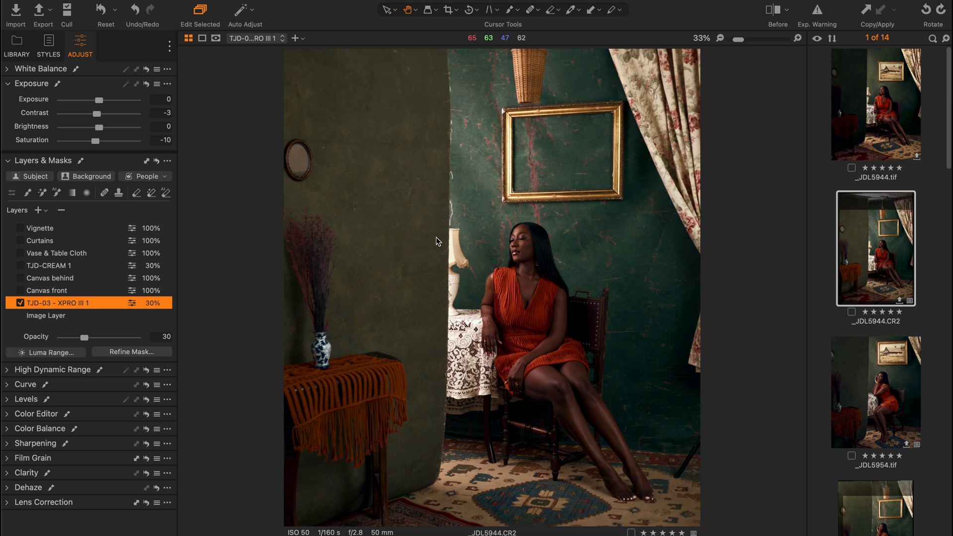
{"action": "mouse_move", "coordinate": [401, 246]}
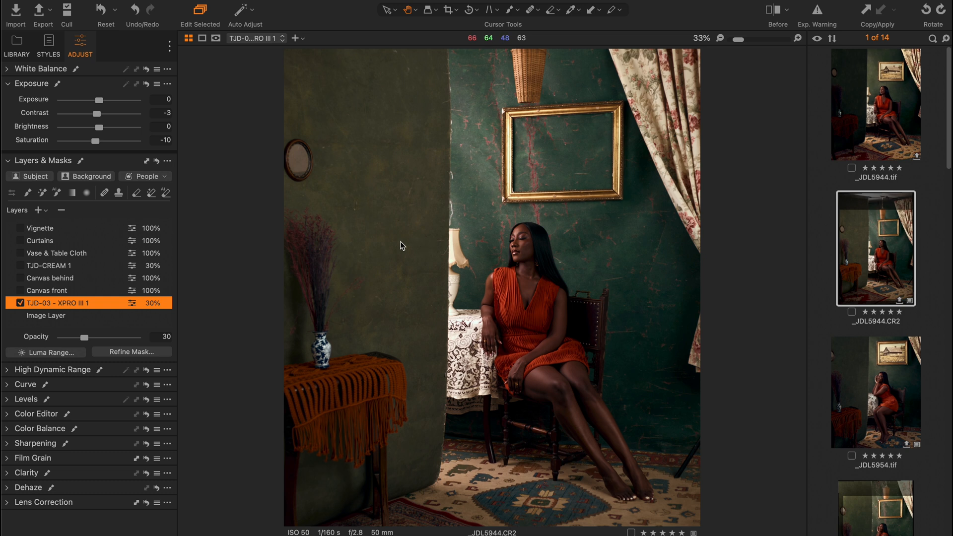
{"action": "mouse_move", "coordinate": [371, 141]}
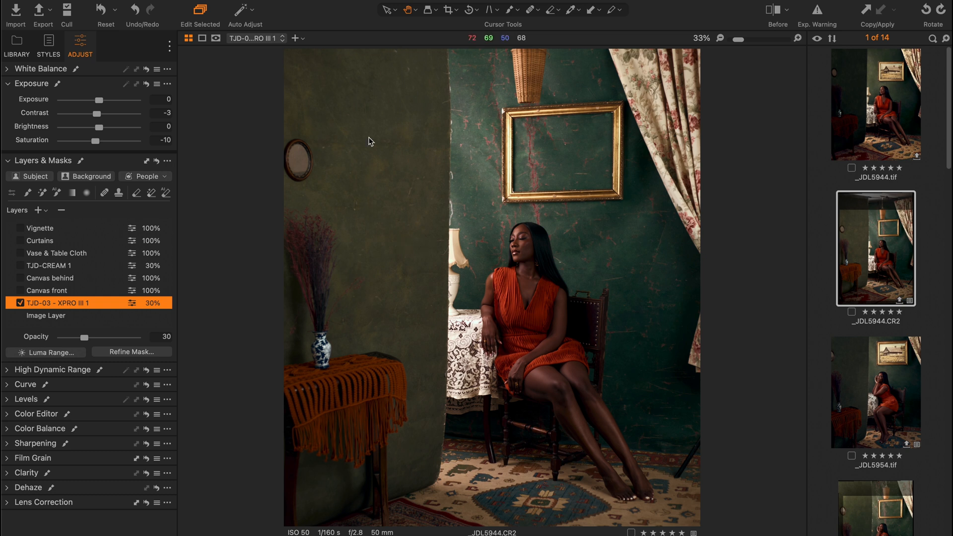
{"action": "mouse_move", "coordinate": [408, 322]}
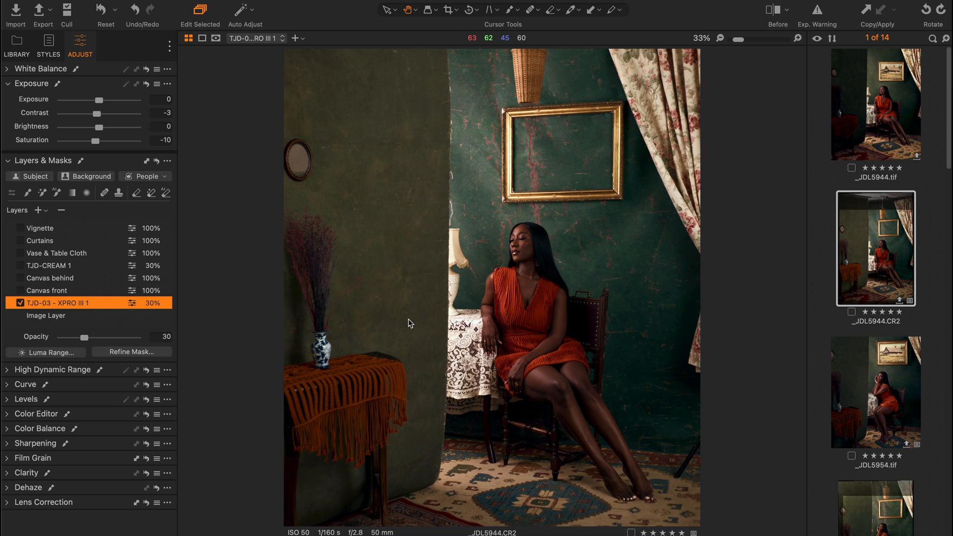
{"action": "mouse_move", "coordinate": [382, 277]}
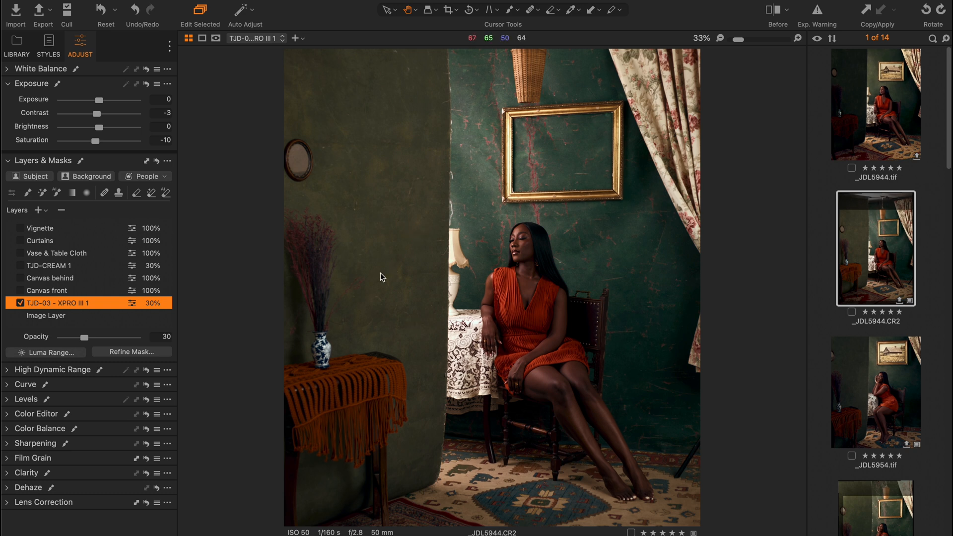
Step: Enable Canvas front's colour range correction after comparing it, then enable Canvas behind's correction
{"action": "left_click", "coordinate": [20, 290]}
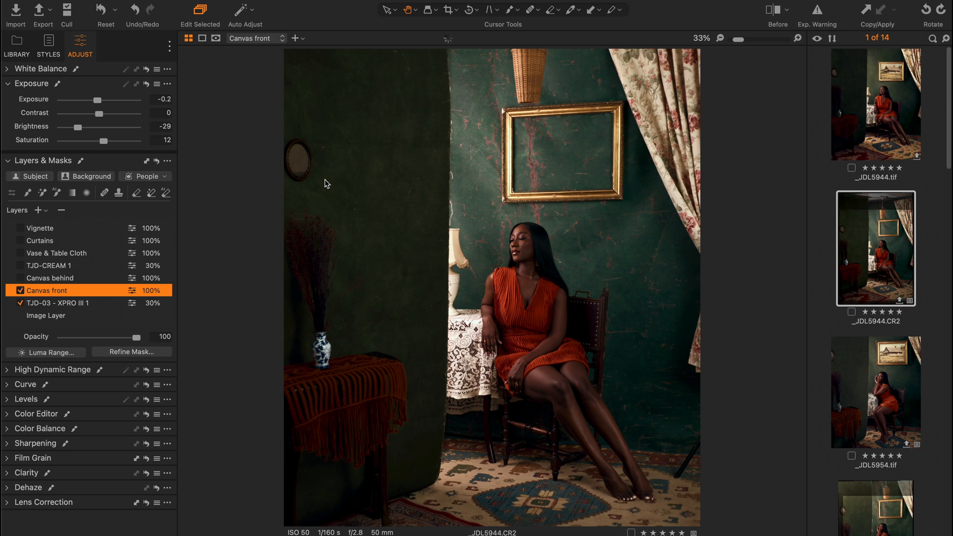
{"action": "left_click", "coordinate": [37, 414]}
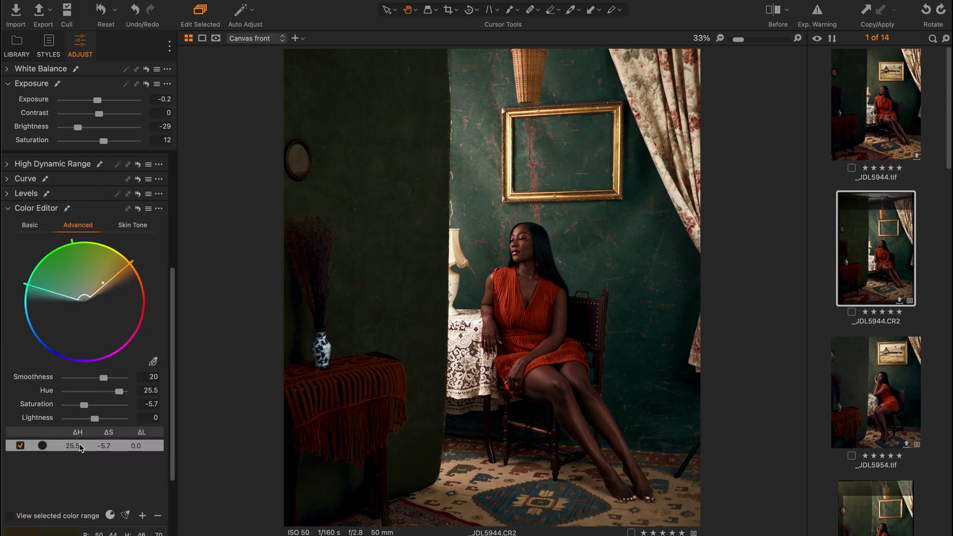
{"action": "scroll", "scroll_direction": "down", "scroll_amount": 3}
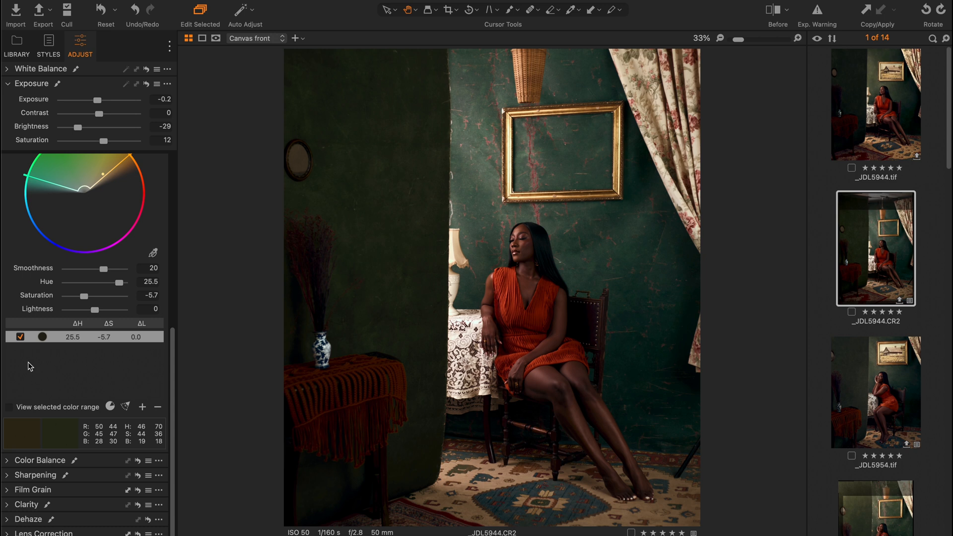
{"action": "left_click", "coordinate": [20, 337]}
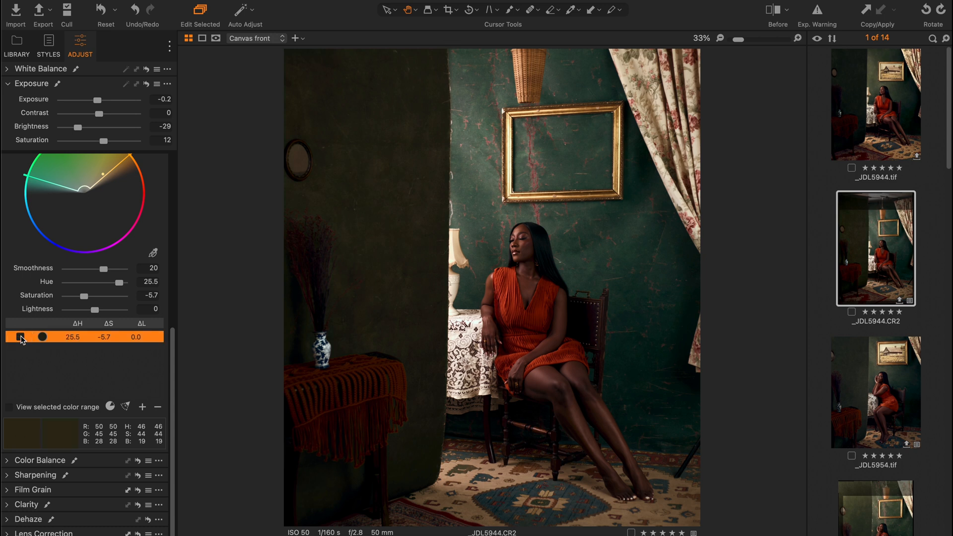
{"action": "left_click", "coordinate": [20, 337]}
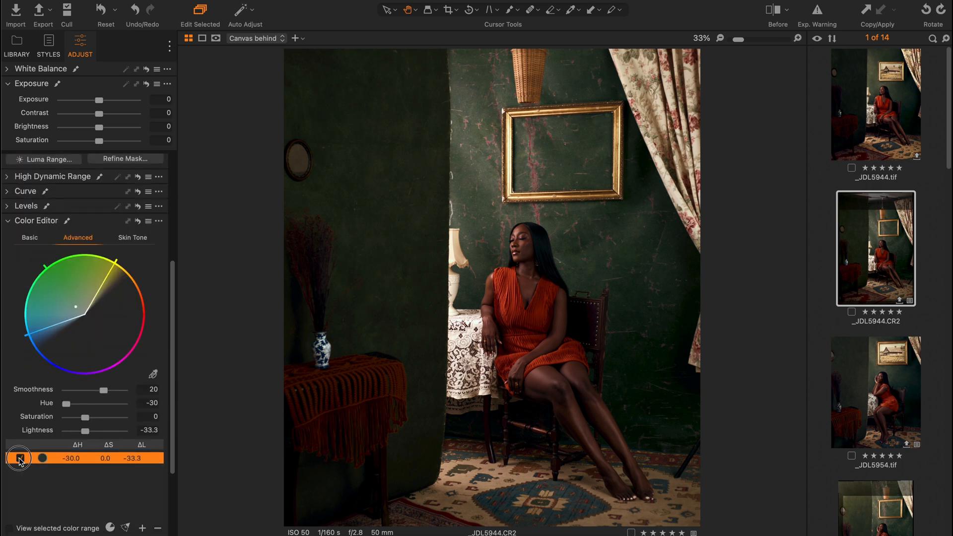
{"action": "left_click", "coordinate": [19, 459]}
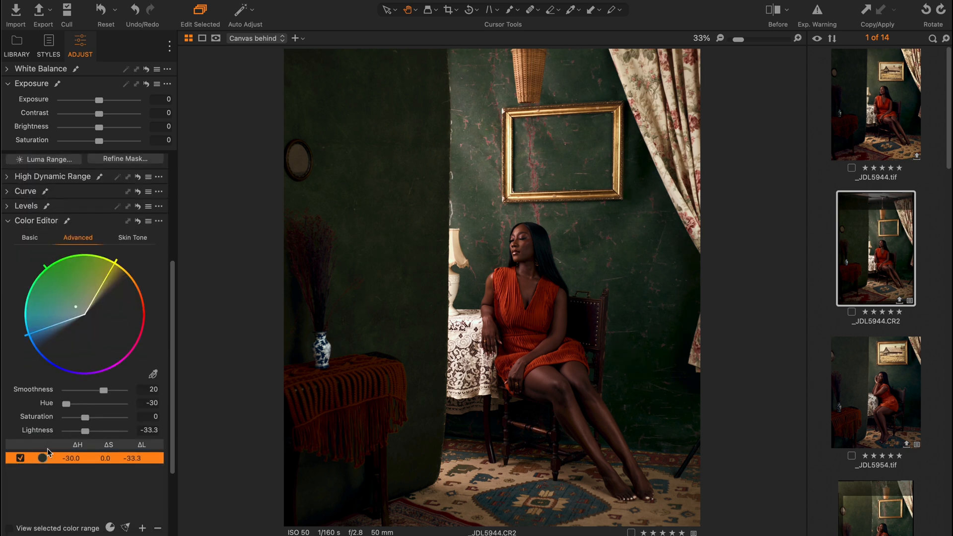
{"action": "mouse_move", "coordinate": [492, 195]}
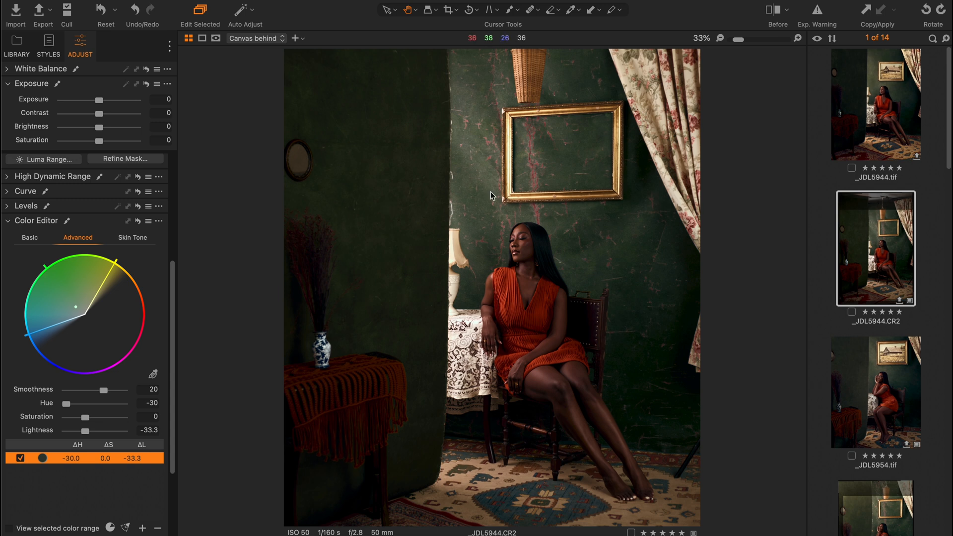
{"action": "mouse_move", "coordinate": [431, 225]}
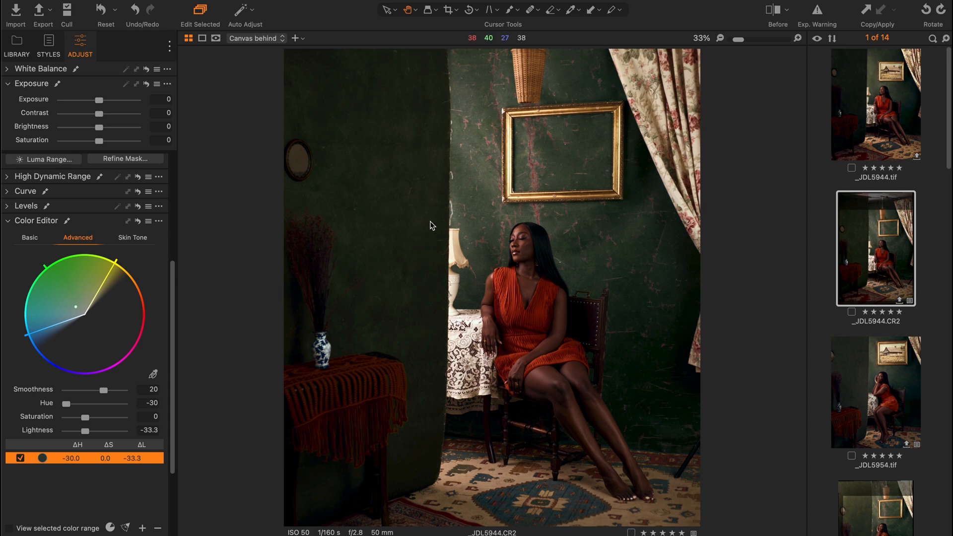
{"action": "mouse_move", "coordinate": [525, 157]}
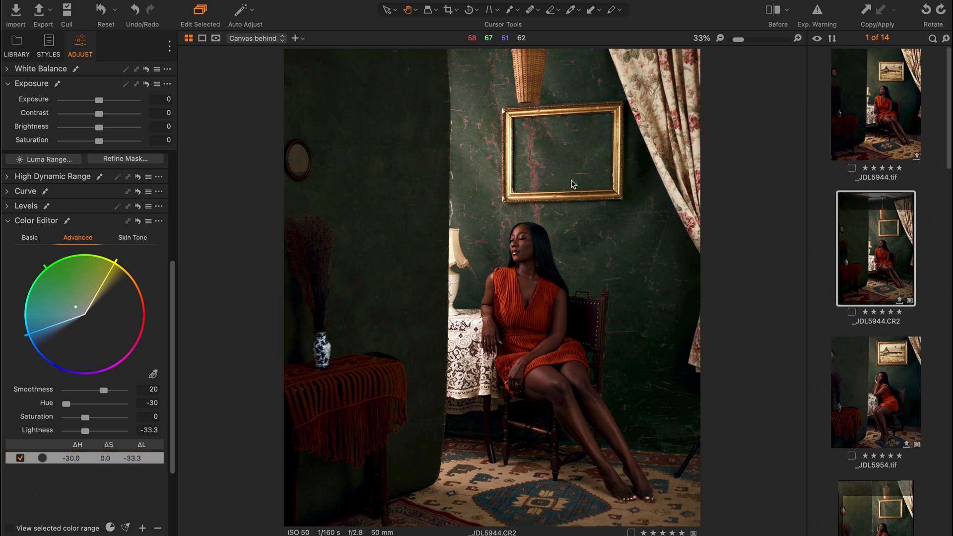
{"action": "mouse_move", "coordinate": [344, 189]}
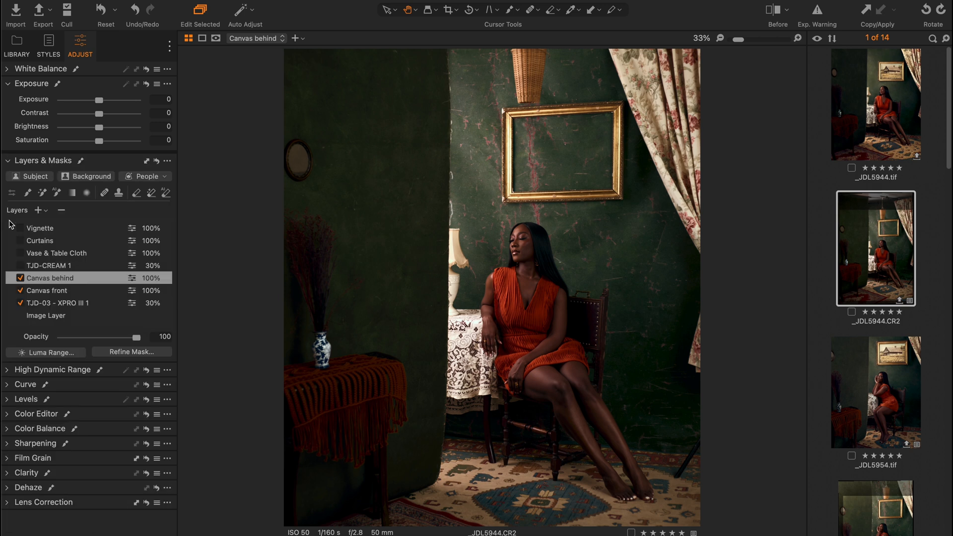
Step: Compare Canvas behind off and on, then enable TJD-CREAM 1 (exposure 0.21, saturation 10)
{"action": "left_click", "coordinate": [53, 278]}
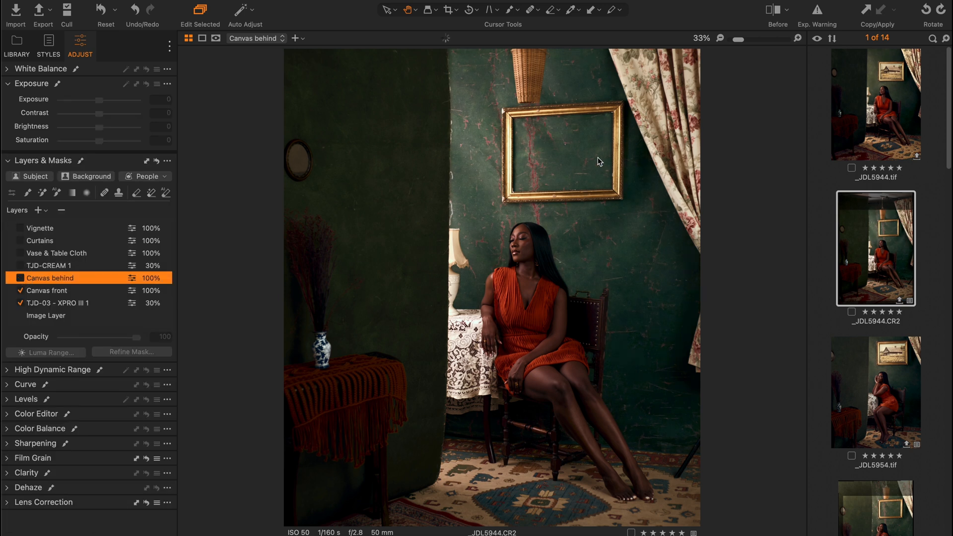
{"action": "mouse_move", "coordinate": [561, 146]}
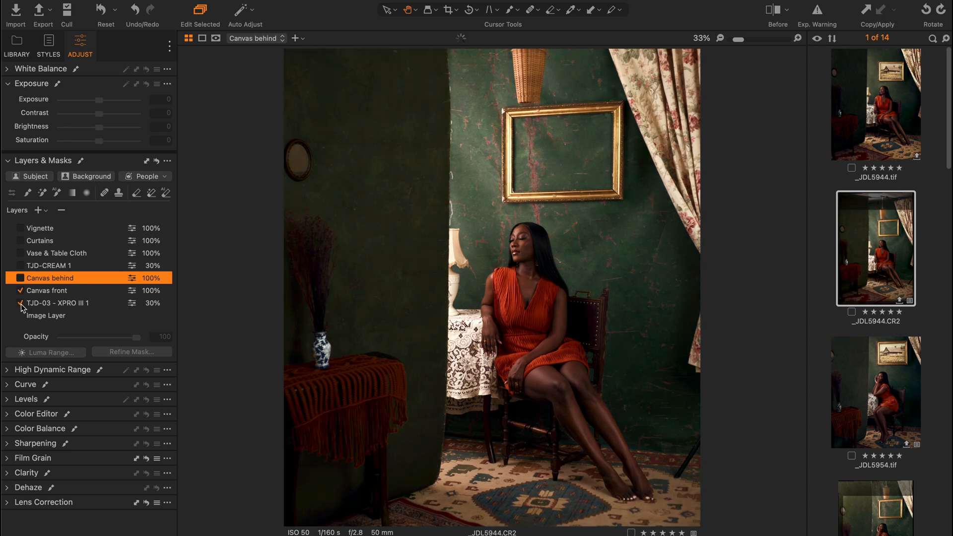
{"action": "left_click", "coordinate": [20, 278]}
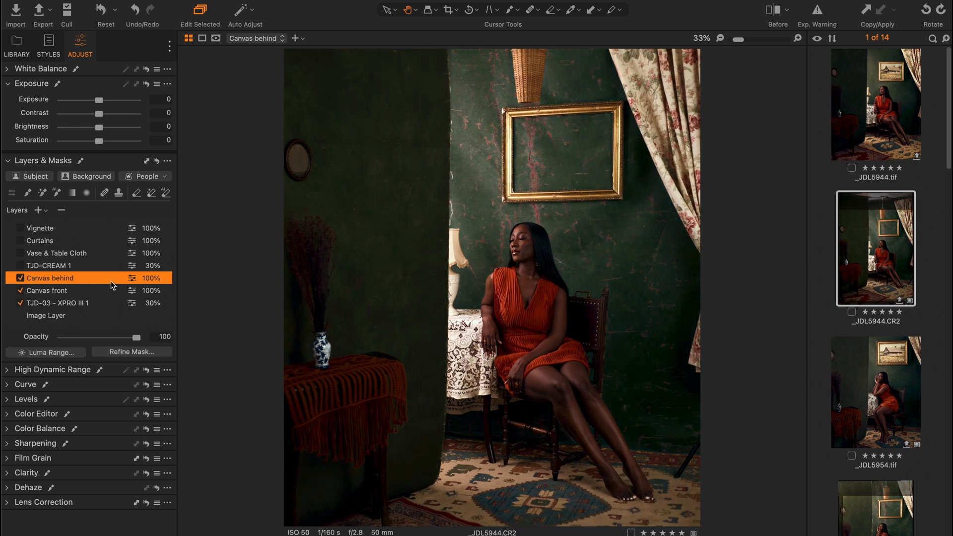
{"action": "left_click", "coordinate": [50, 265]}
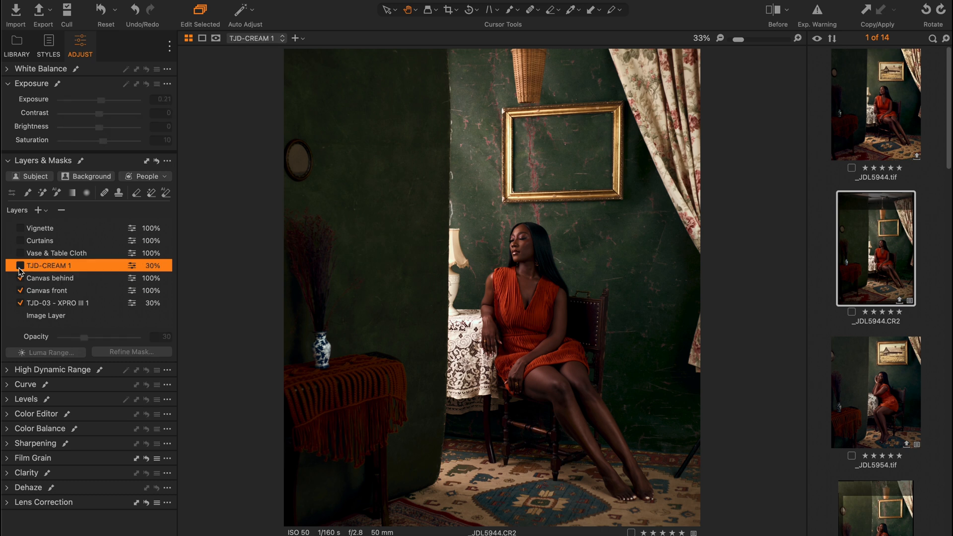
{"action": "left_click", "coordinate": [19, 266]}
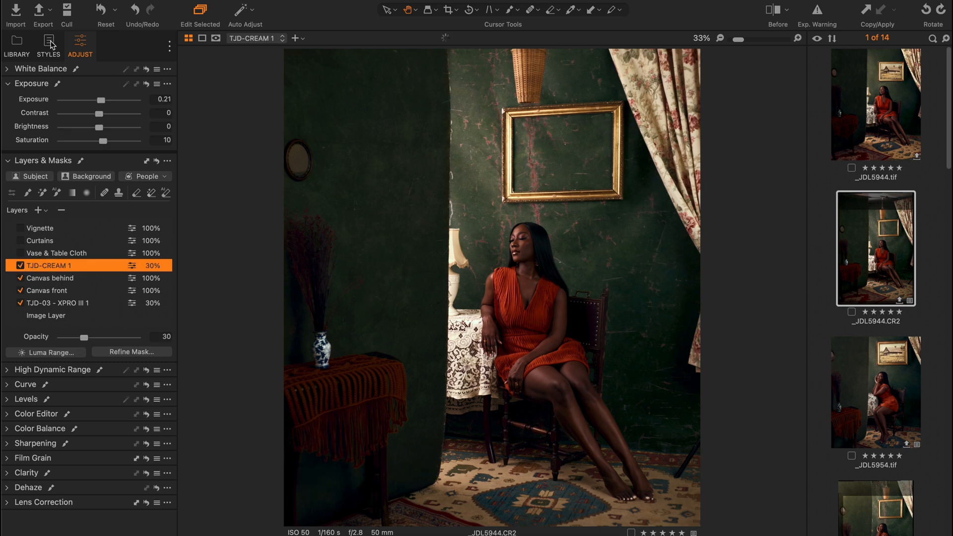
{"action": "left_click", "coordinate": [48, 46]}
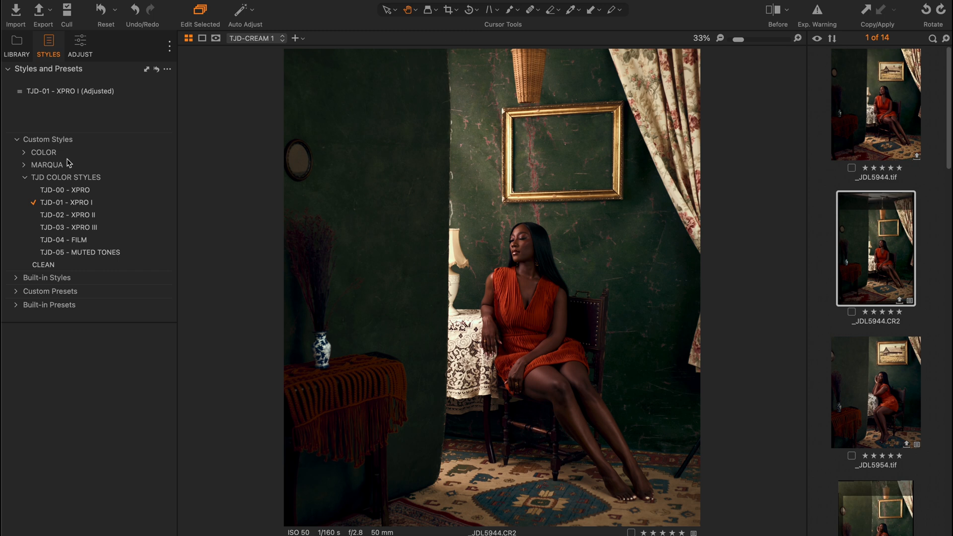
{"action": "left_click", "coordinate": [79, 46]}
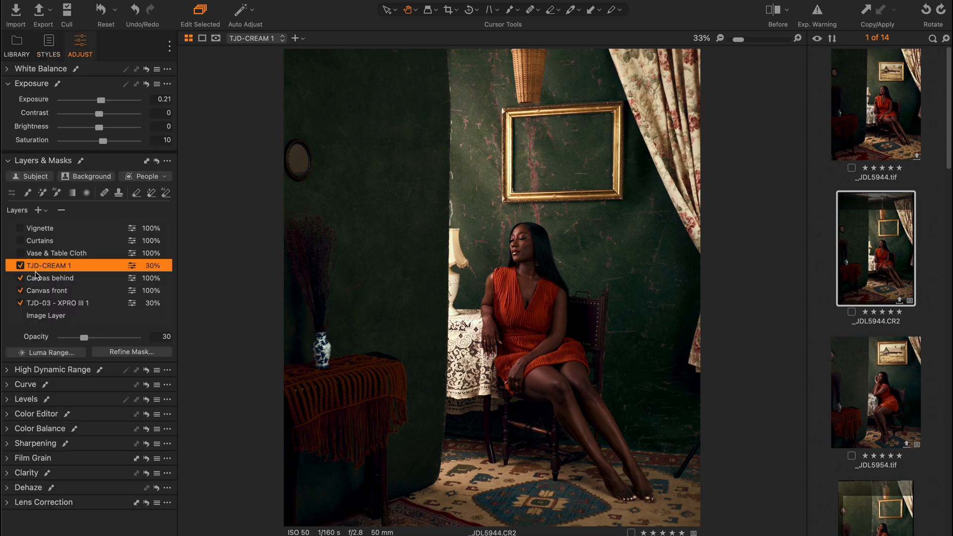
{"action": "left_click", "coordinate": [60, 302]}
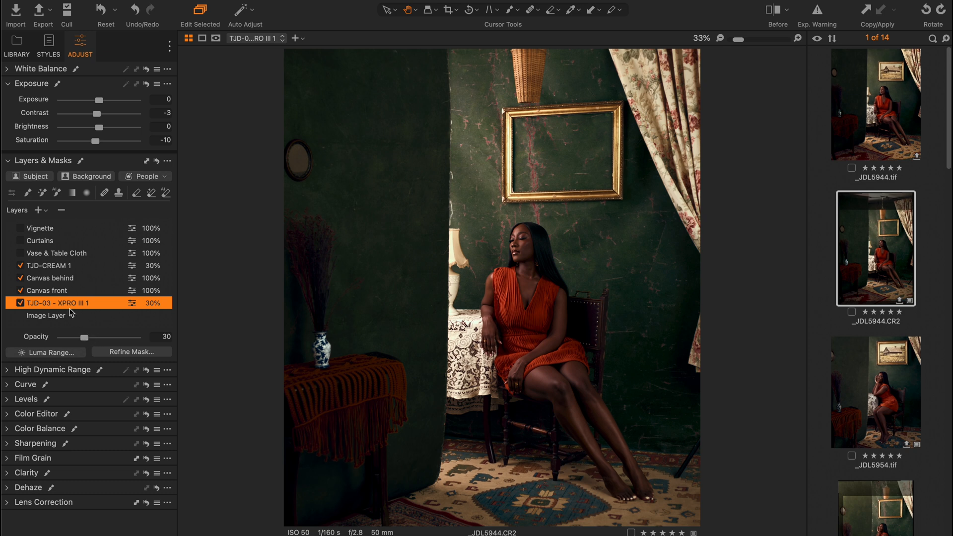
{"action": "left_click", "coordinate": [49, 266]}
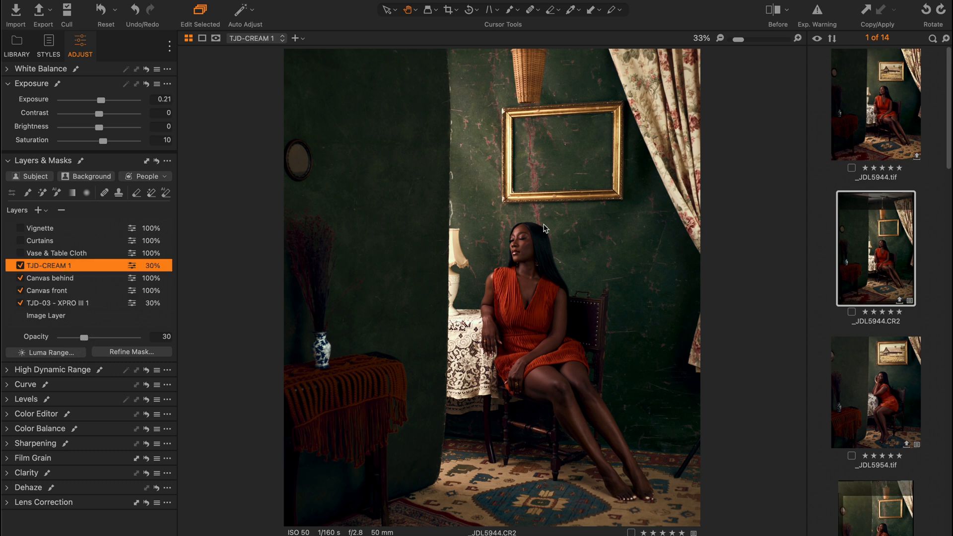
{"action": "mouse_move", "coordinate": [531, 239]}
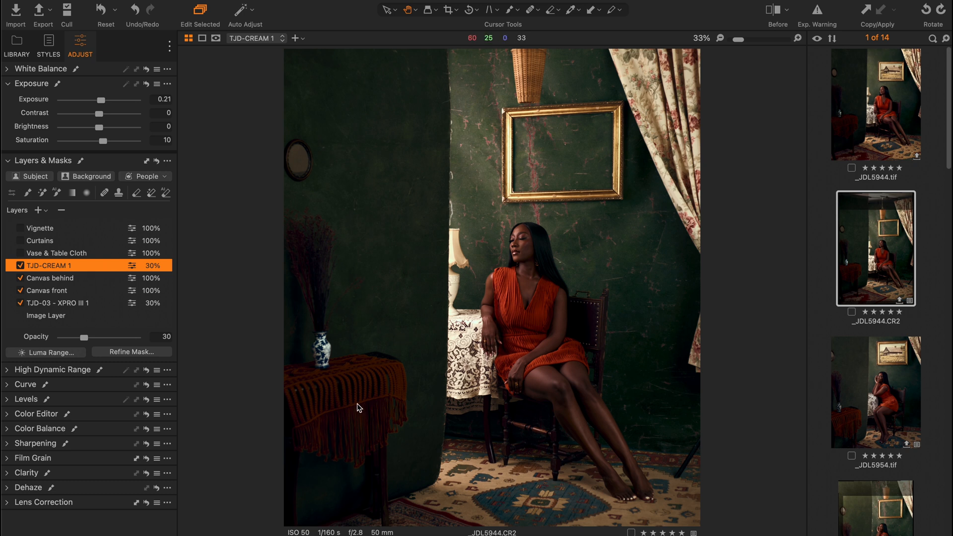
{"action": "mouse_move", "coordinate": [577, 245]}
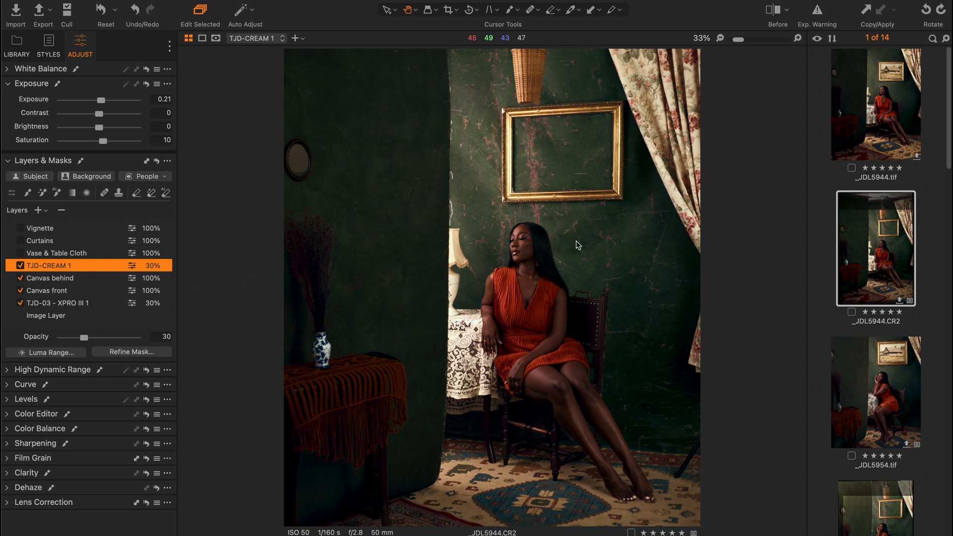
{"action": "mouse_move", "coordinate": [479, 365]}
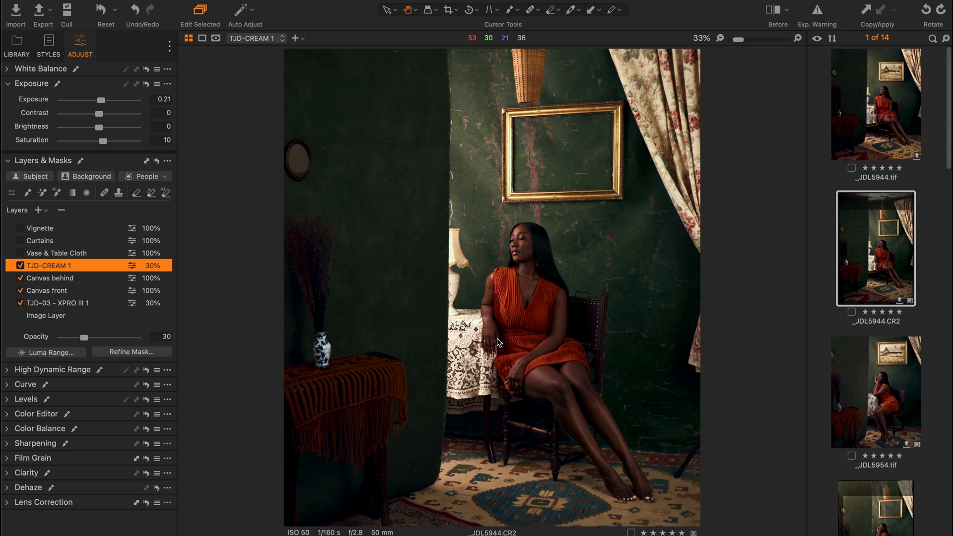
{"action": "mouse_move", "coordinate": [493, 339]}
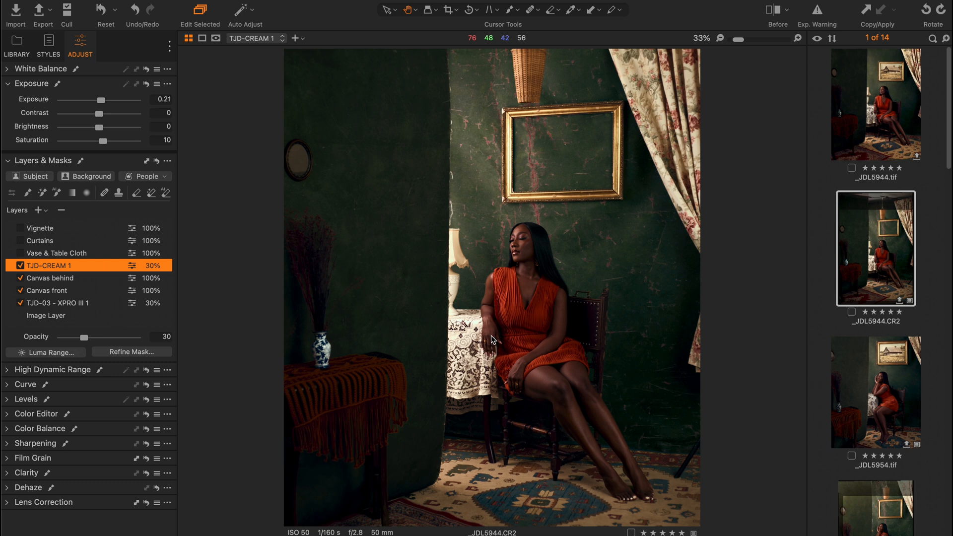
{"action": "mouse_move", "coordinate": [530, 355]}
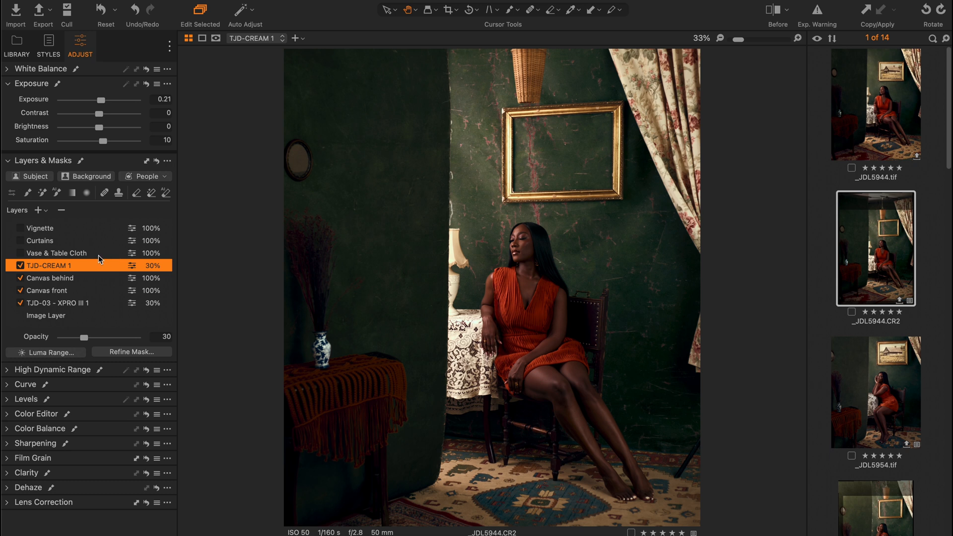
{"action": "mouse_move", "coordinate": [480, 352]}
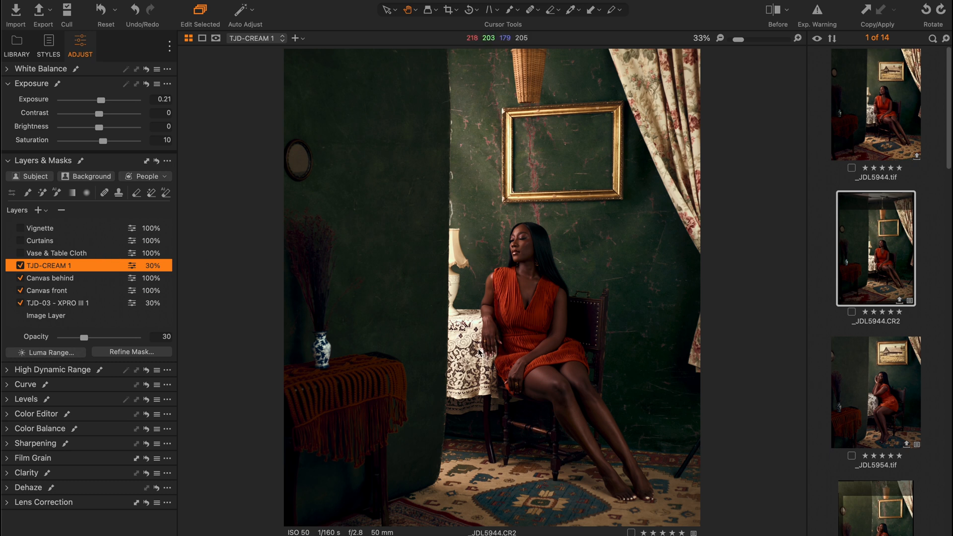
{"action": "mouse_move", "coordinate": [451, 242]}
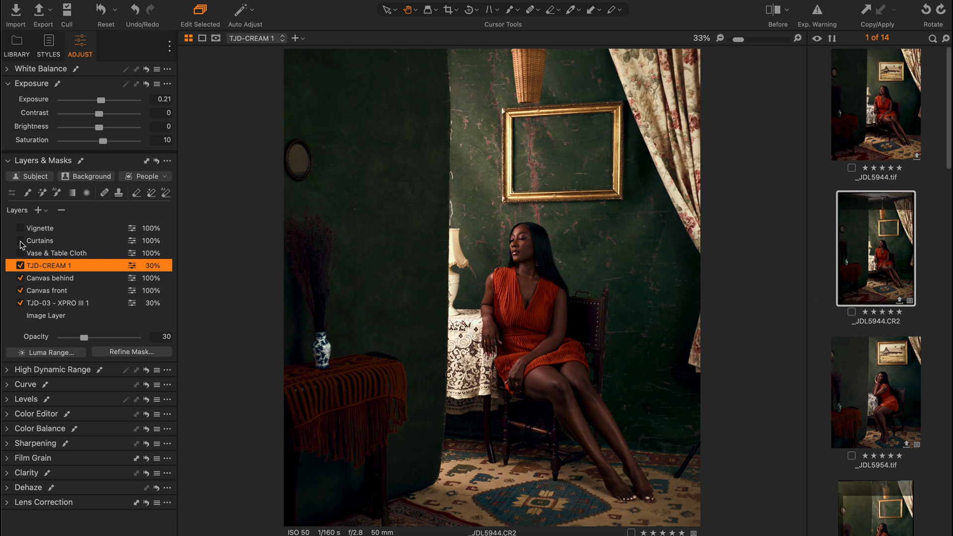
Step: Show the Vase & Table Cloth mask and enable the layer (exposure −0.63, brightness 5)
{"action": "left_click", "coordinate": [57, 252]}
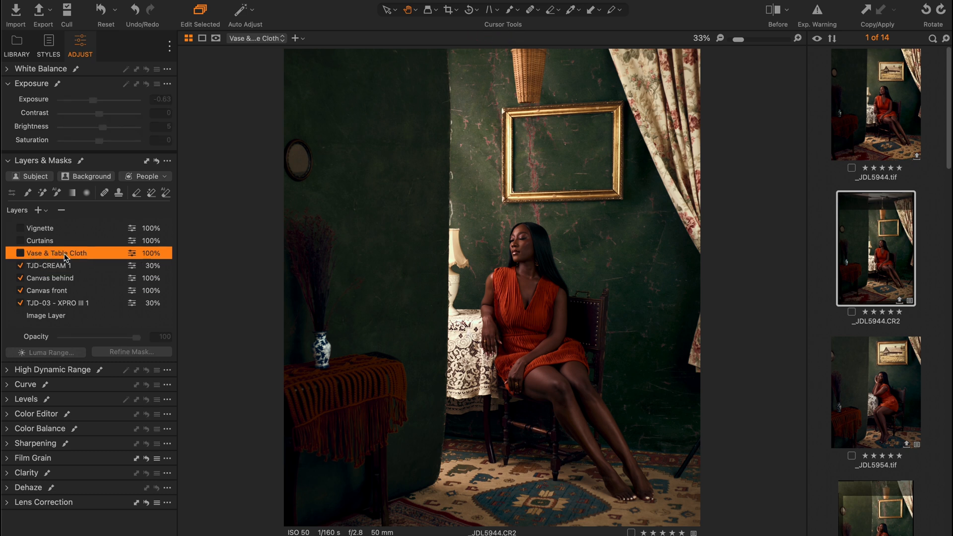
{"action": "left_click", "coordinate": [20, 265]}
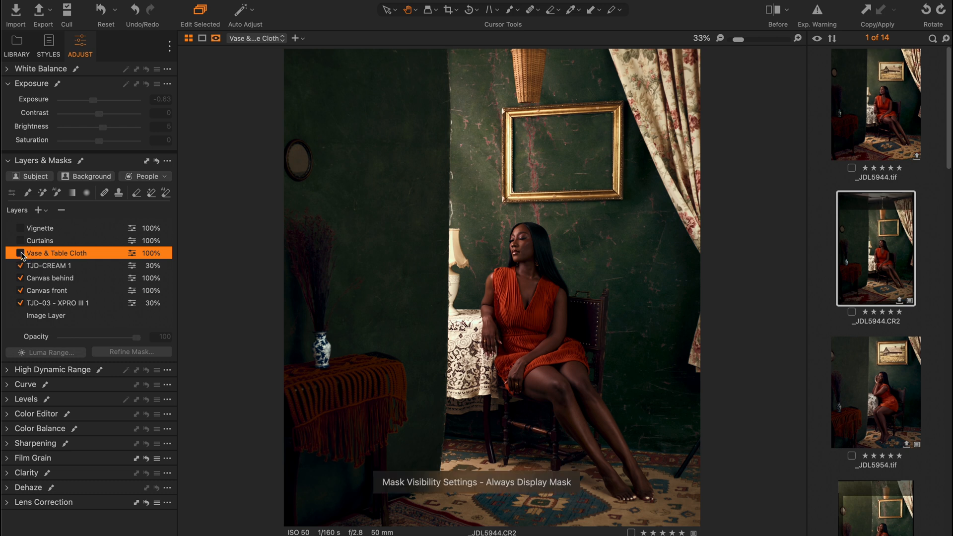
{"action": "left_click", "coordinate": [20, 254]}
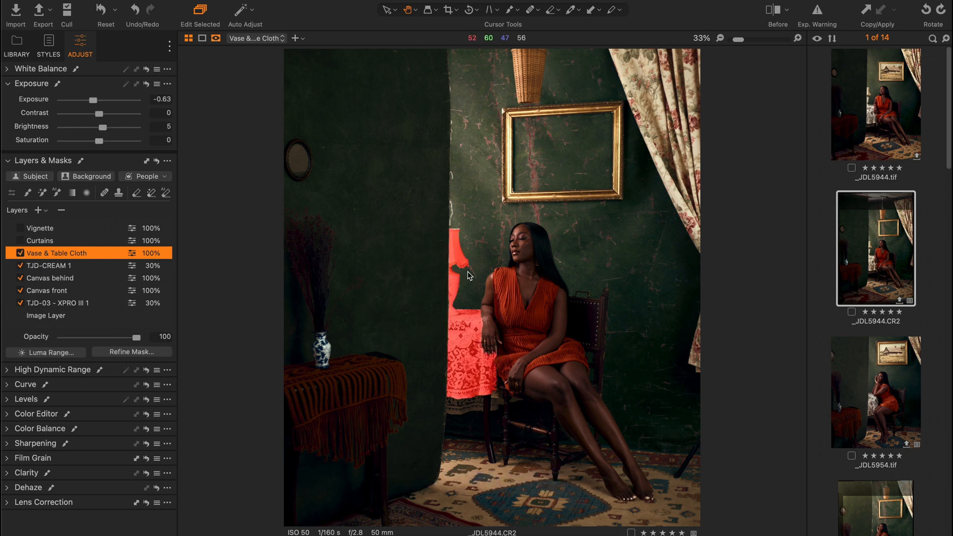
{"action": "mouse_move", "coordinate": [459, 241]}
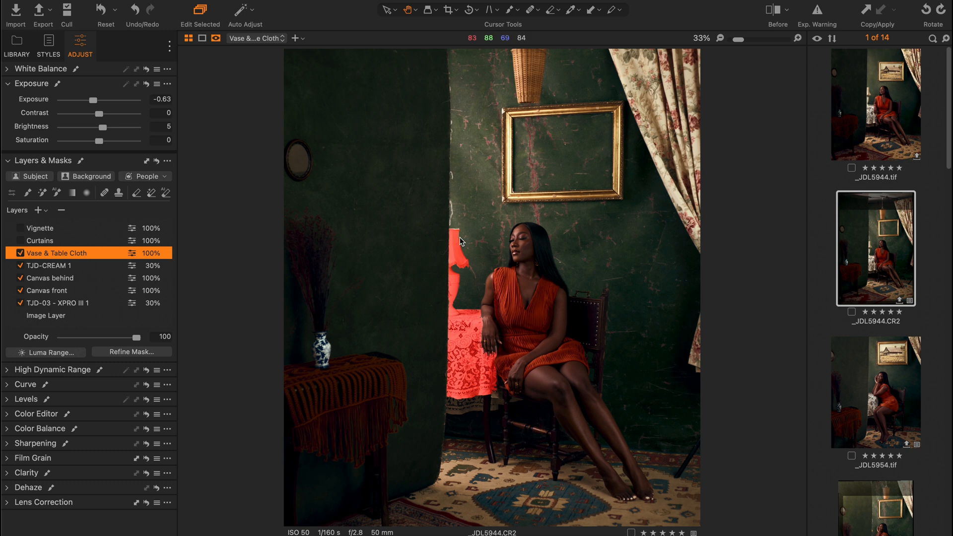
{"action": "mouse_move", "coordinate": [455, 279]}
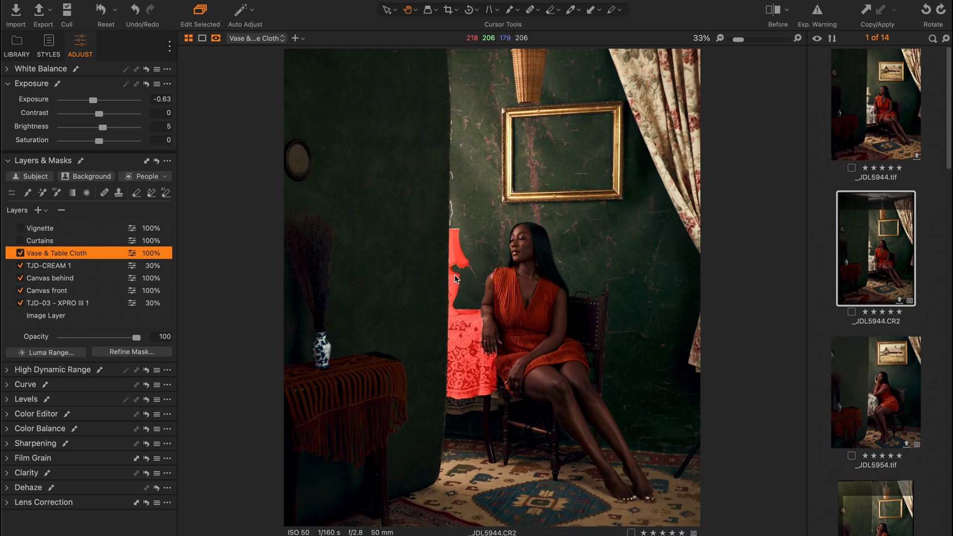
{"action": "mouse_move", "coordinate": [468, 348]}
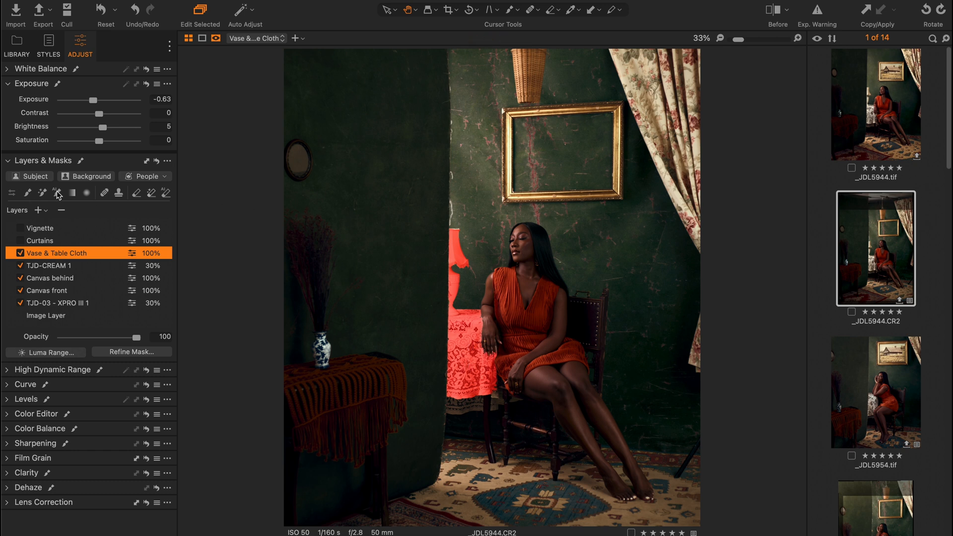
{"action": "mouse_move", "coordinate": [157, 196]}
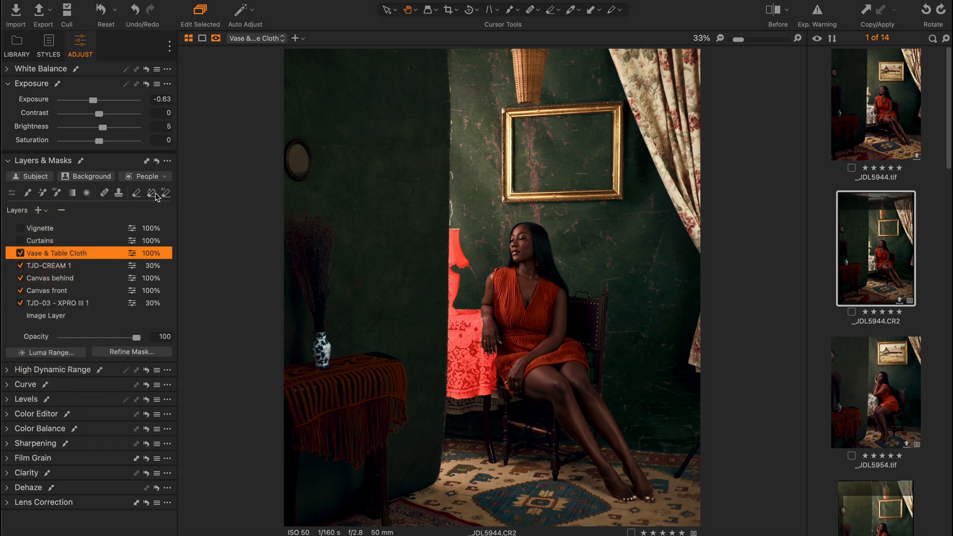
{"action": "mouse_move", "coordinate": [444, 297]}
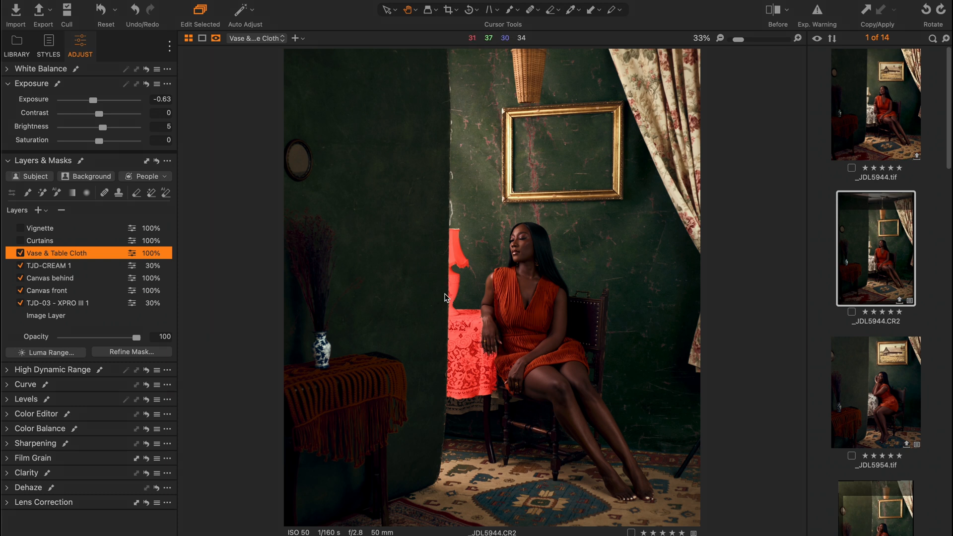
{"action": "mouse_move", "coordinate": [464, 286]}
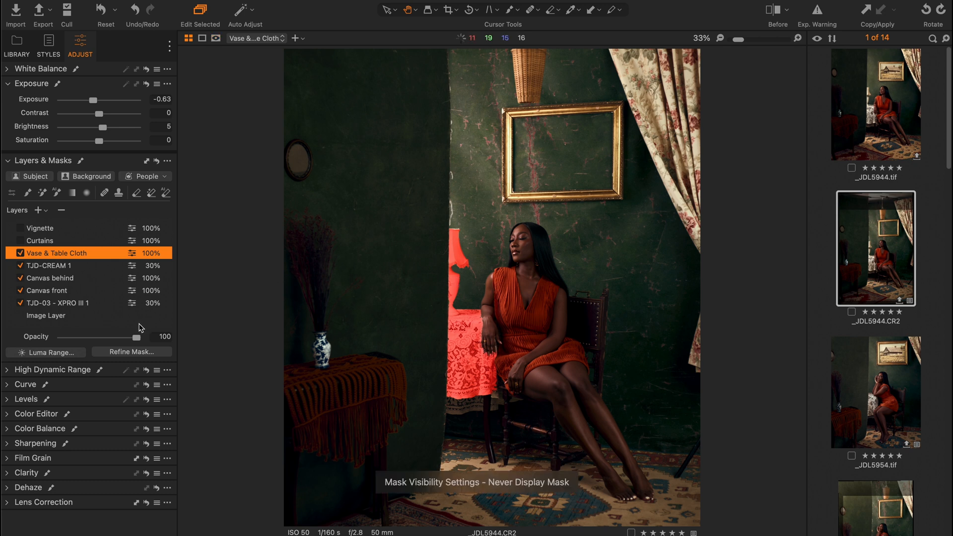
Step: Compare Vase & Table Cloth off and on, then review Layers & Masks and Color Editor
{"action": "left_click", "coordinate": [20, 254]}
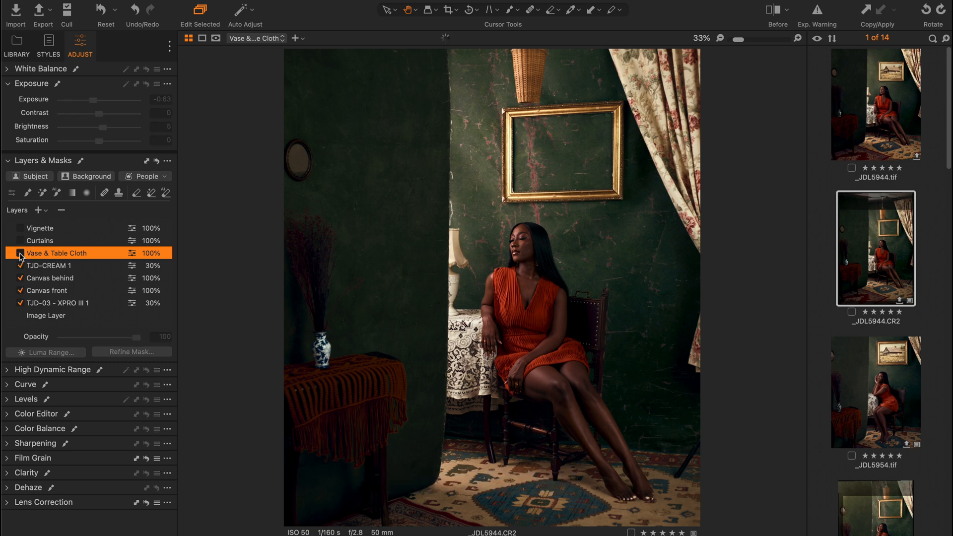
{"action": "left_click", "coordinate": [20, 254]}
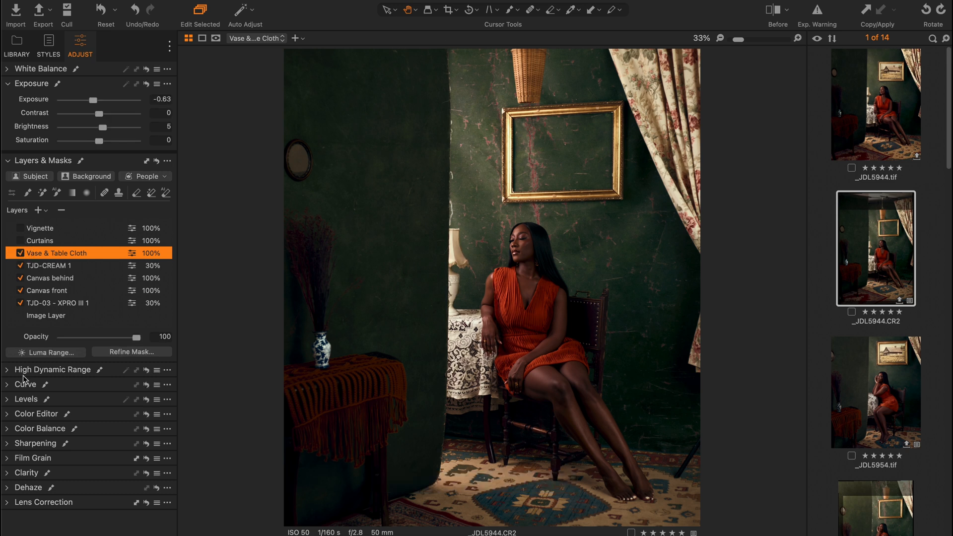
{"action": "left_click", "coordinate": [6, 160]}
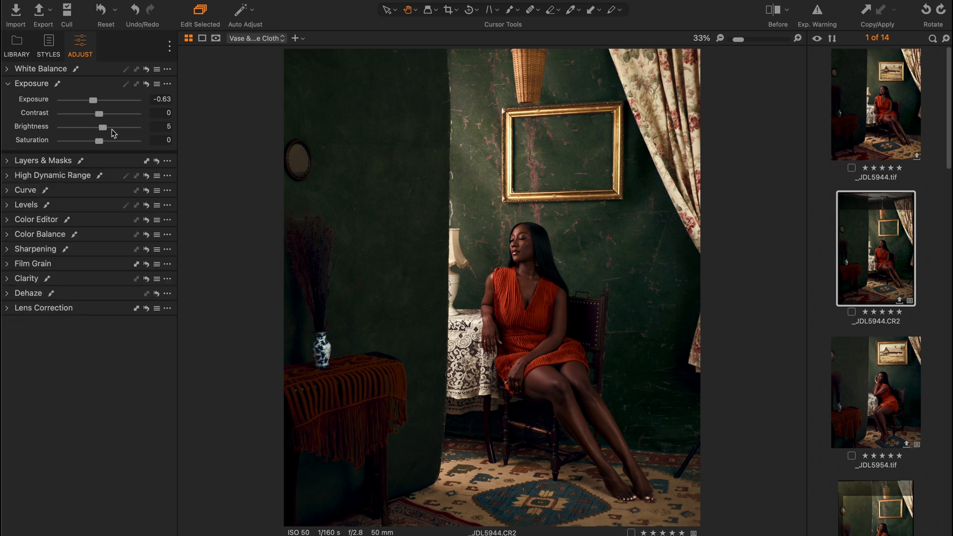
{"action": "left_click", "coordinate": [6, 177]}
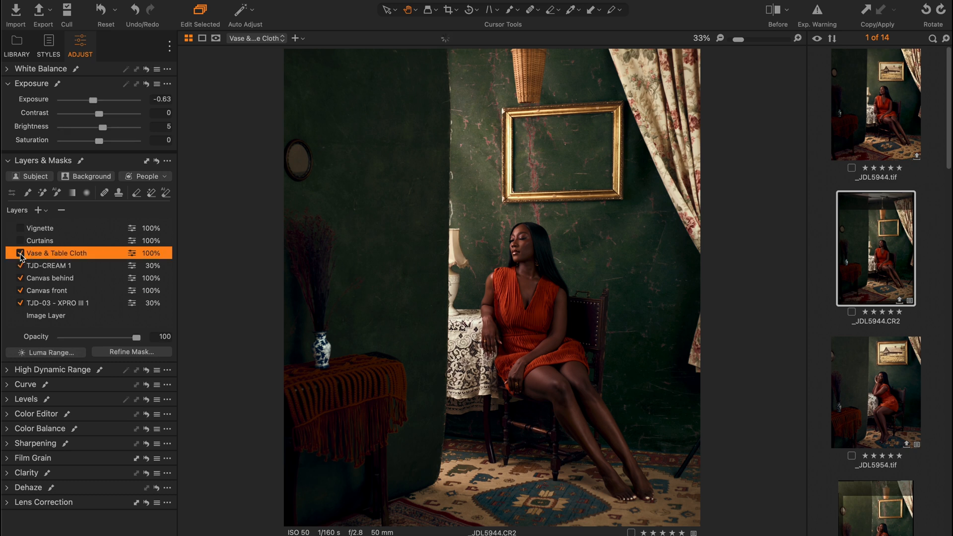
{"action": "left_click", "coordinate": [6, 414]}
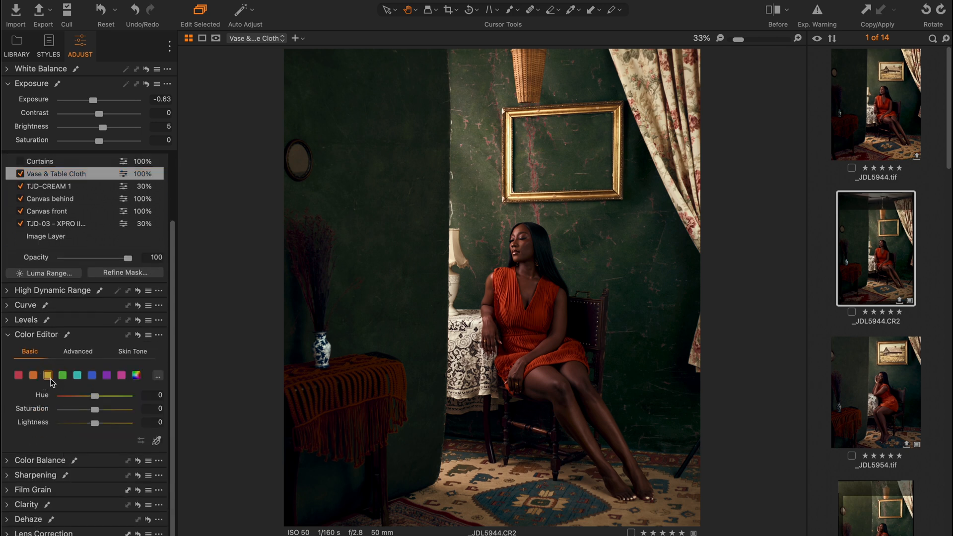
{"action": "left_click", "coordinate": [91, 376]}
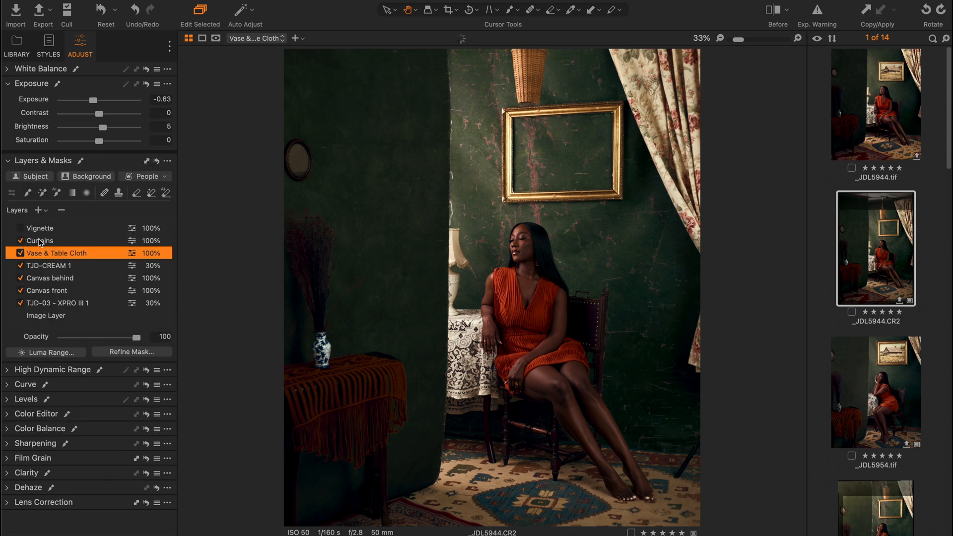
Step: Toggle the Curtains layer off and on to compare, then pick the Vignette layer
{"action": "left_click", "coordinate": [40, 241]}
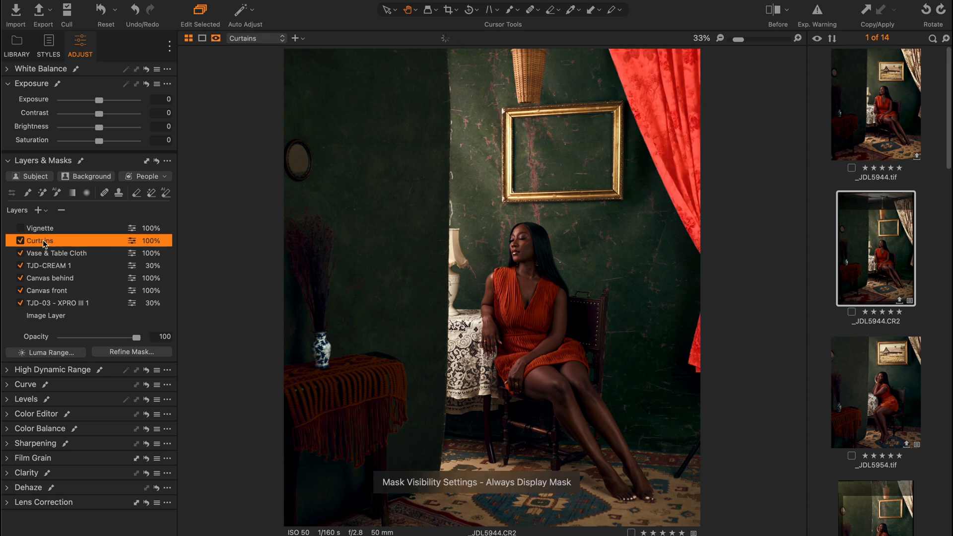
{"action": "left_click", "coordinate": [20, 241]}
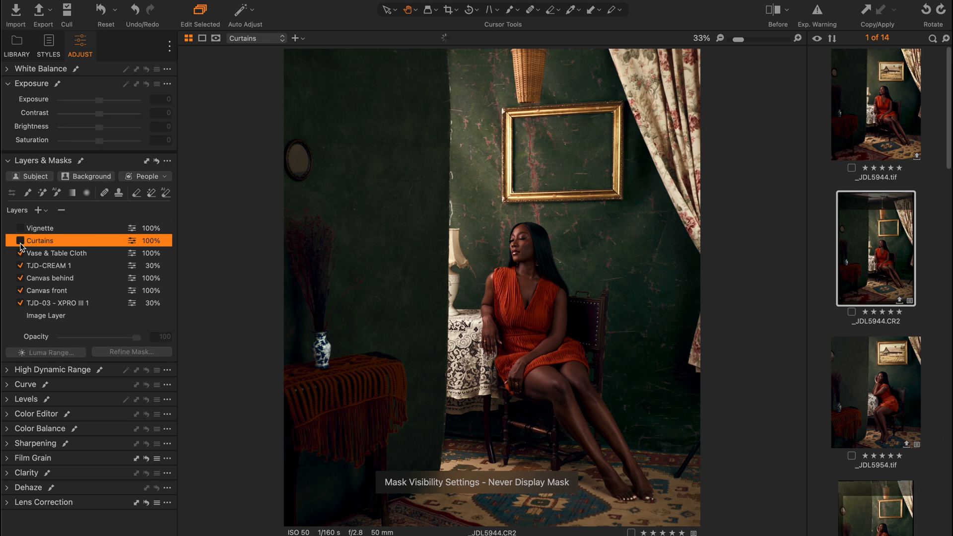
{"action": "left_click", "coordinate": [20, 240]}
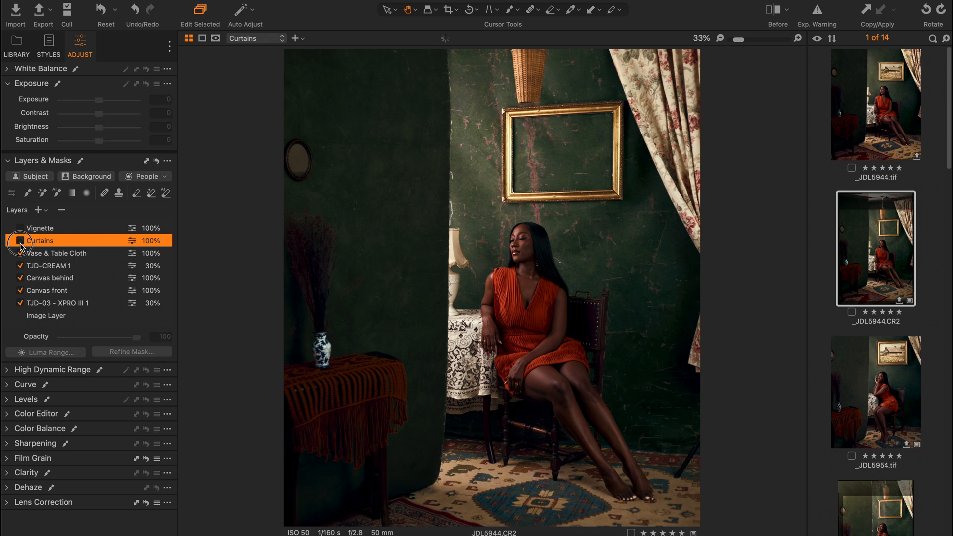
{"action": "left_click", "coordinate": [40, 227]}
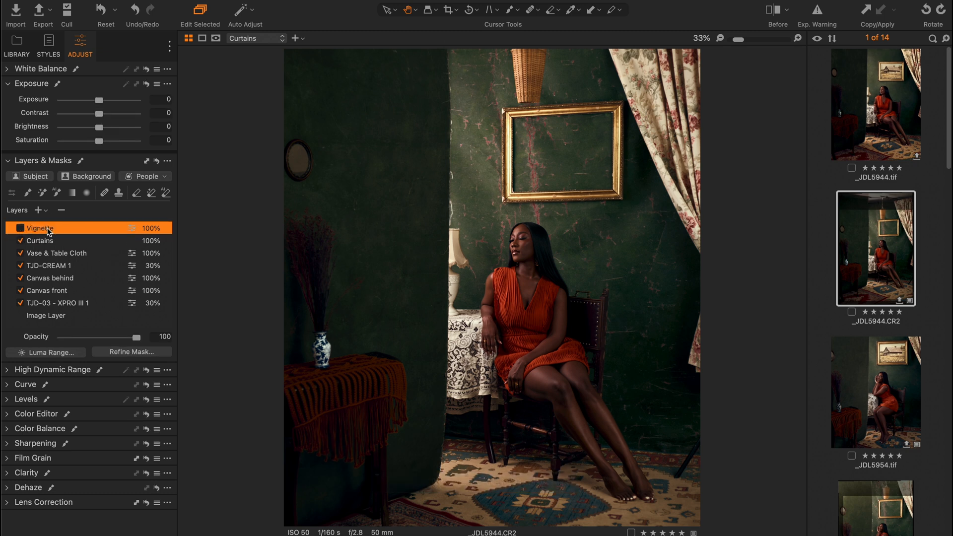
Step: Enable the Vignette layer, then review the Luma and RGB curves in the Curve tool
{"action": "left_click", "coordinate": [21, 227]}
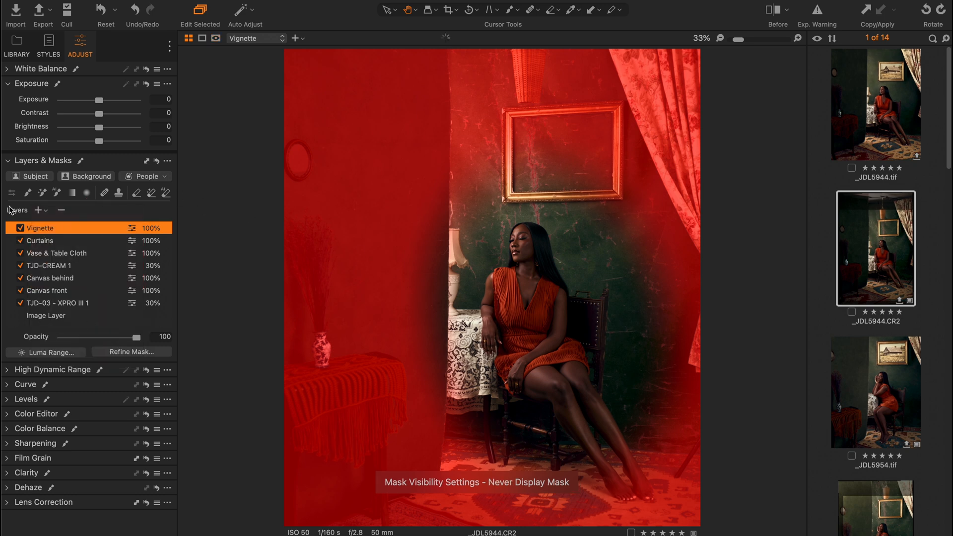
{"action": "left_click", "coordinate": [7, 161]}
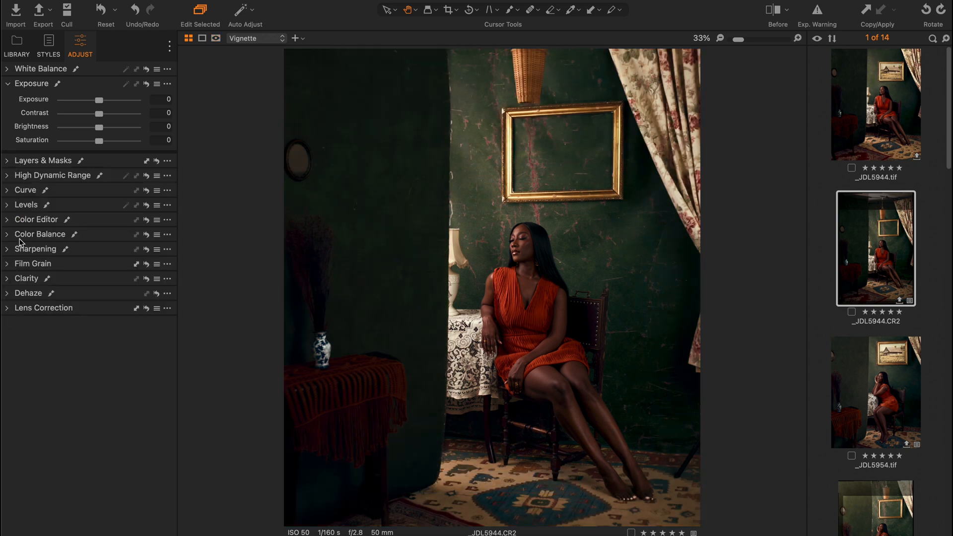
{"action": "left_click", "coordinate": [25, 189]}
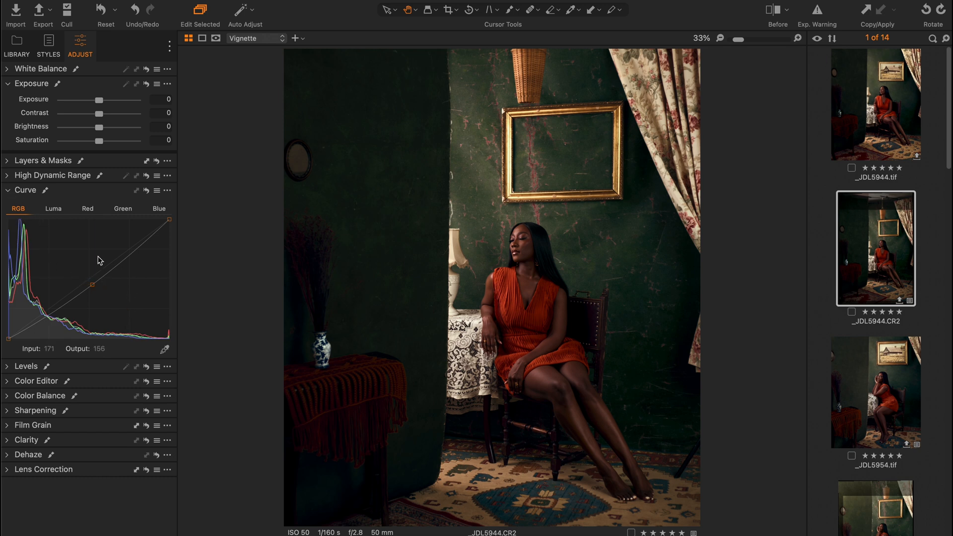
{"action": "left_click", "coordinate": [53, 209]}
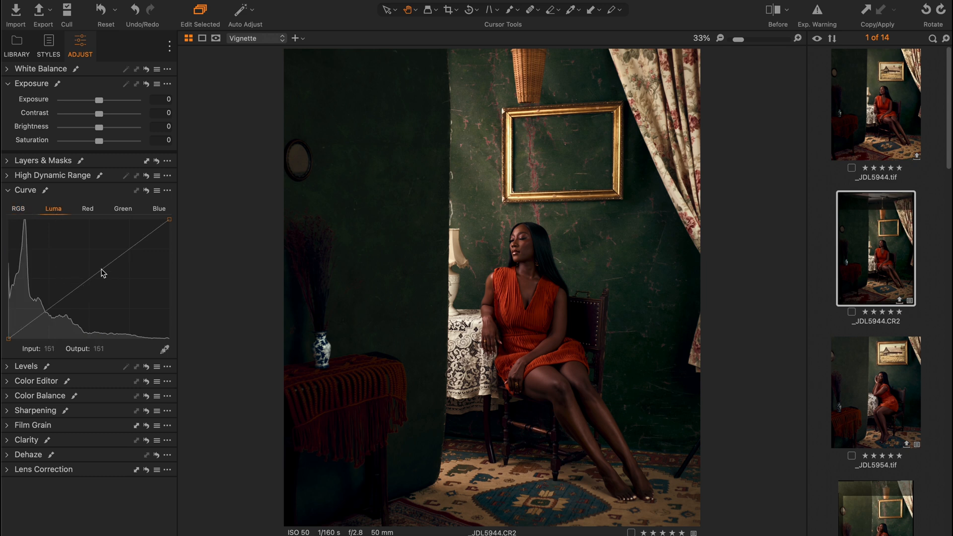
{"action": "left_click", "coordinate": [18, 208]}
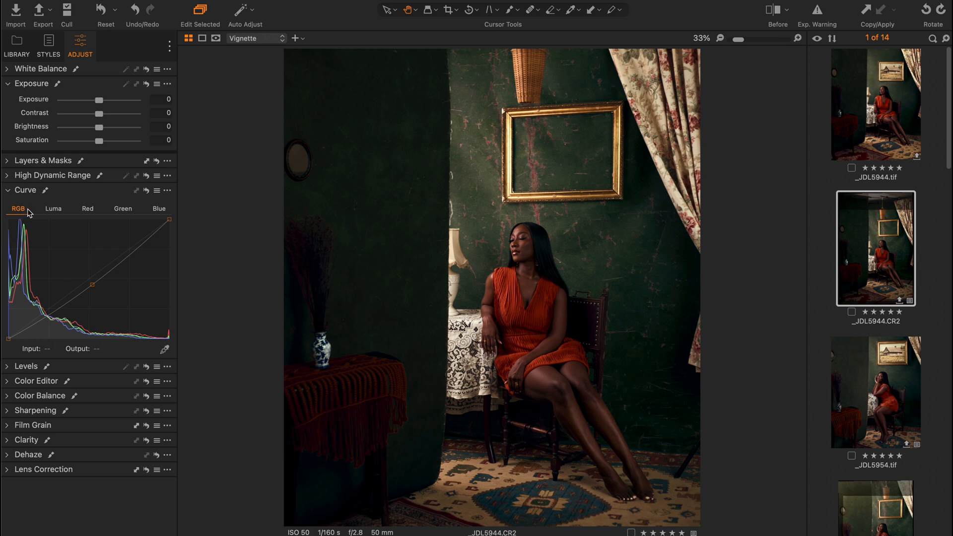
{"action": "left_click", "coordinate": [6, 189]}
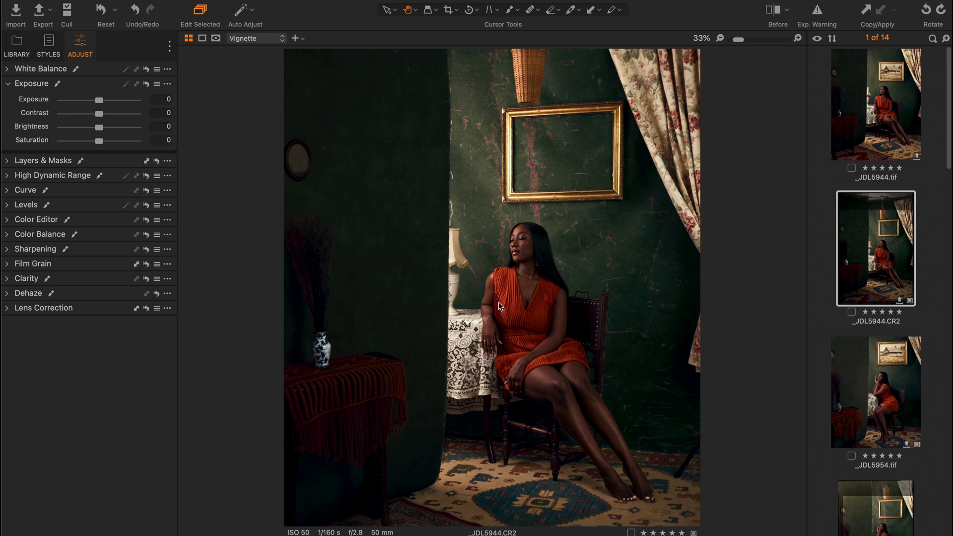
{"action": "mouse_move", "coordinate": [750, 37]}
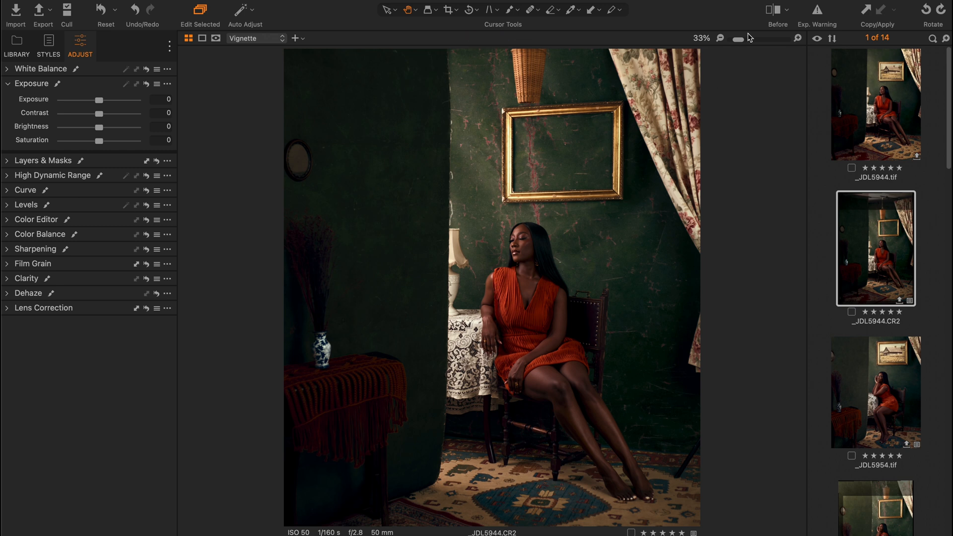
Step: Show the original against the graded portrait in a split view slider
{"action": "left_click", "coordinate": [777, 10]}
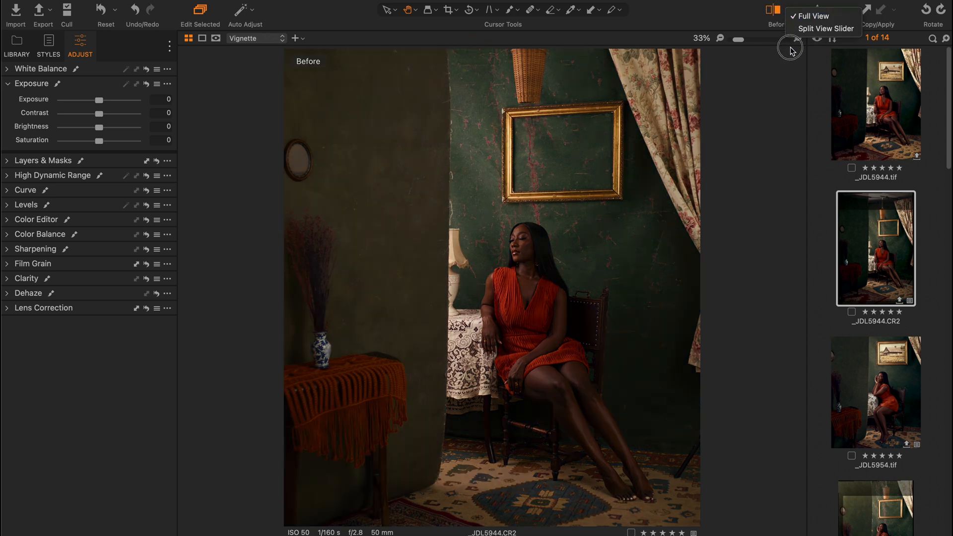
{"action": "left_click", "coordinate": [826, 28]}
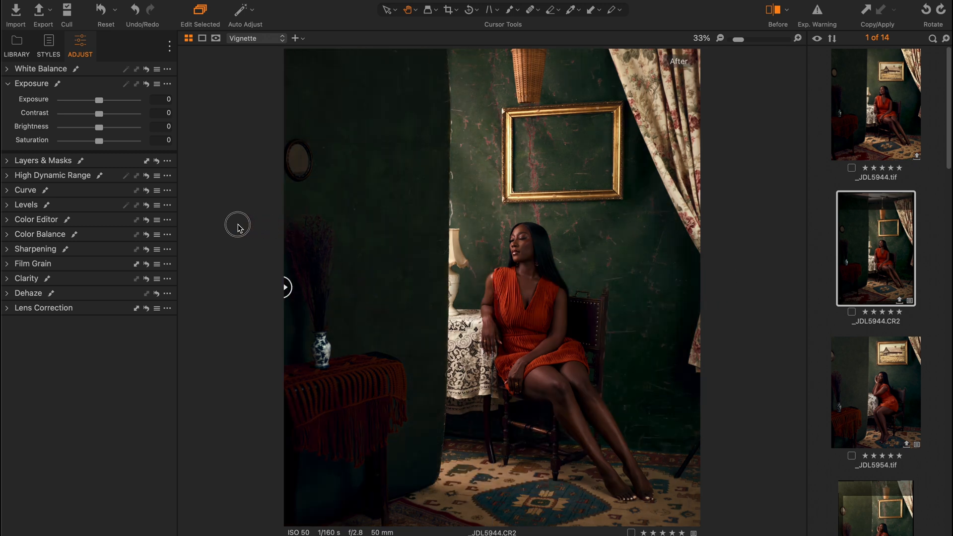
{"action": "mouse_move", "coordinate": [456, 182]}
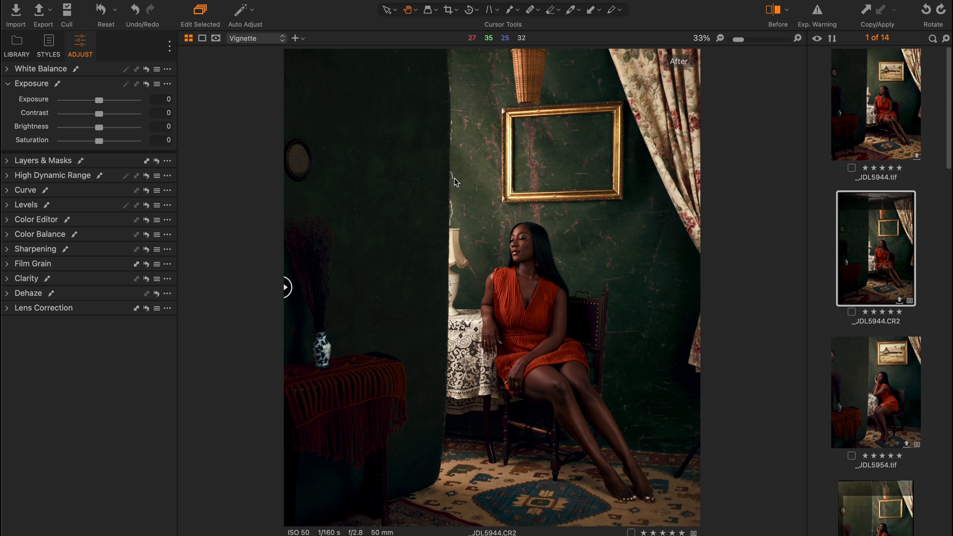
{"action": "mouse_move", "coordinate": [504, 182]}
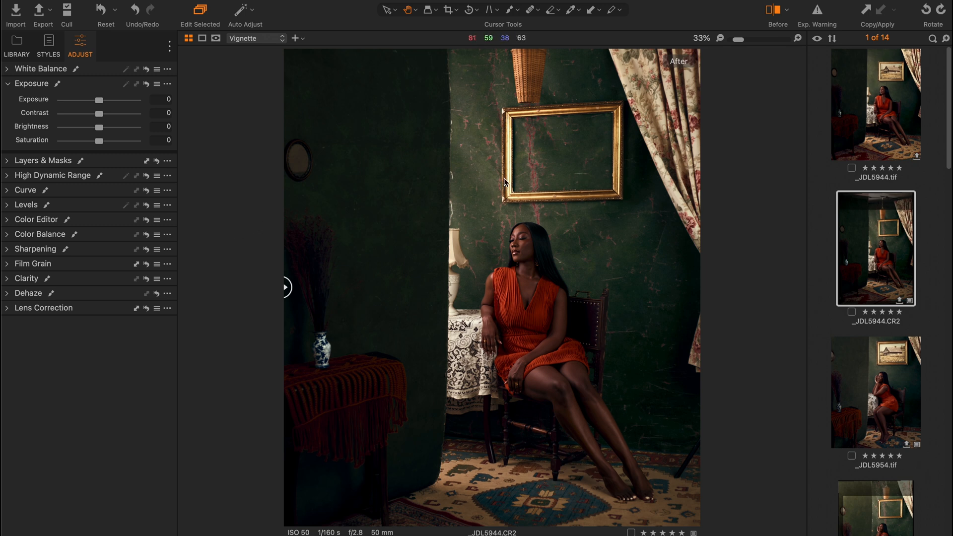
{"action": "mouse_move", "coordinate": [552, 170]}
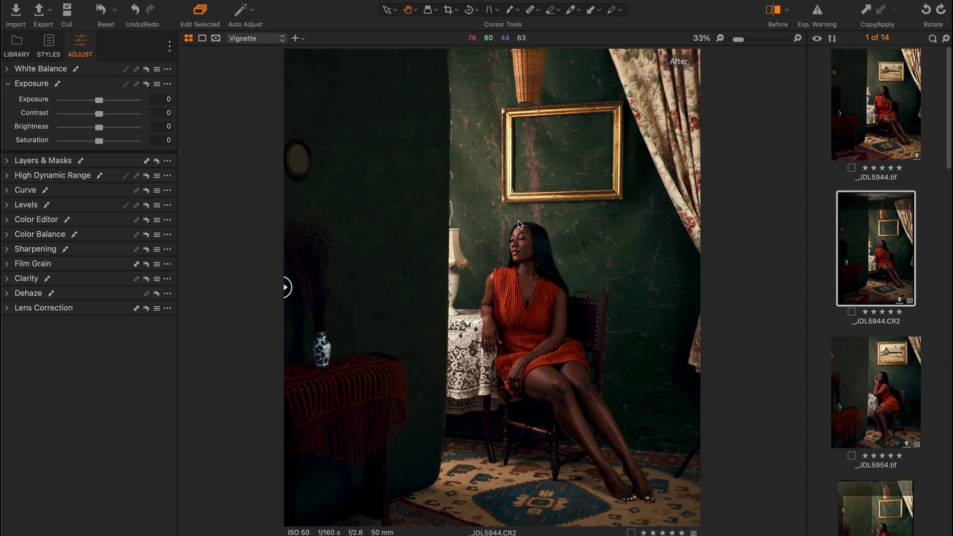
{"action": "mouse_move", "coordinate": [525, 274]}
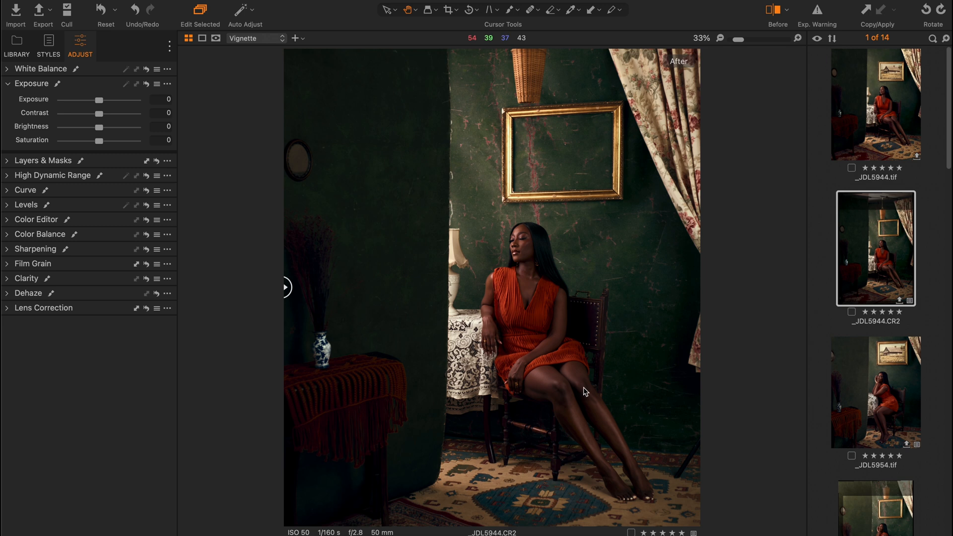
{"action": "mouse_move", "coordinate": [285, 288]}
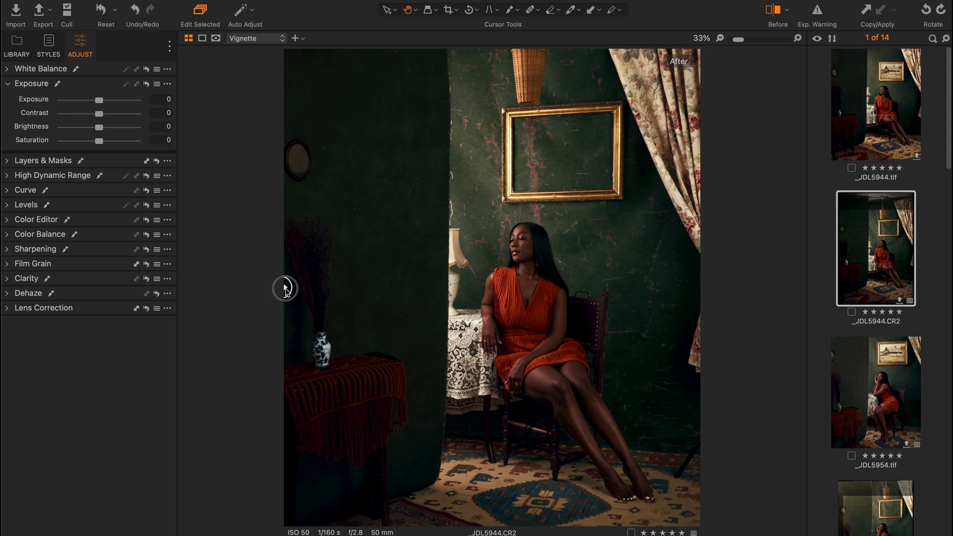
{"action": "mouse_move", "coordinate": [243, 298]}
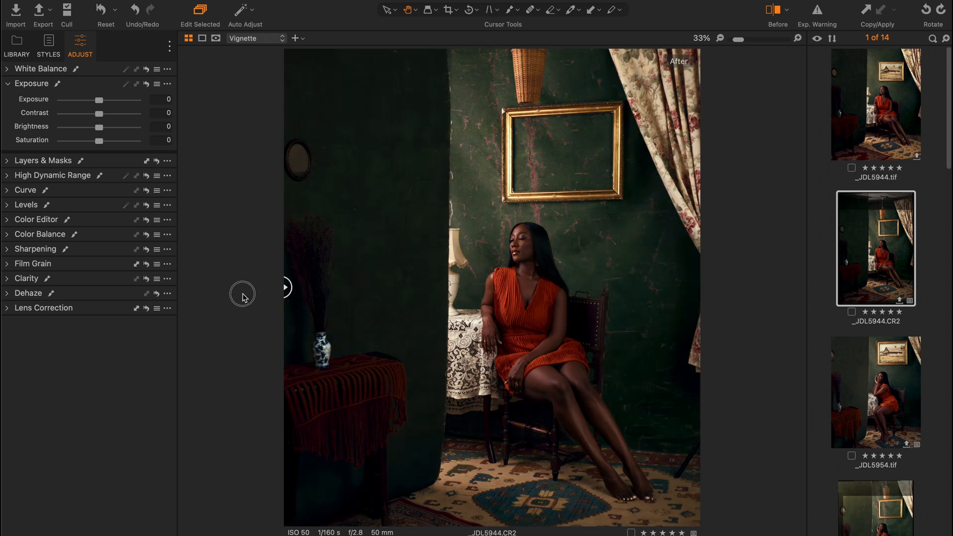
{"action": "mouse_move", "coordinate": [450, 274]}
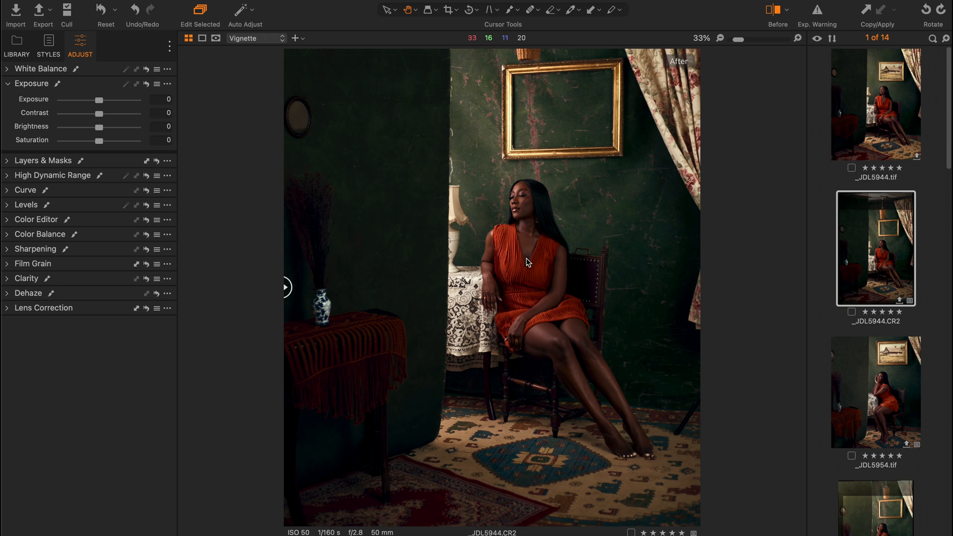
{"action": "mouse_move", "coordinate": [303, 282]}
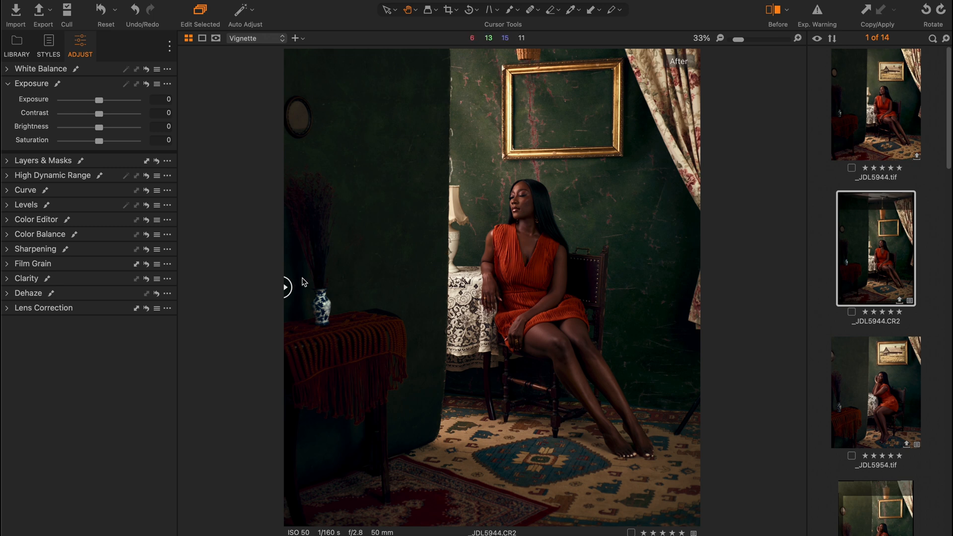
{"action": "mouse_move", "coordinate": [456, 270]}
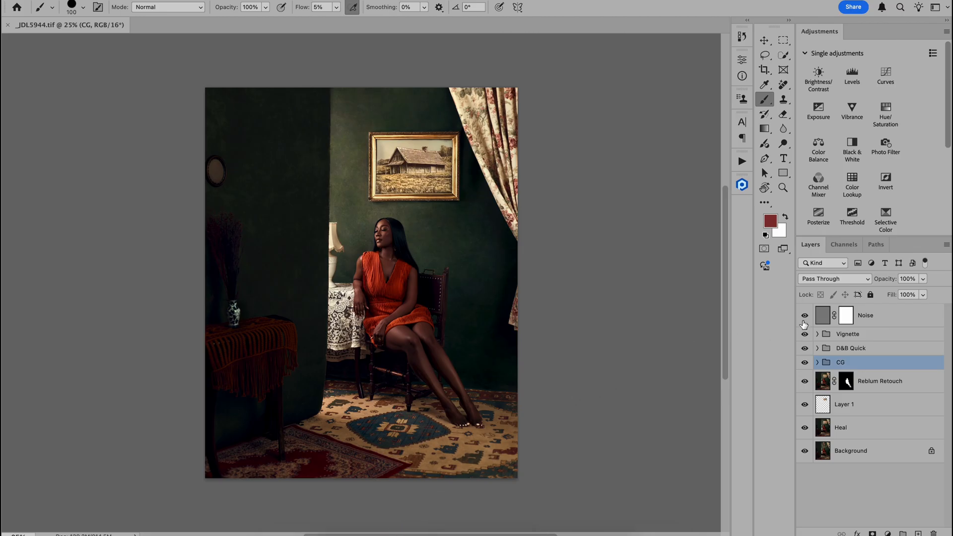
Step: Alt-click Background's eye to hide all upper layers, then select the Heal layer
{"action": "left_click", "coordinate": [805, 315]}
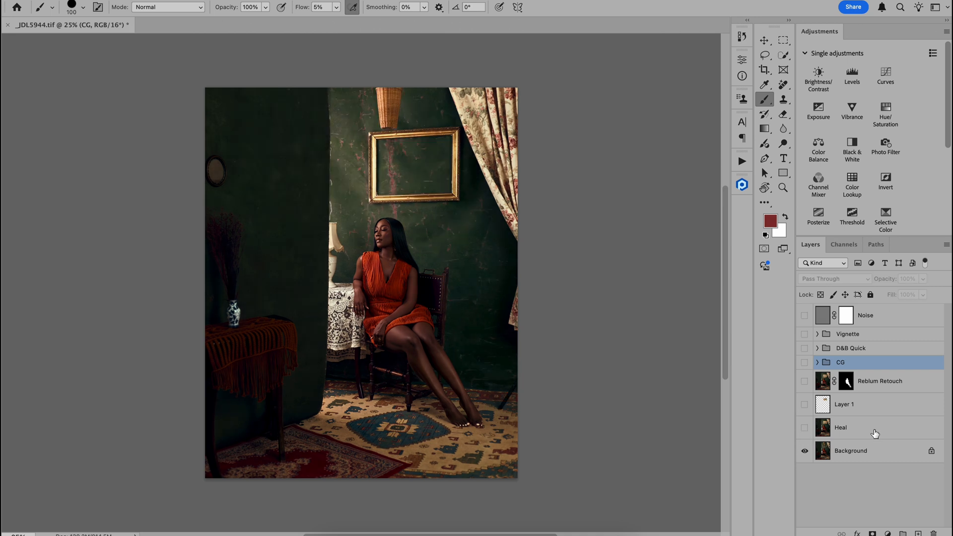
{"action": "left_click", "coordinate": [842, 428]}
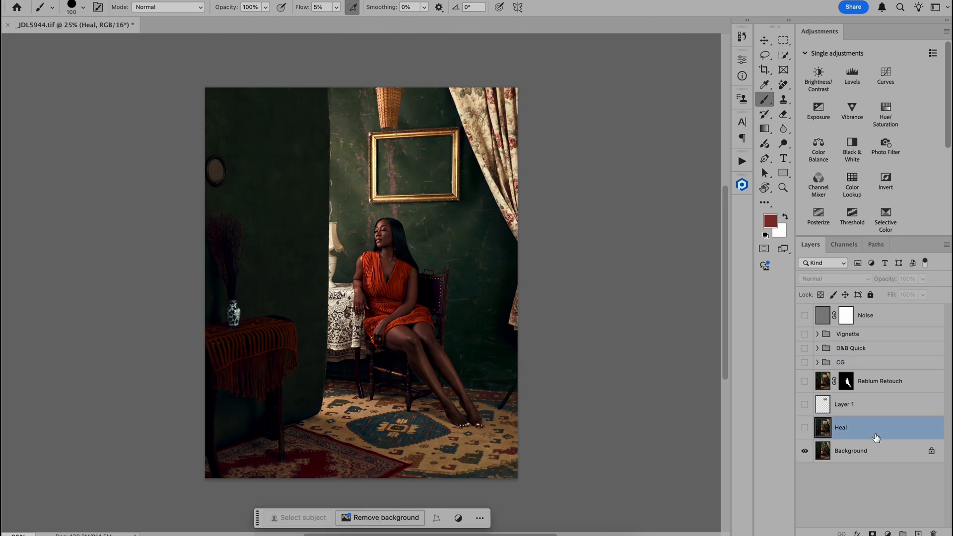
{"action": "mouse_move", "coordinate": [875, 451]}
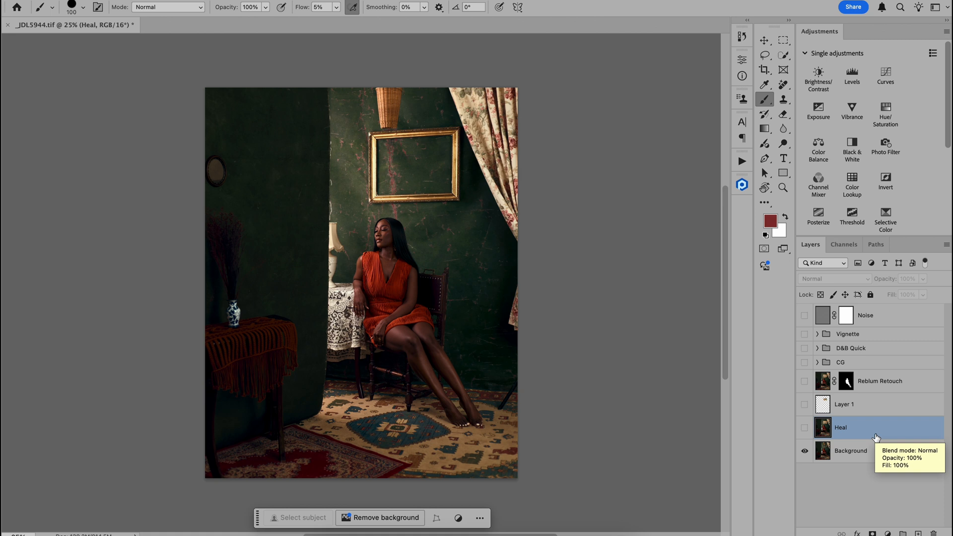
{"action": "mouse_move", "coordinate": [865, 448]}
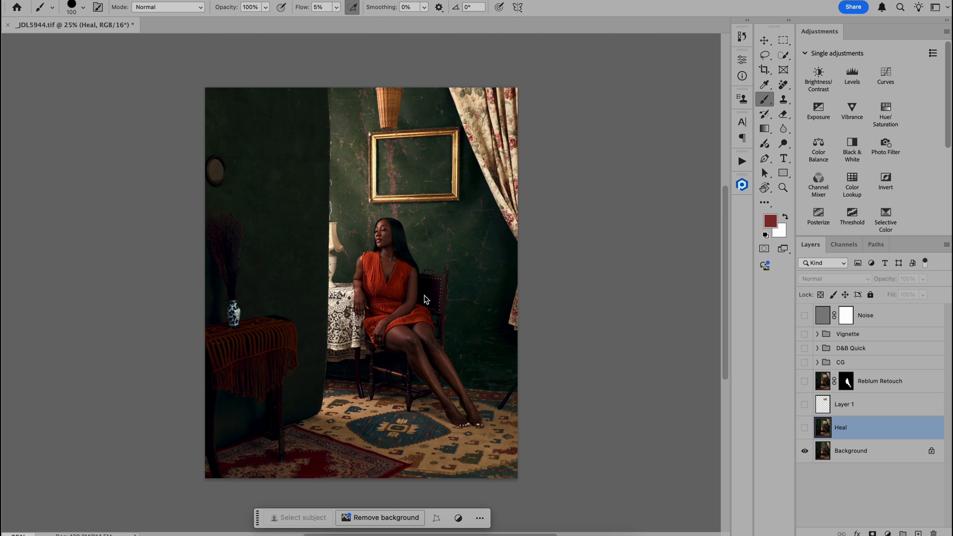
{"action": "mouse_move", "coordinate": [366, 238]}
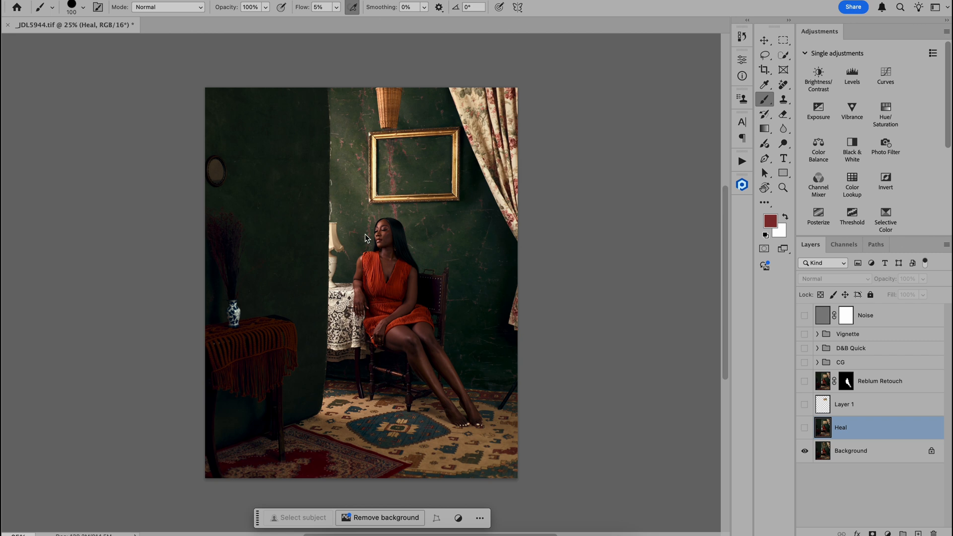
{"action": "mouse_move", "coordinate": [359, 119]}
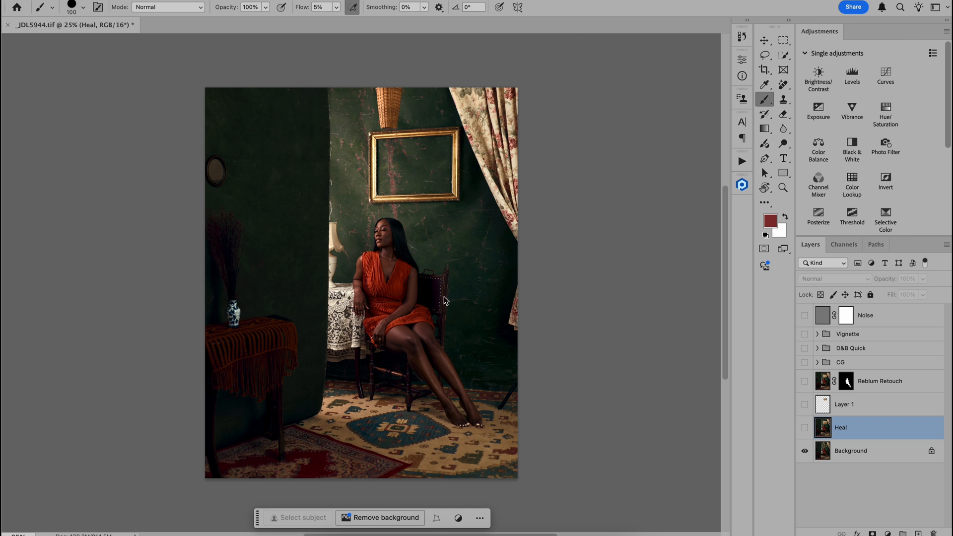
{"action": "mouse_move", "coordinate": [357, 83]}
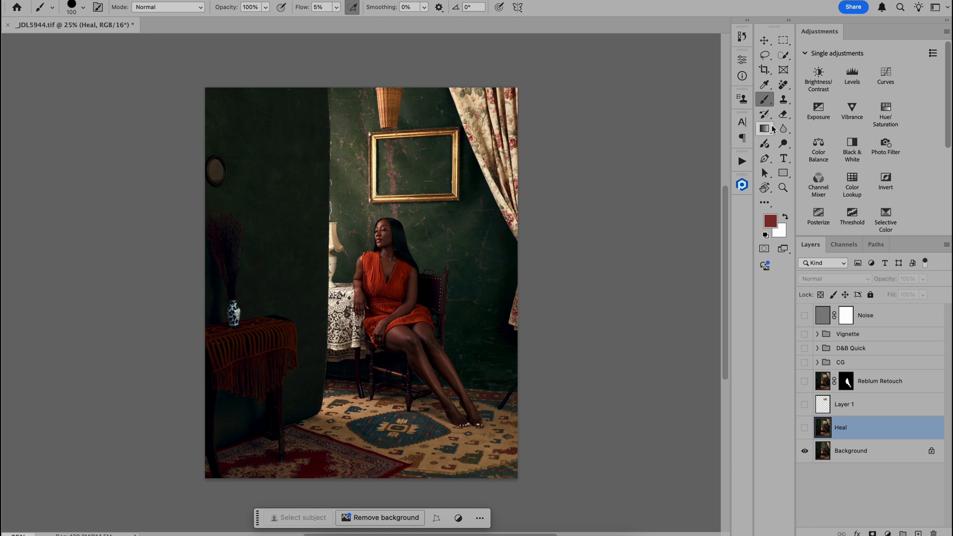
{"action": "left_click", "coordinate": [784, 85]}
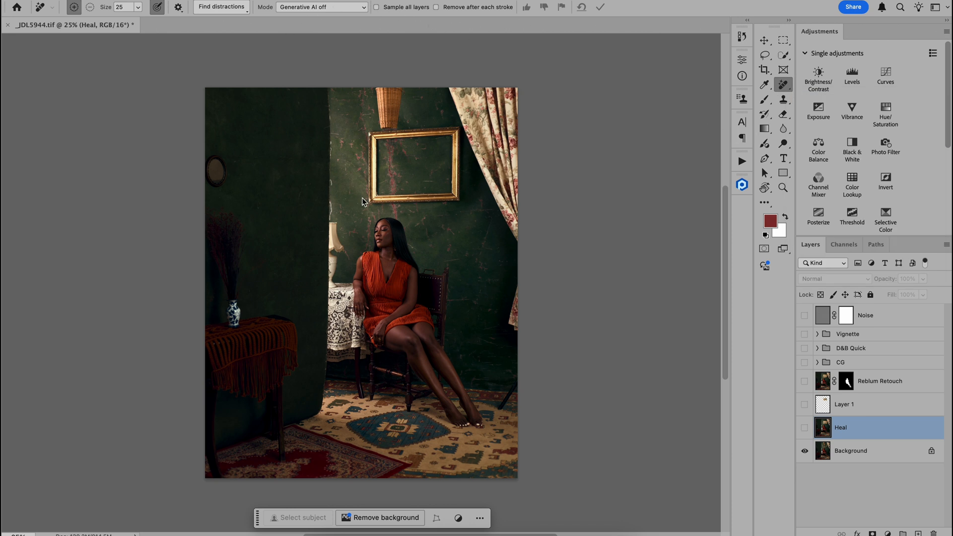
{"action": "mouse_move", "coordinate": [792, 277]}
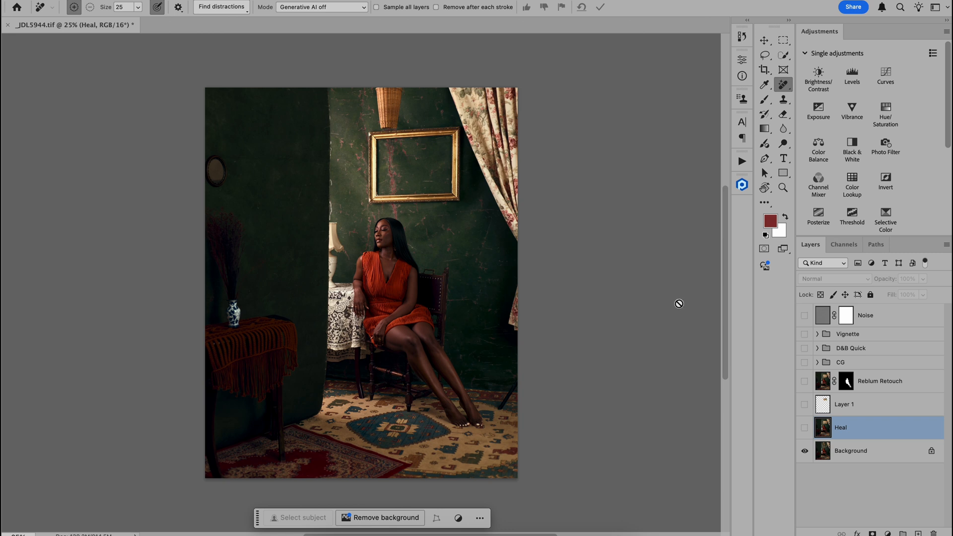
{"action": "mouse_move", "coordinate": [568, 235]}
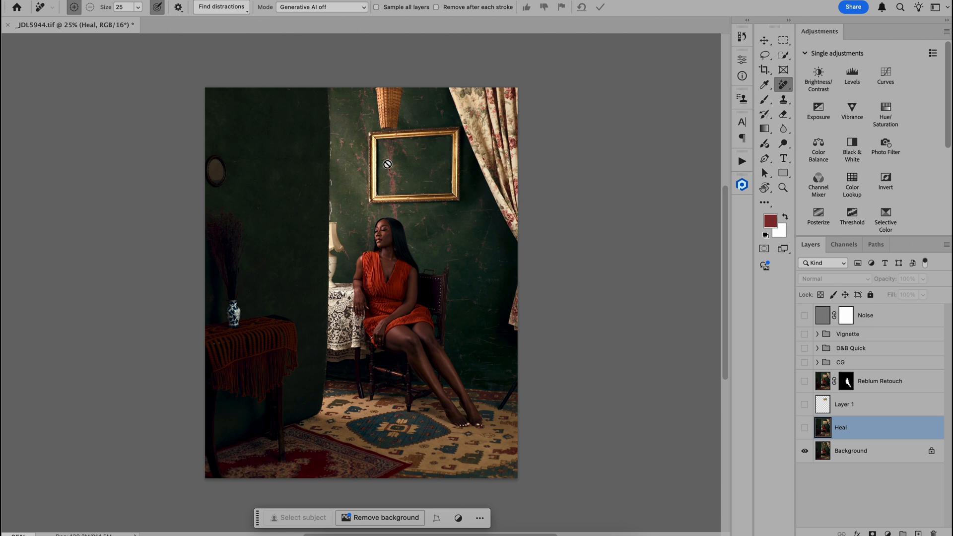
{"action": "mouse_move", "coordinate": [418, 170]}
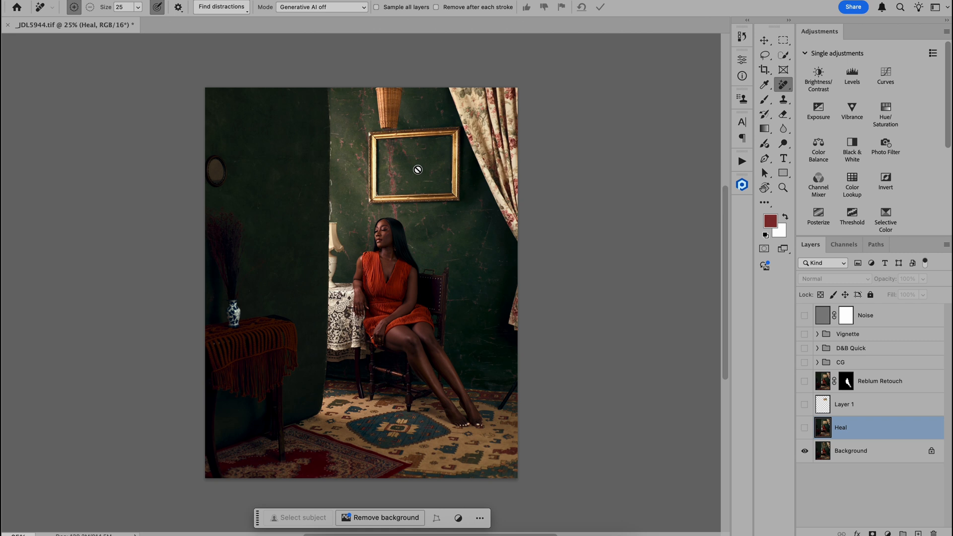
{"action": "mouse_move", "coordinate": [376, 90]}
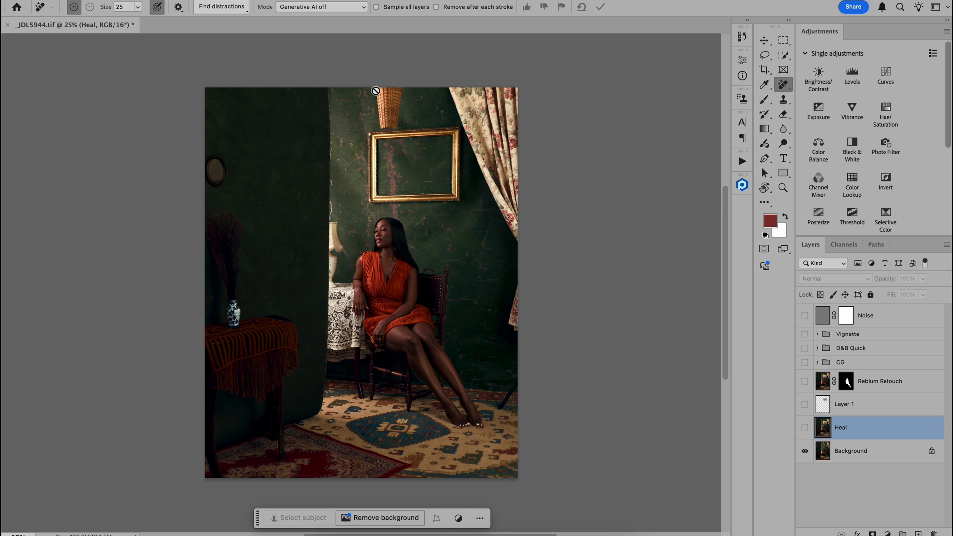
{"action": "mouse_move", "coordinate": [371, 91]}
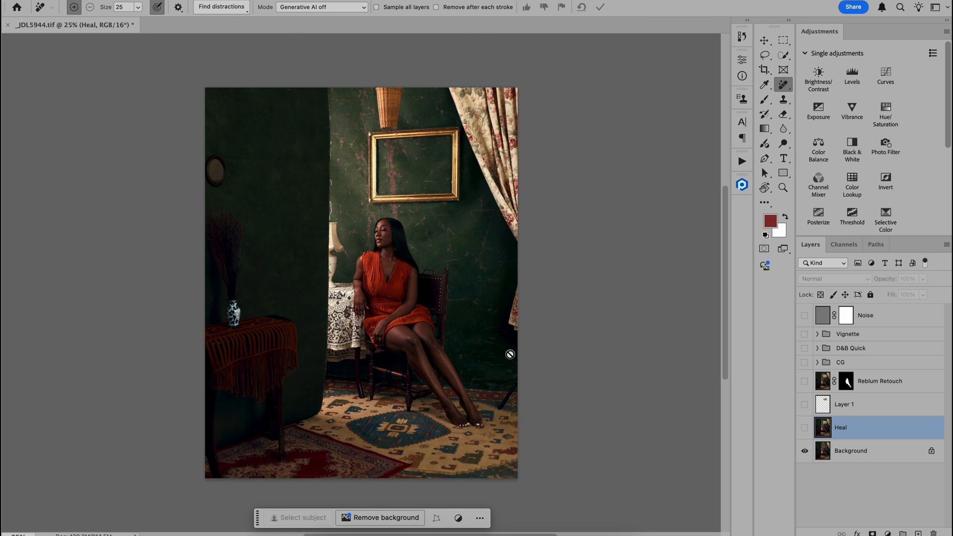
{"action": "mouse_move", "coordinate": [337, 81]}
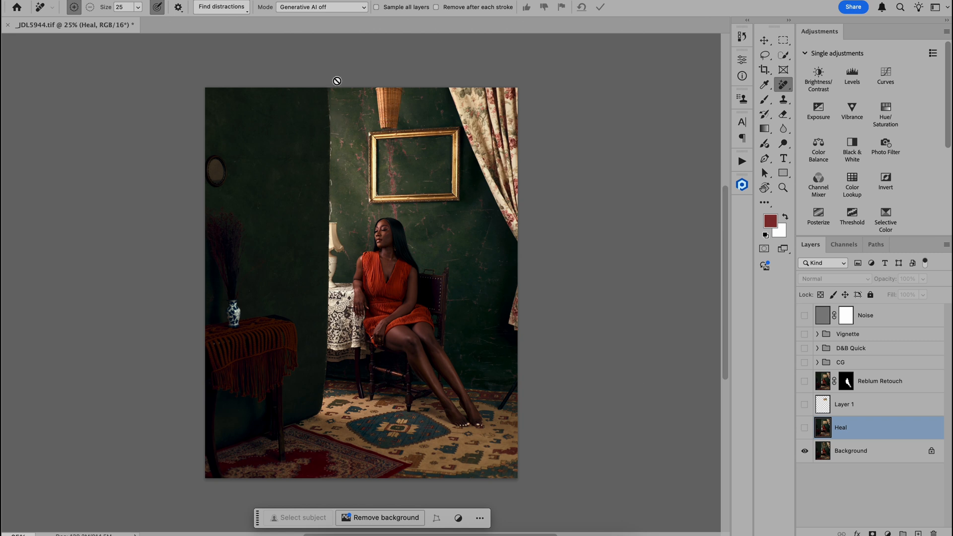
{"action": "mouse_move", "coordinate": [315, 119]}
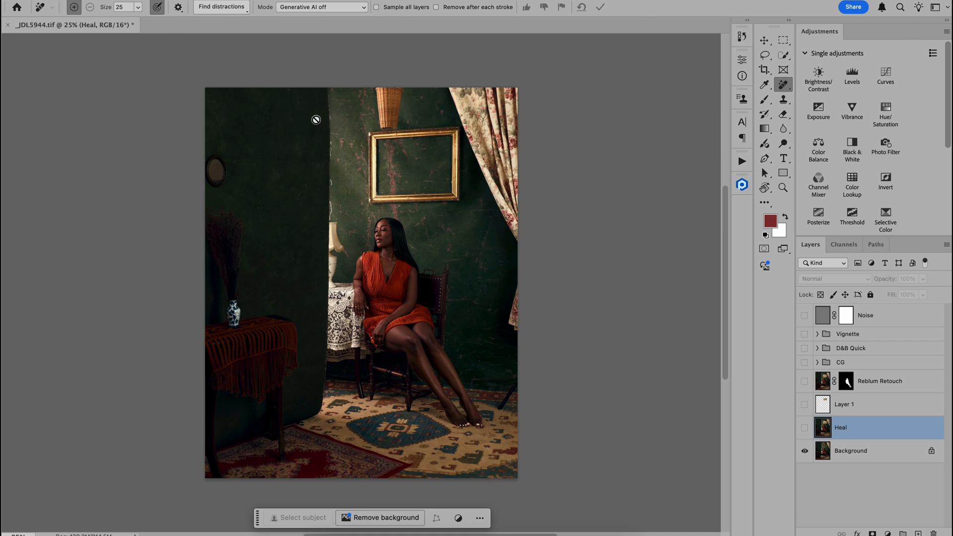
{"action": "mouse_move", "coordinate": [341, 92]}
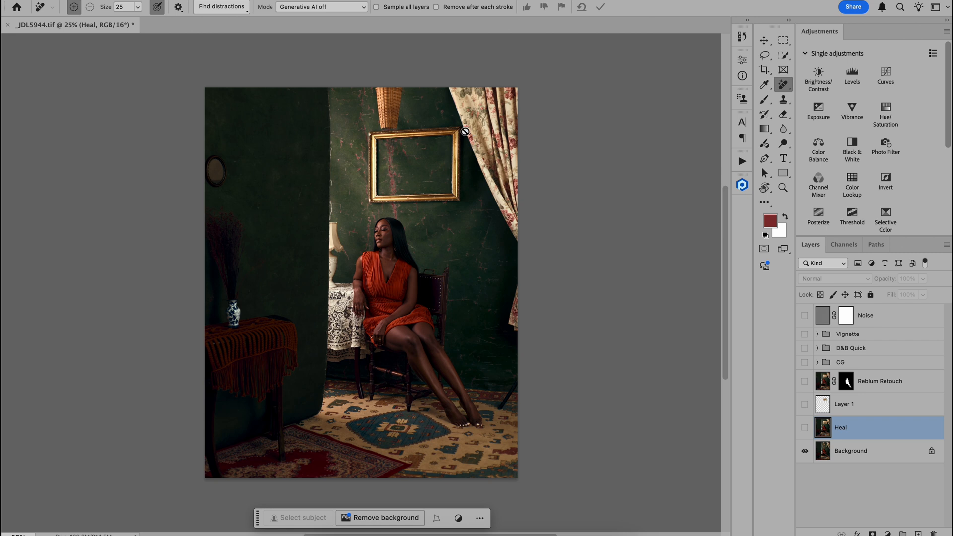
{"action": "mouse_move", "coordinate": [455, 192]}
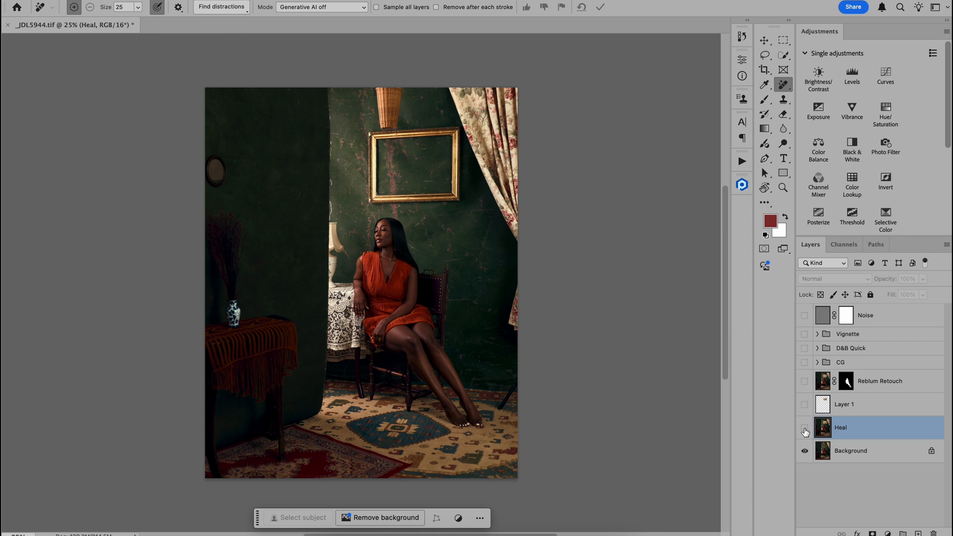
{"action": "left_click", "coordinate": [805, 427]}
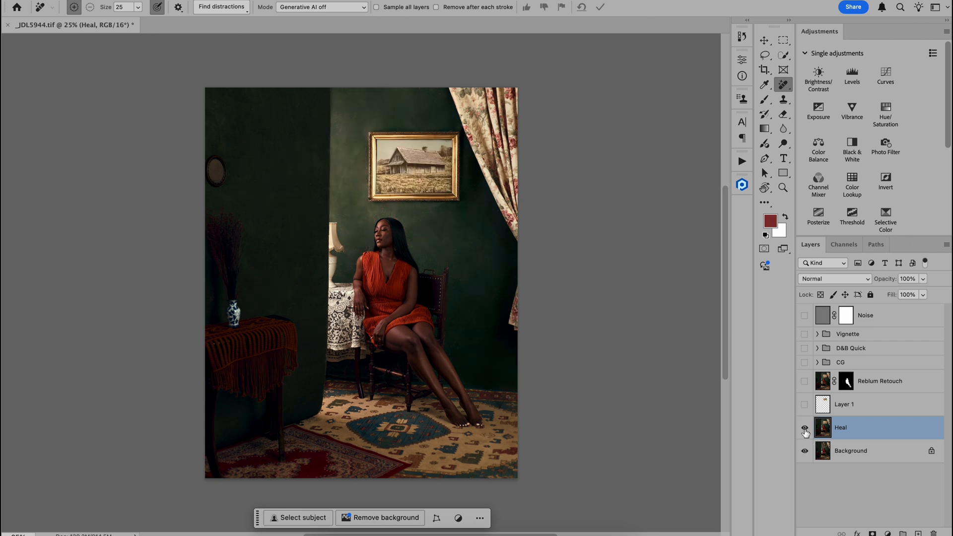
{"action": "left_click", "coordinate": [805, 428]}
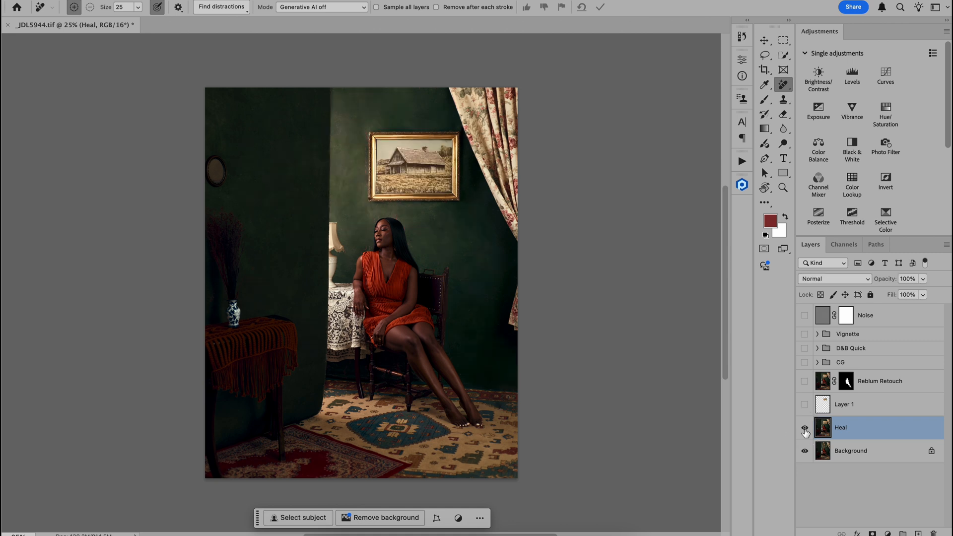
{"action": "left_click", "coordinate": [805, 427]}
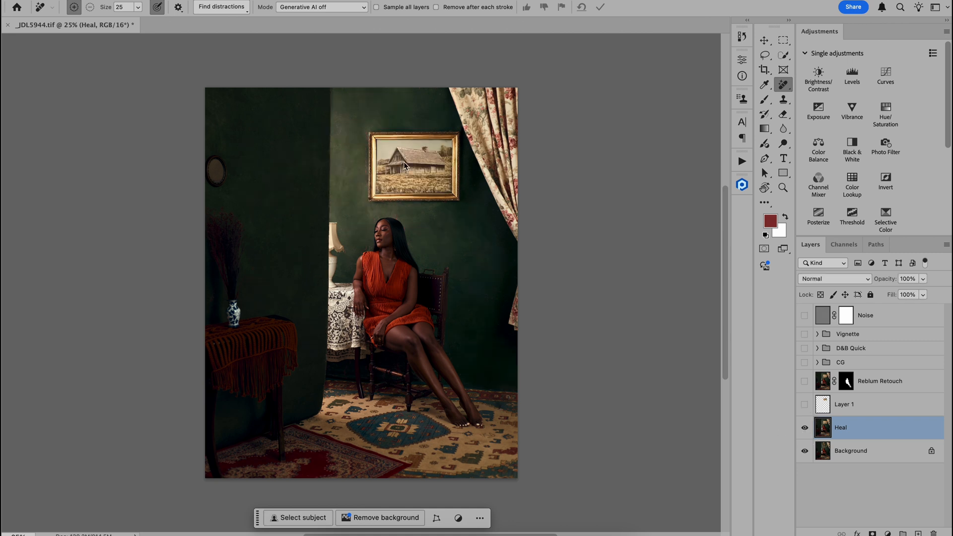
{"action": "mouse_move", "coordinate": [783, 84]}
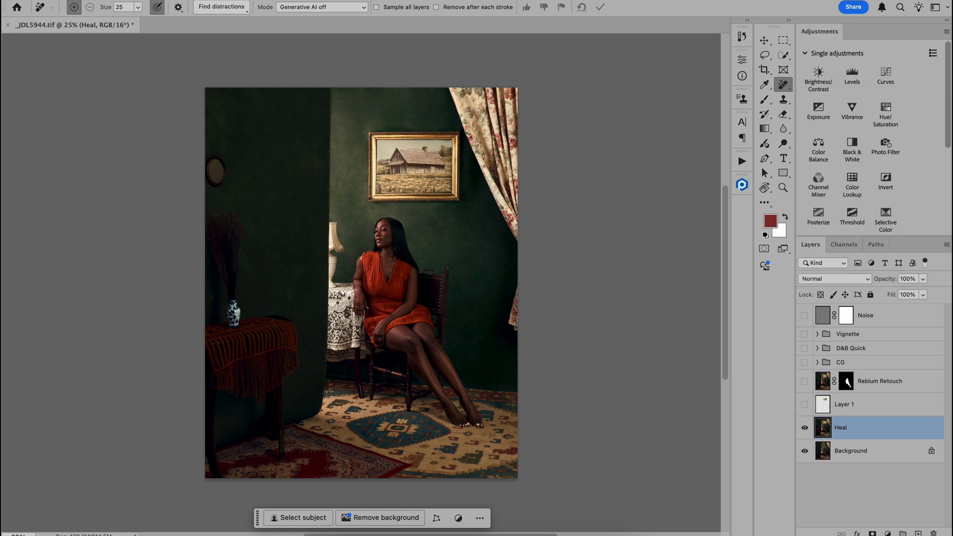
{"action": "left_click", "coordinate": [805, 427]}
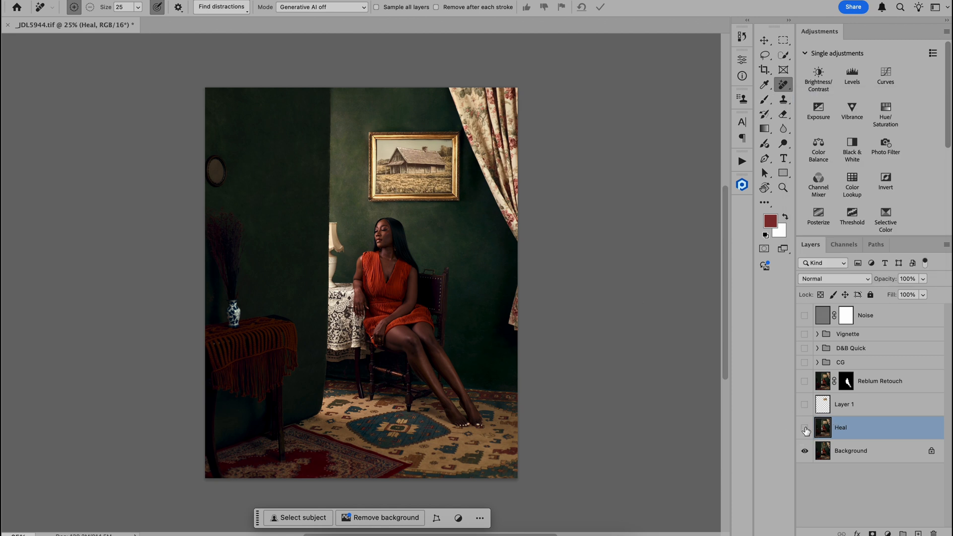
{"action": "left_click", "coordinate": [844, 404]}
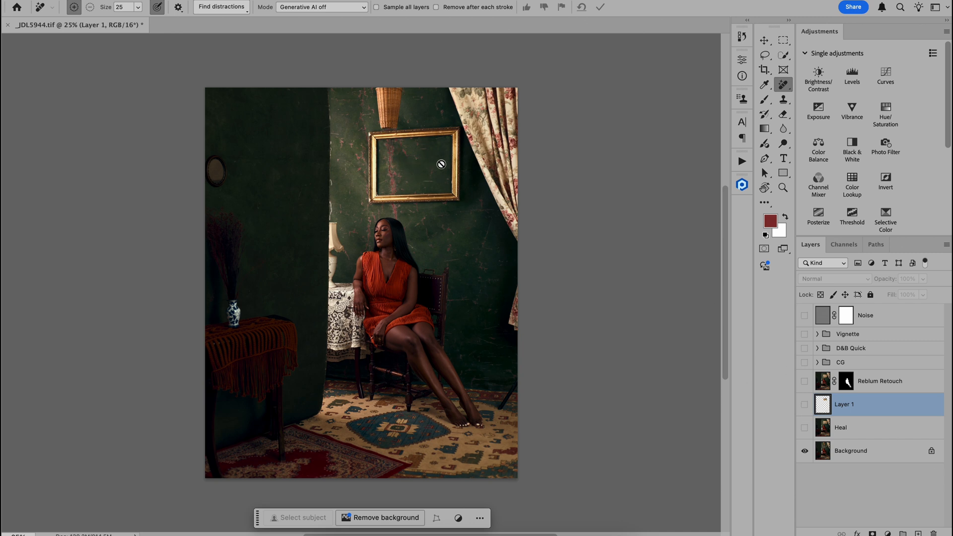
{"action": "mouse_move", "coordinate": [324, 139]}
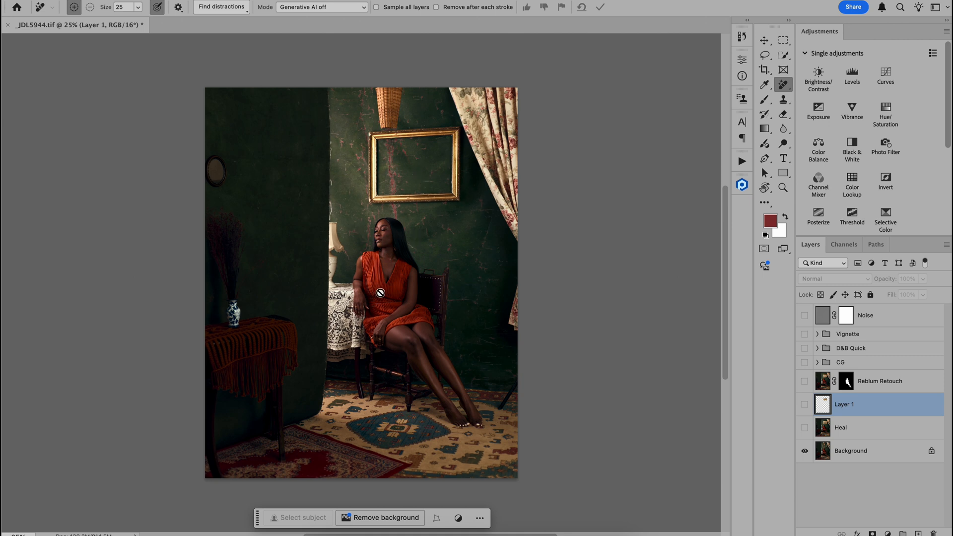
Step: Preview Layer 1's house painting, then hide it again to show the basket-free Heal cleanup
{"action": "left_click", "coordinate": [805, 404]}
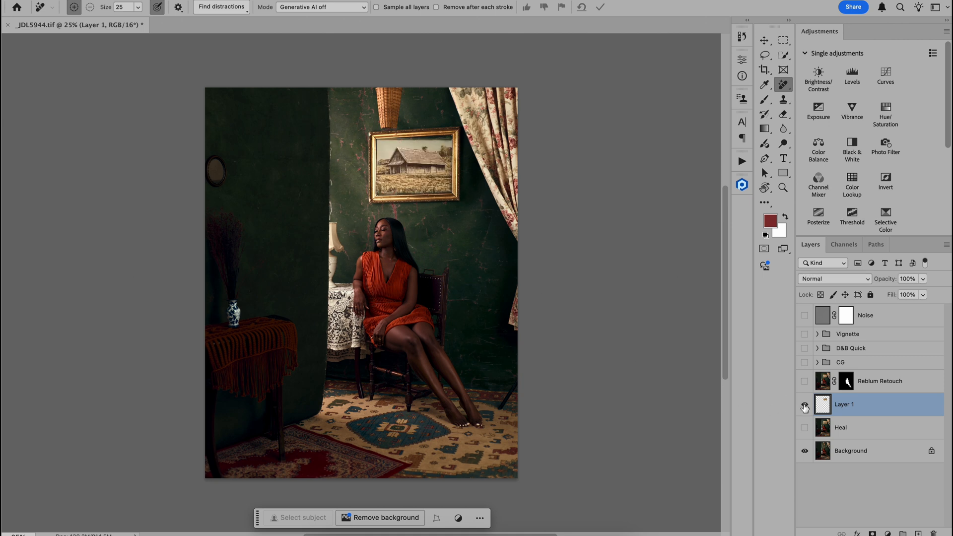
{"action": "left_click", "coordinate": [804, 404]}
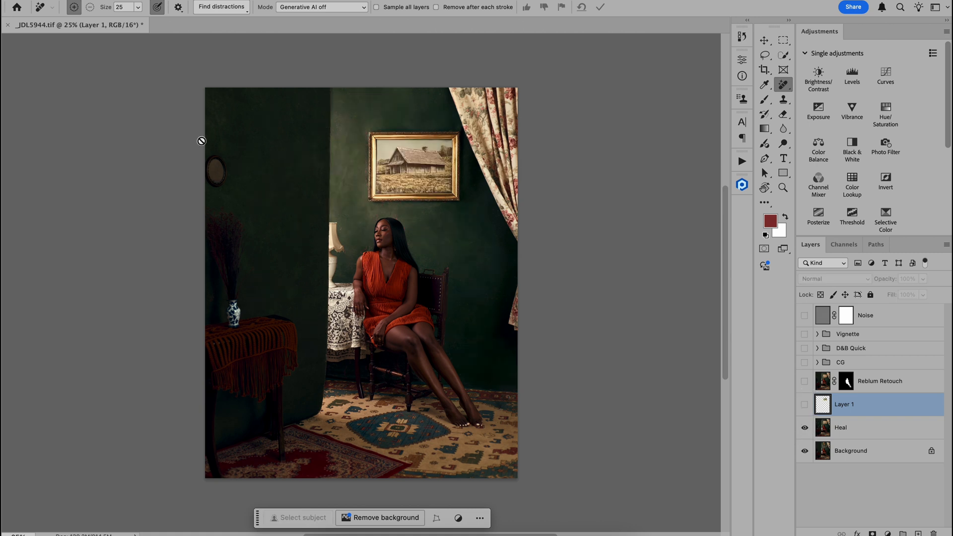
{"action": "mouse_move", "coordinate": [426, 329]}
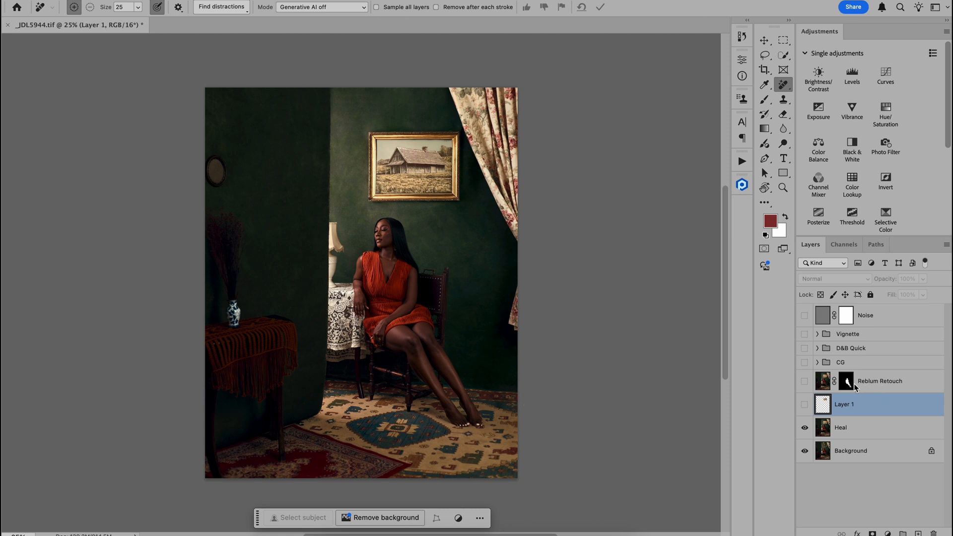
{"action": "mouse_move", "coordinate": [866, 390]}
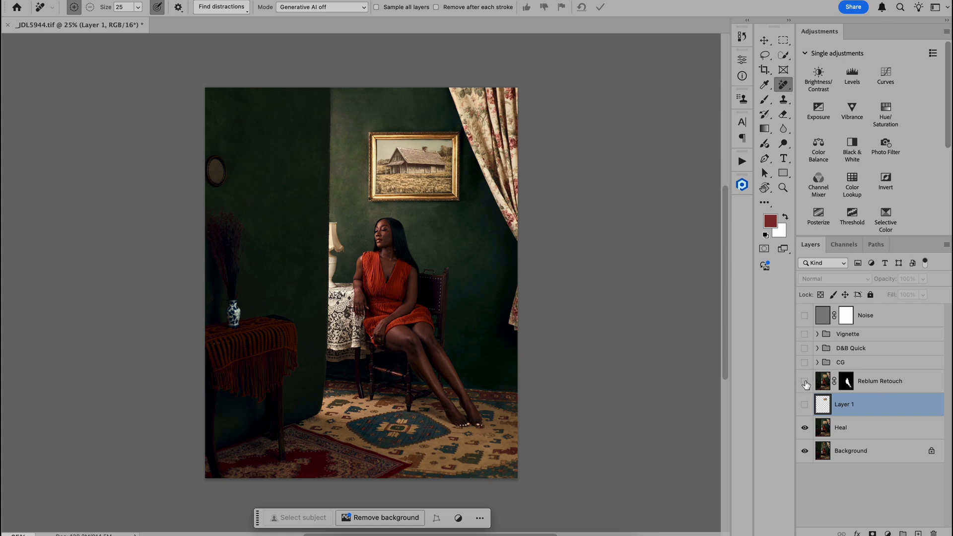
{"action": "mouse_move", "coordinate": [835, 381]}
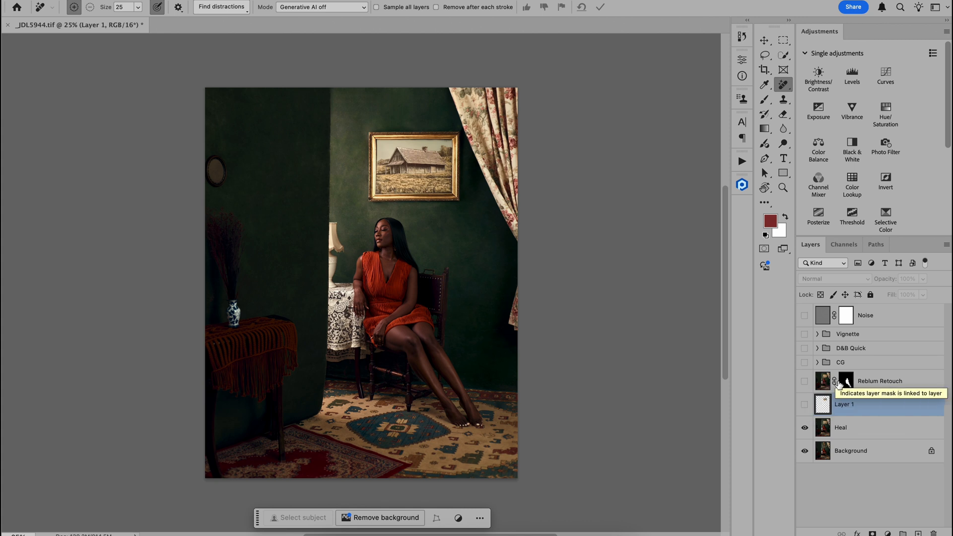
Step: Select the Reblum Retouch mask and toggle the layer to compare skin, leaving it on
{"action": "left_click", "coordinate": [845, 381]}
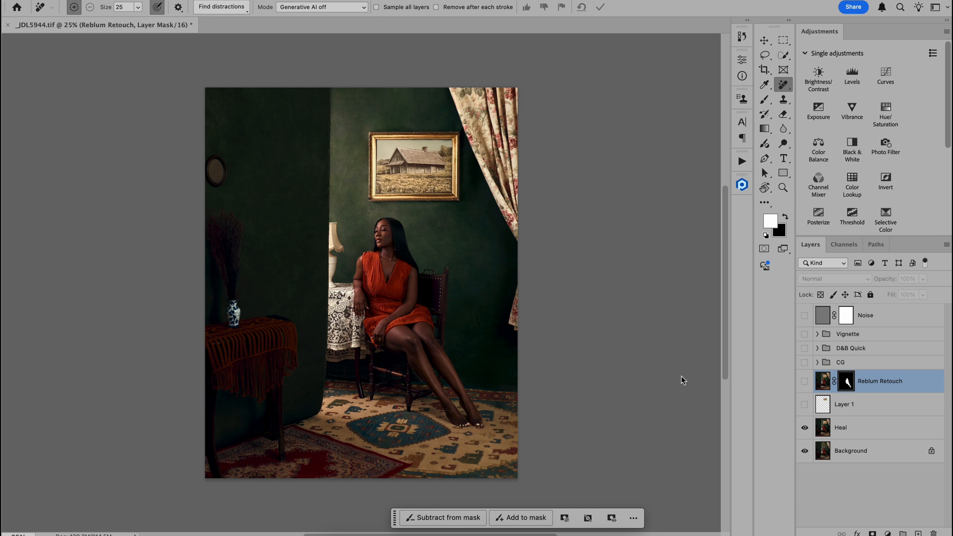
{"action": "left_click", "coordinate": [804, 381]}
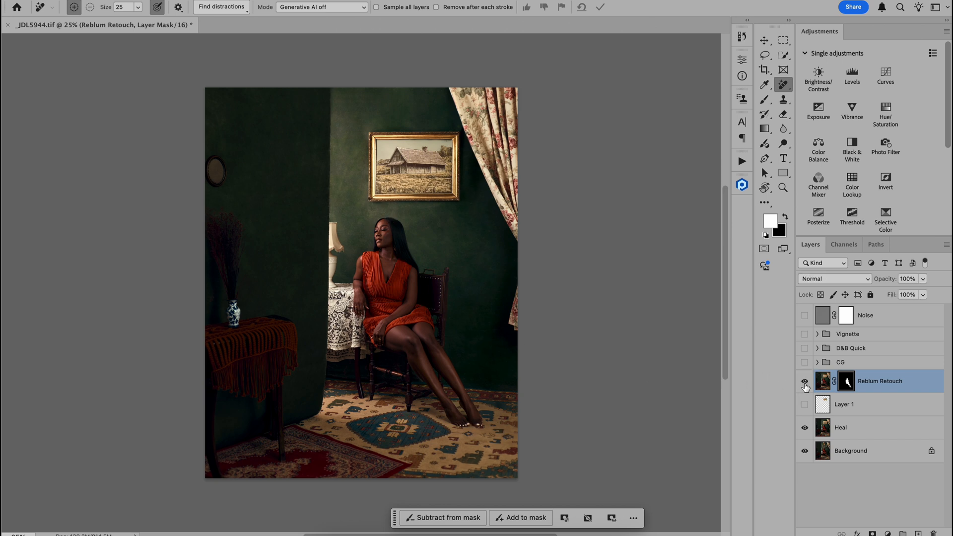
{"action": "left_click", "coordinate": [804, 381]}
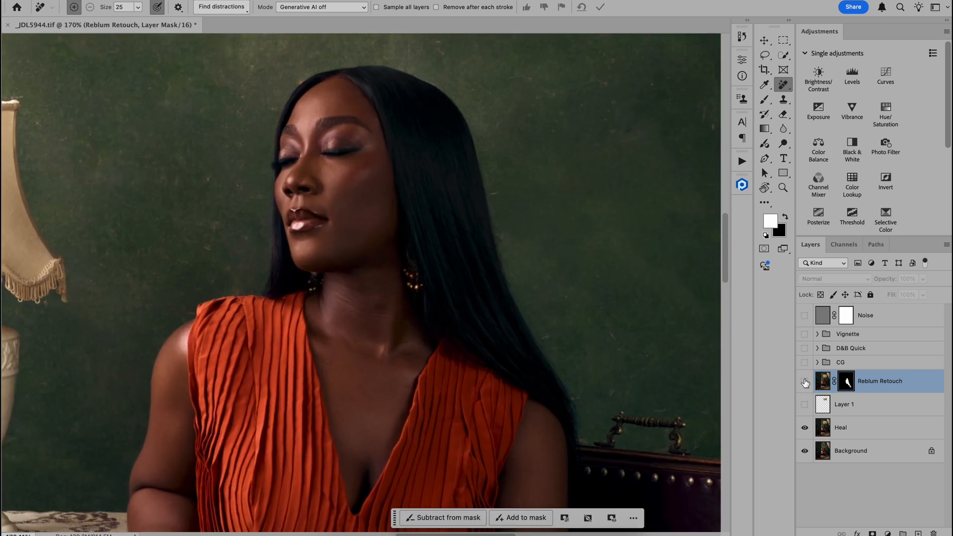
{"action": "left_click", "coordinate": [804, 383]}
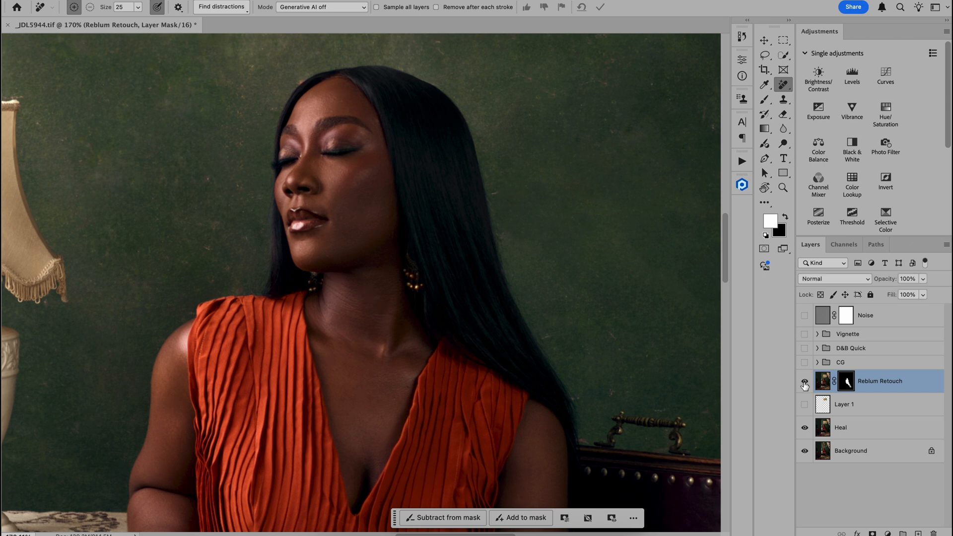
{"action": "left_click", "coordinate": [805, 381]}
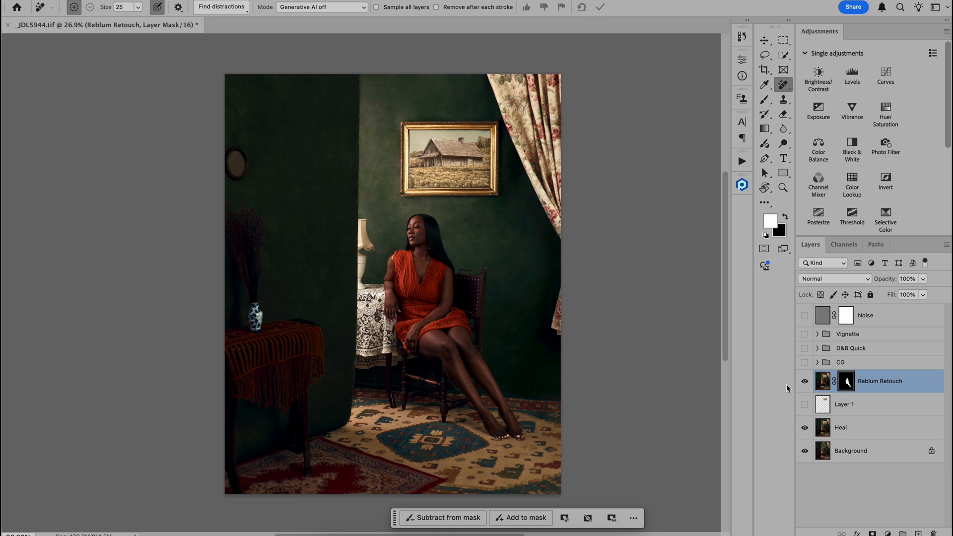
Step: Expand the CG group and select its Skin Tone fill layer
{"action": "left_click", "coordinate": [817, 362]}
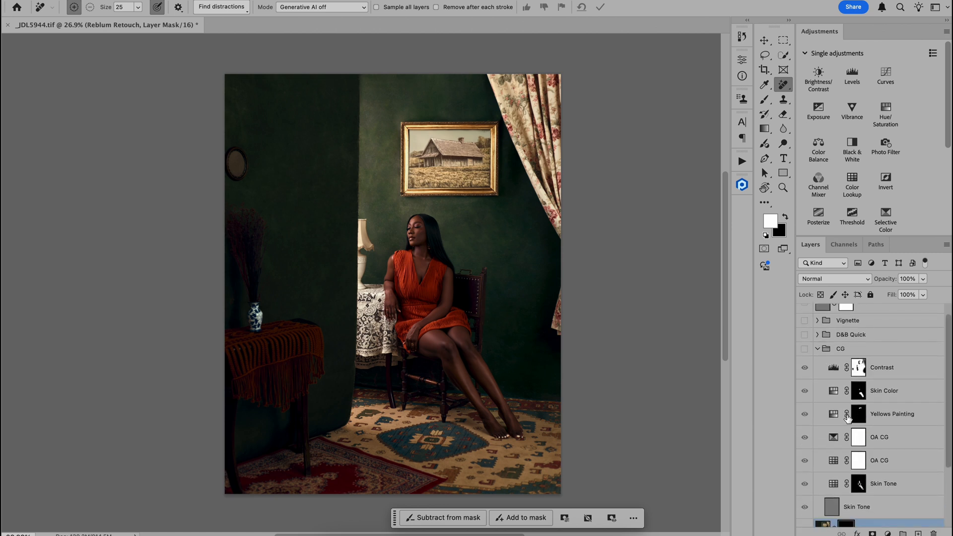
{"action": "mouse_move", "coordinate": [847, 414]}
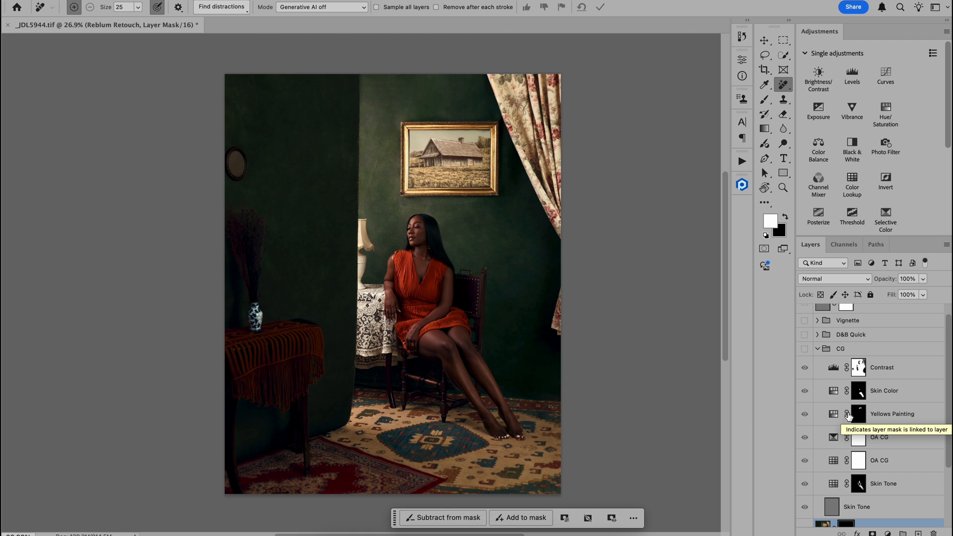
{"action": "mouse_move", "coordinate": [826, 383]}
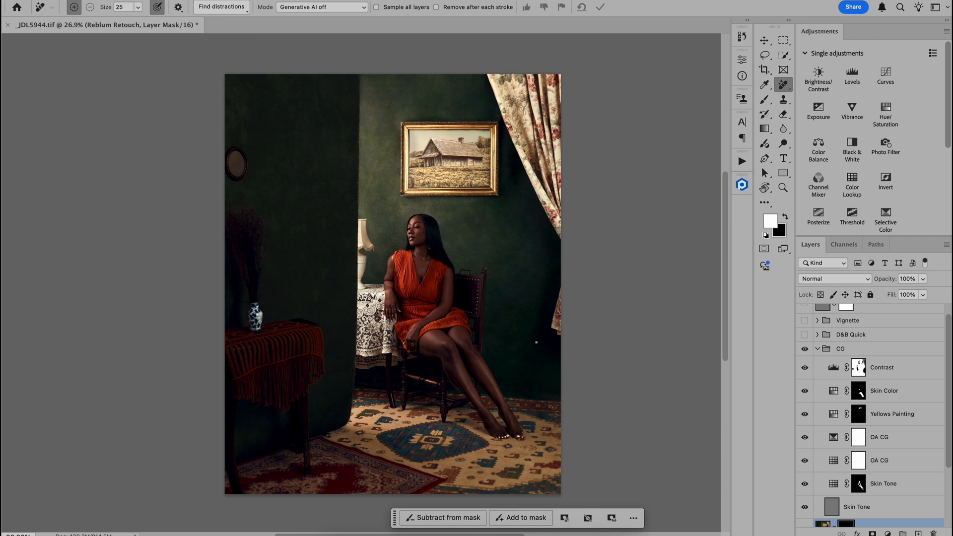
{"action": "left_click", "coordinate": [805, 488]}
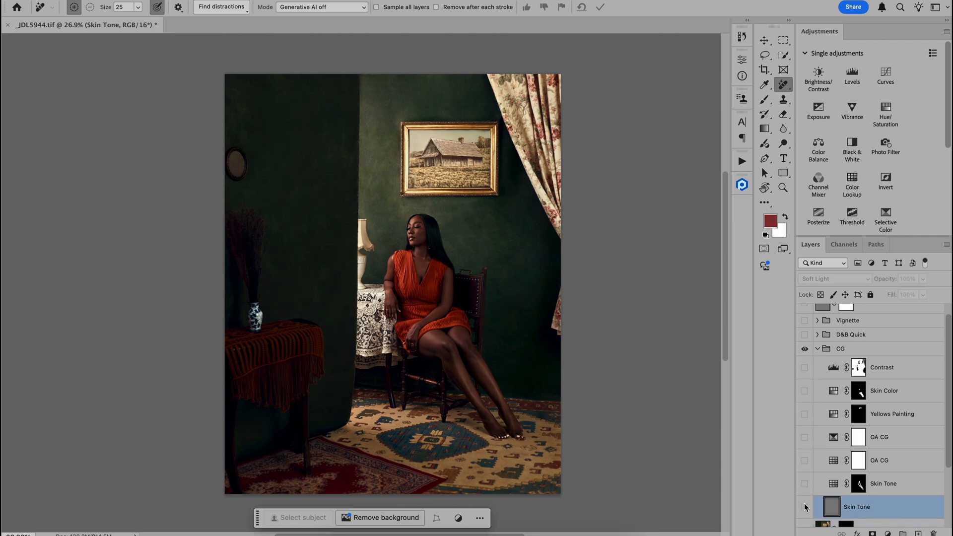
Step: Turn on the Soft Light Skin Tone fill at 100% opacity
{"action": "left_click", "coordinate": [804, 506]}
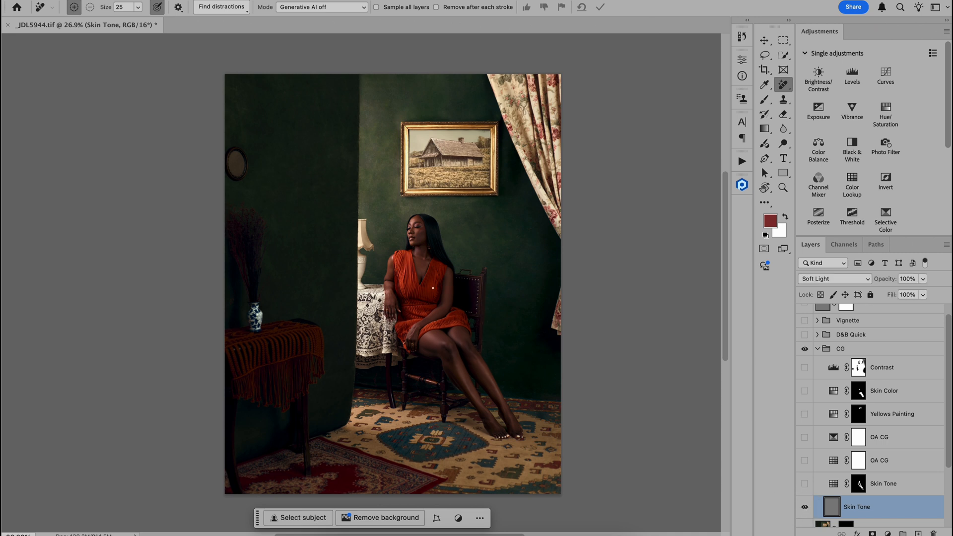
{"action": "left_click", "coordinate": [805, 507]}
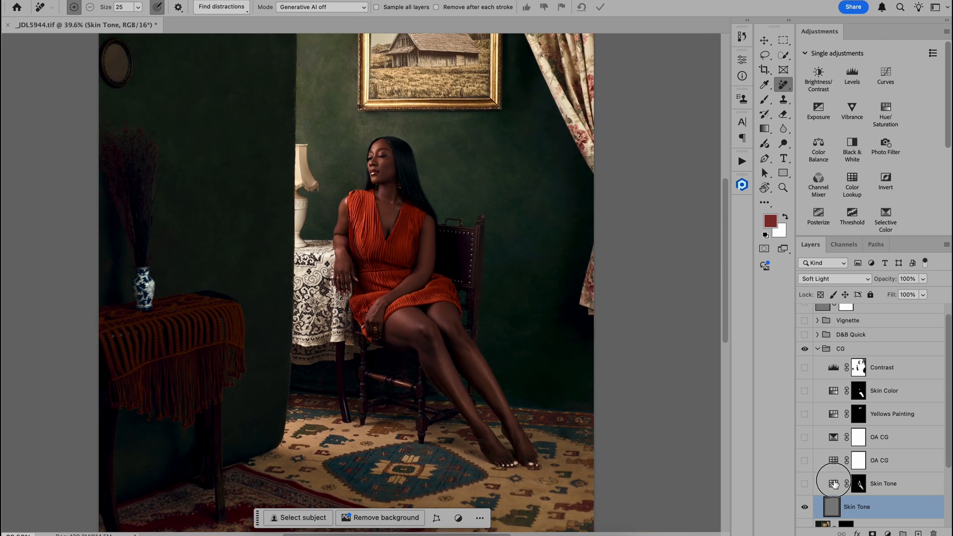
Step: Turn on the Skin Tone Choco Toning lookup at 20% and close its Properties panel
{"action": "left_click", "coordinate": [883, 483]}
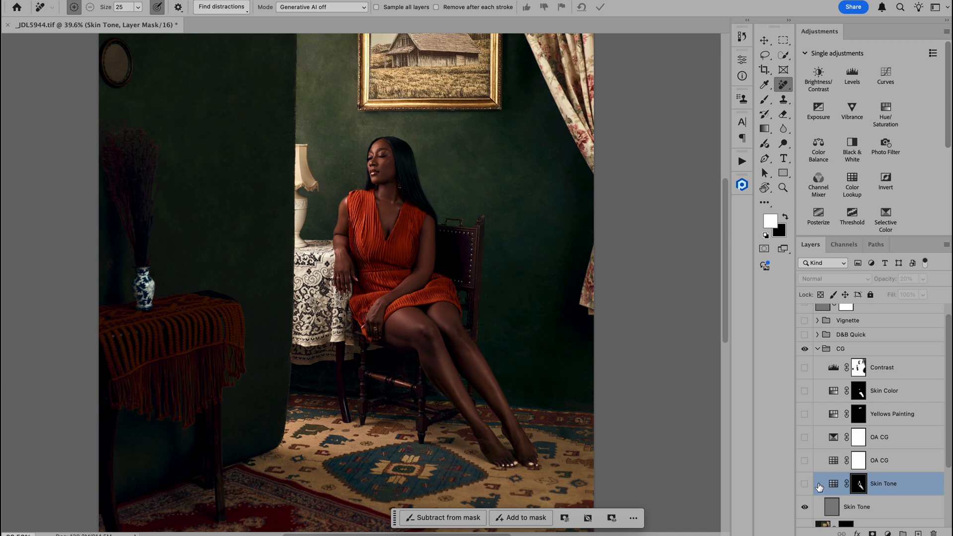
{"action": "left_click", "coordinate": [833, 484]}
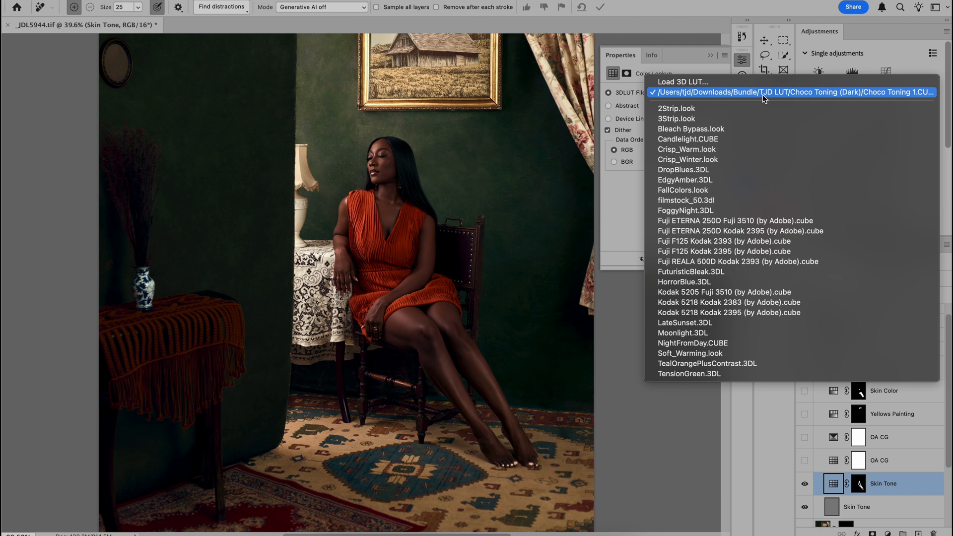
{"action": "mouse_move", "coordinate": [739, 95]}
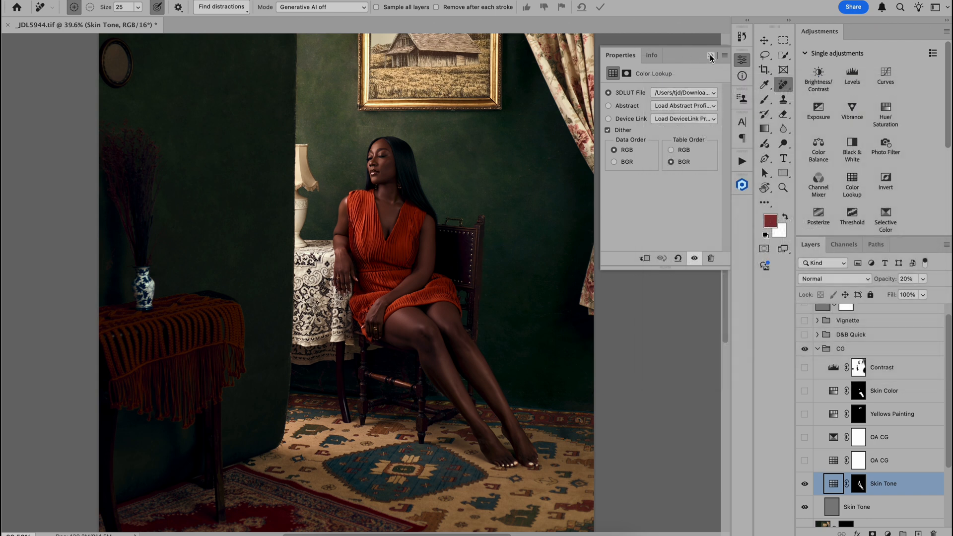
{"action": "left_click", "coordinate": [712, 55]}
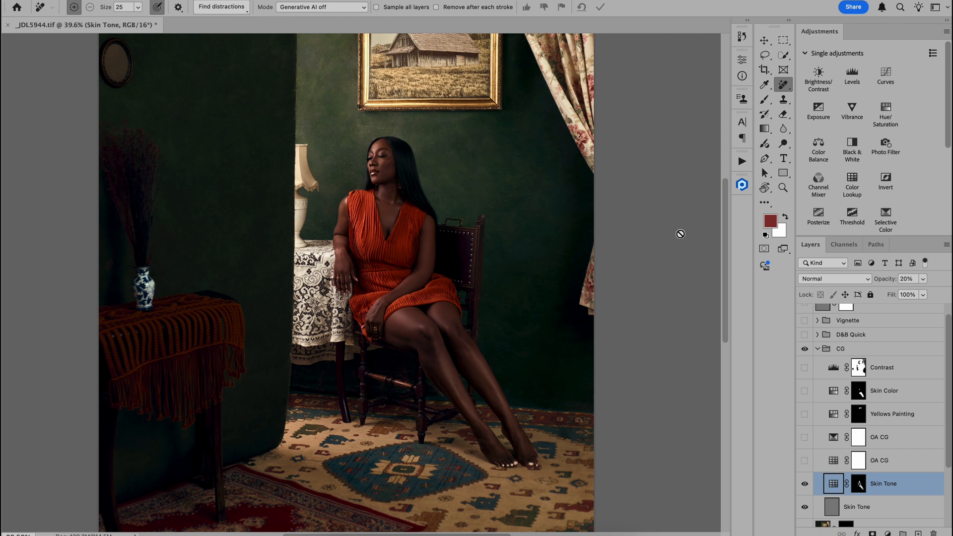
{"action": "mouse_move", "coordinate": [836, 468]}
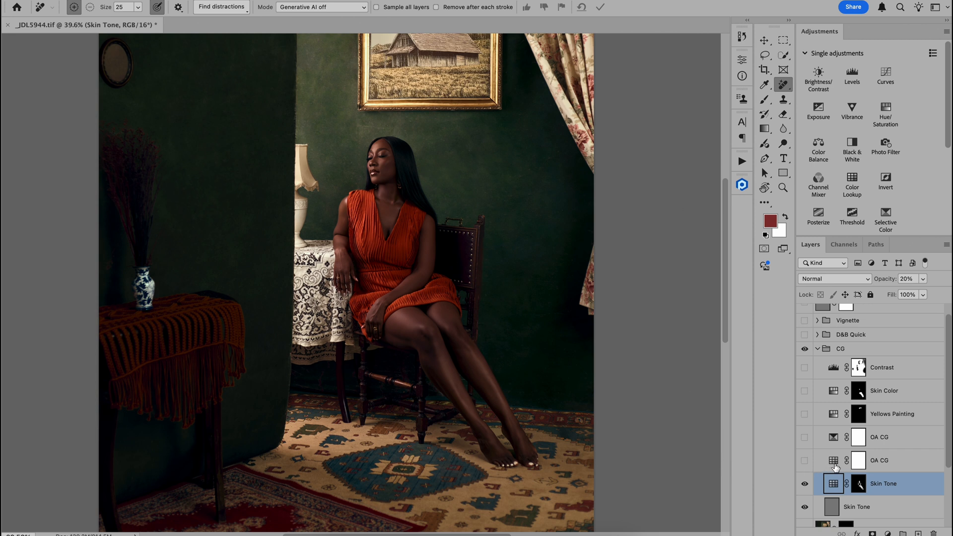
Step: Turn on the OA CG Color Lookup at 28%, comparing the room with and without it
{"action": "left_click", "coordinate": [858, 460]}
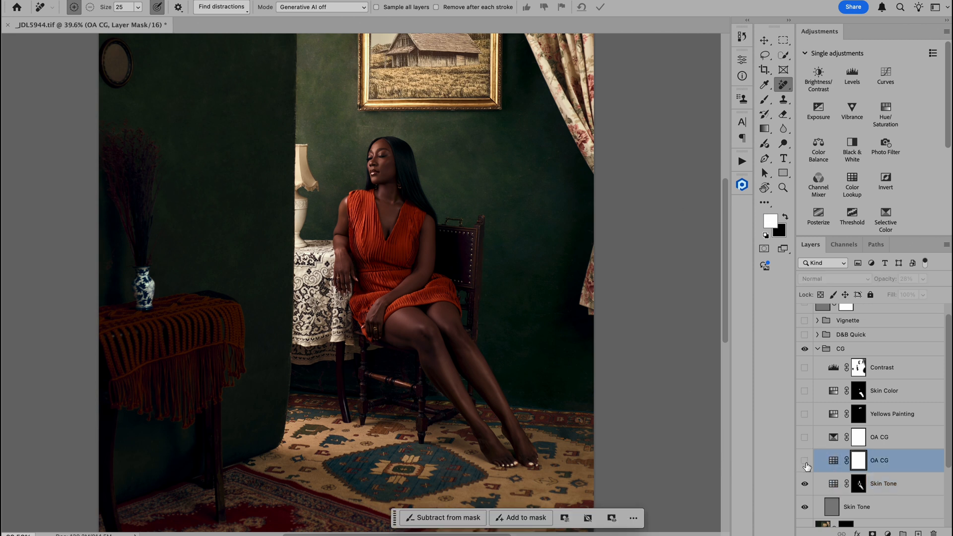
{"action": "left_click", "coordinate": [804, 460]}
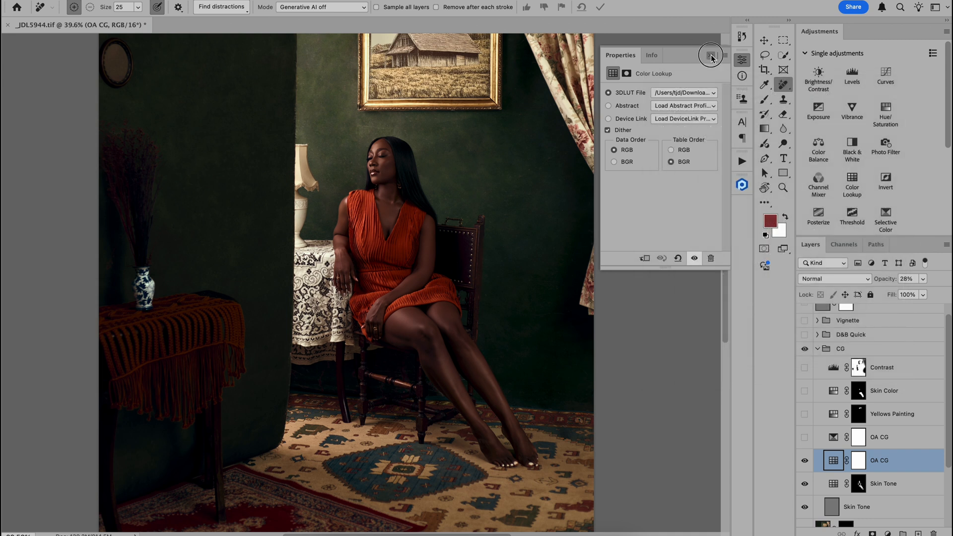
{"action": "left_click", "coordinate": [711, 55]}
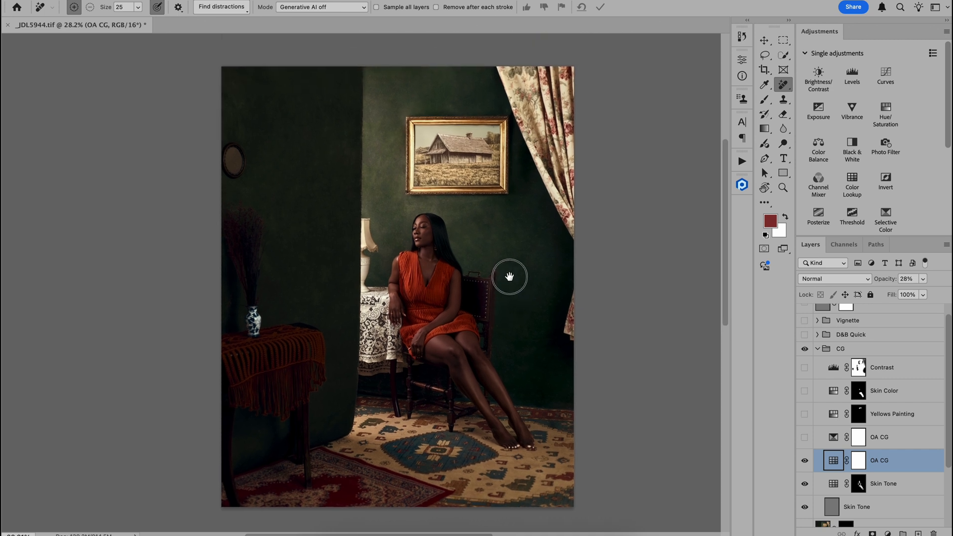
{"action": "mouse_move", "coordinate": [740, 406]}
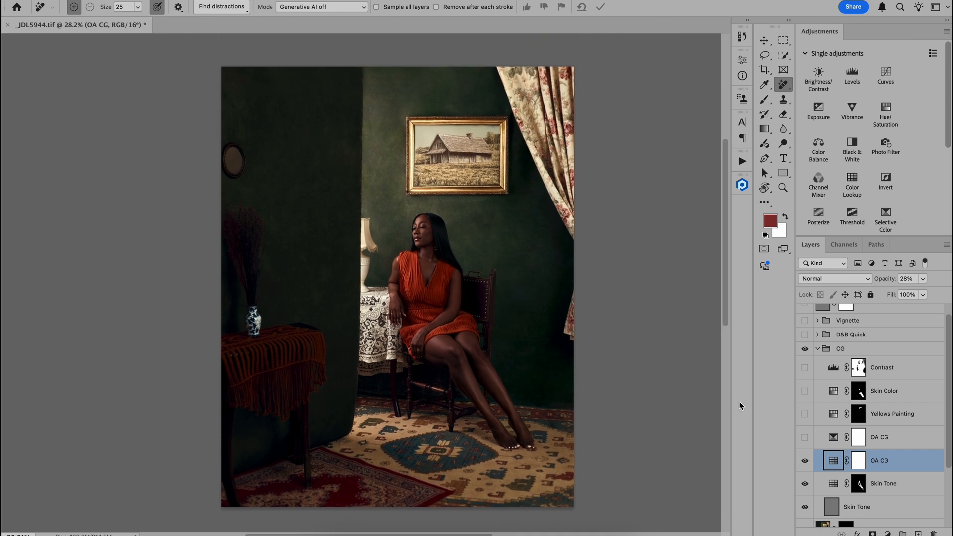
{"action": "mouse_move", "coordinate": [761, 432]}
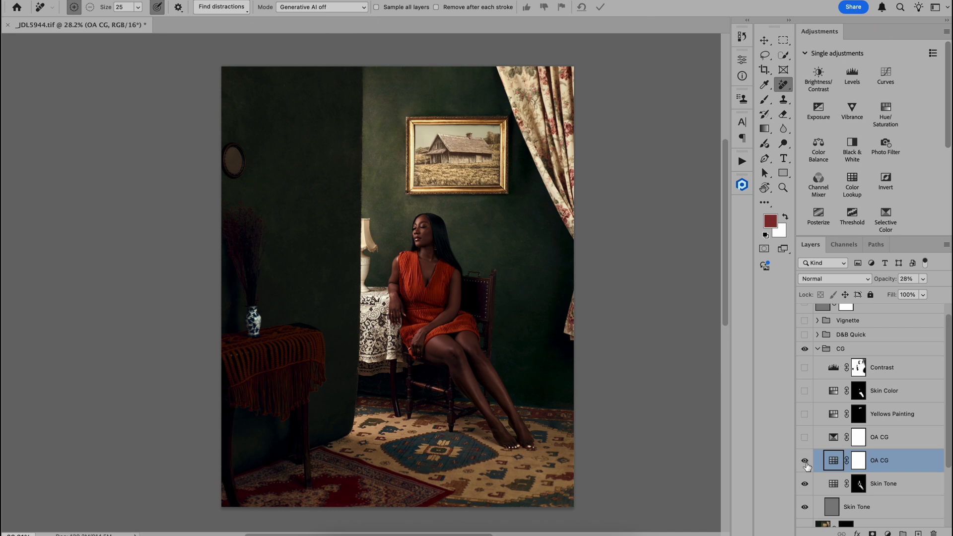
{"action": "left_click", "coordinate": [805, 460]}
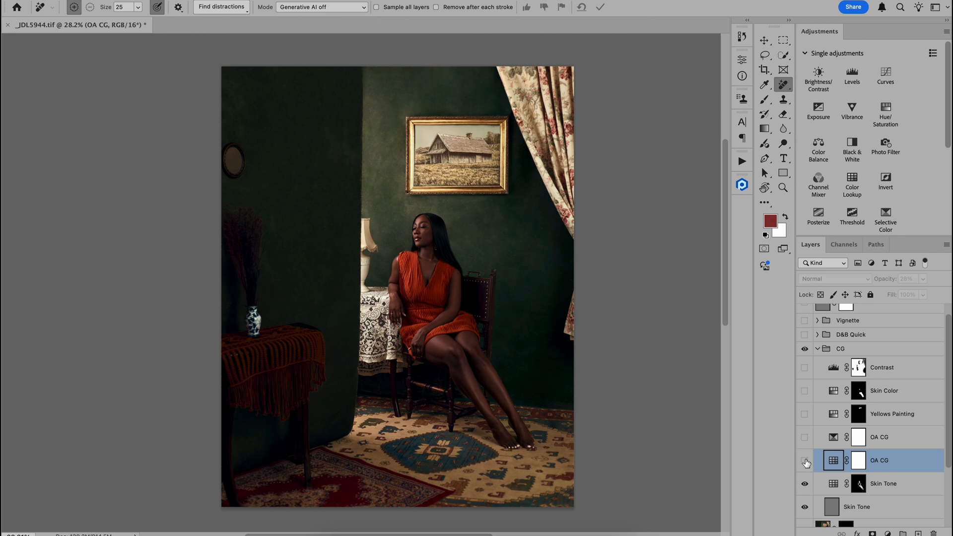
{"action": "left_click", "coordinate": [805, 460]}
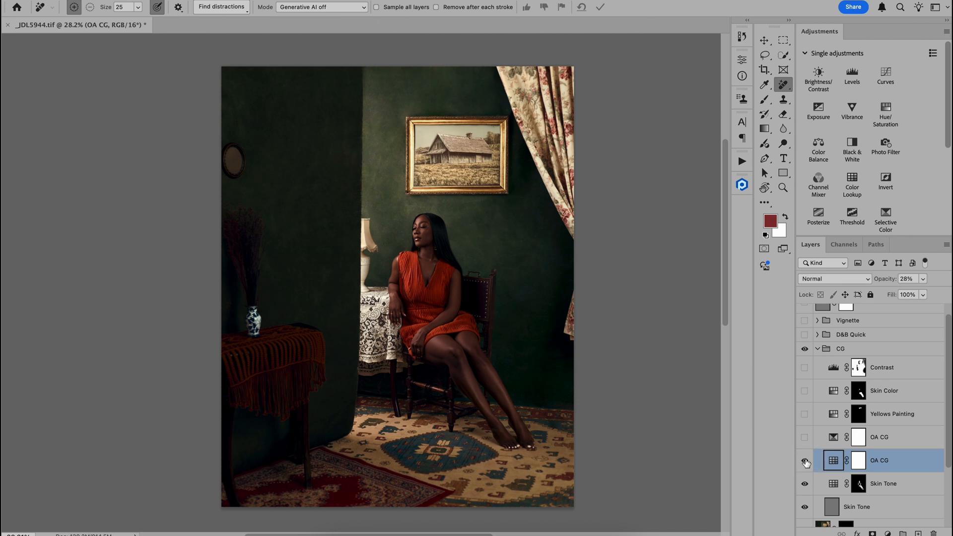
{"action": "left_click", "coordinate": [804, 460]}
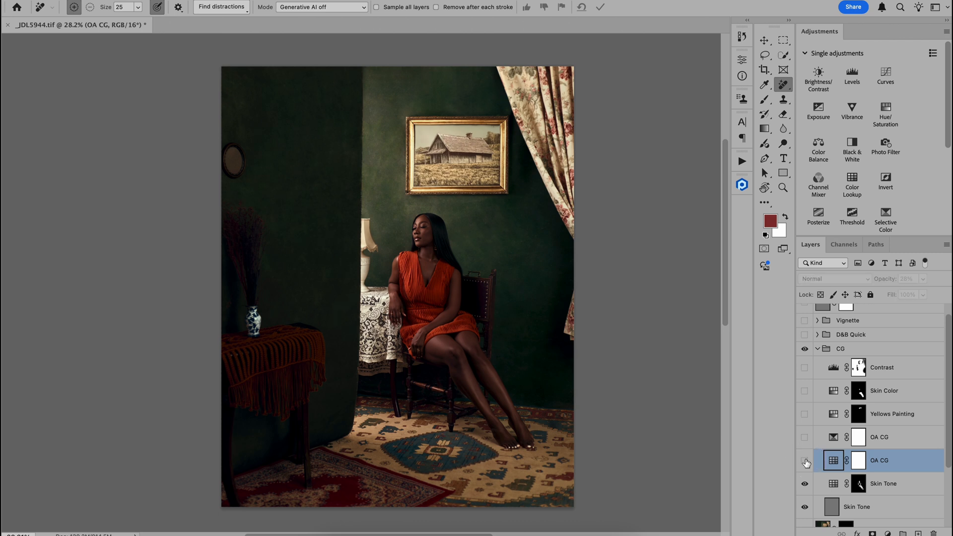
{"action": "left_click", "coordinate": [804, 463]}
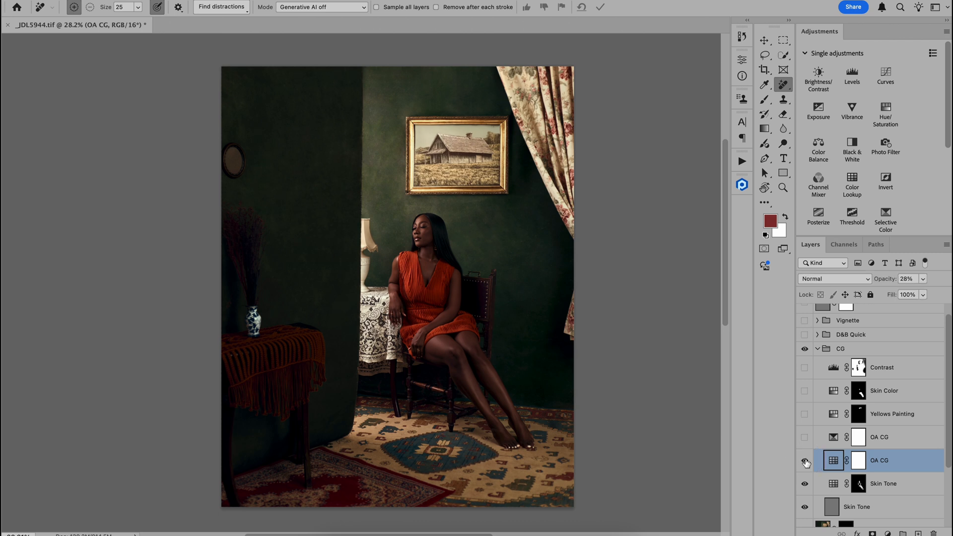
{"action": "left_click", "coordinate": [805, 460]}
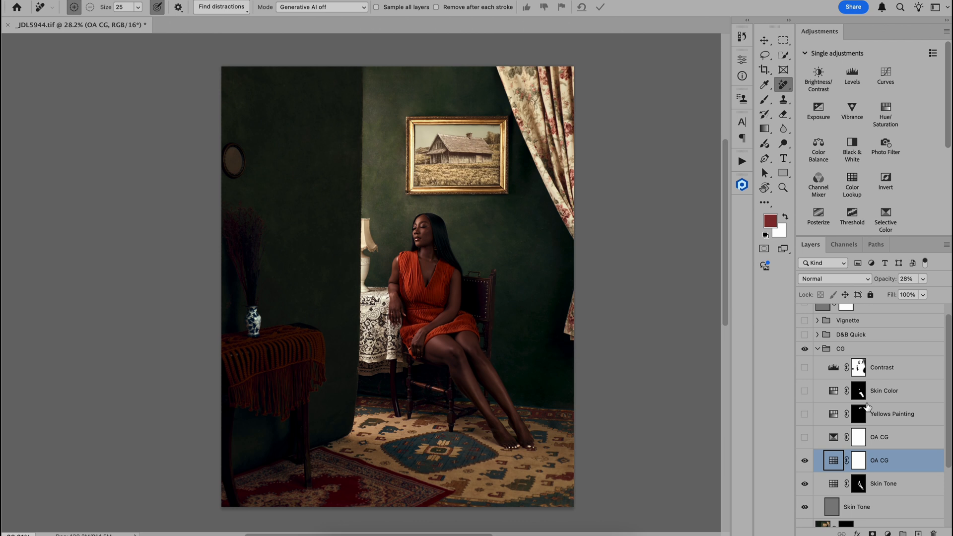
Step: Turn on the OA CG Selective Color grade at 70% opacity
{"action": "left_click", "coordinate": [884, 483]}
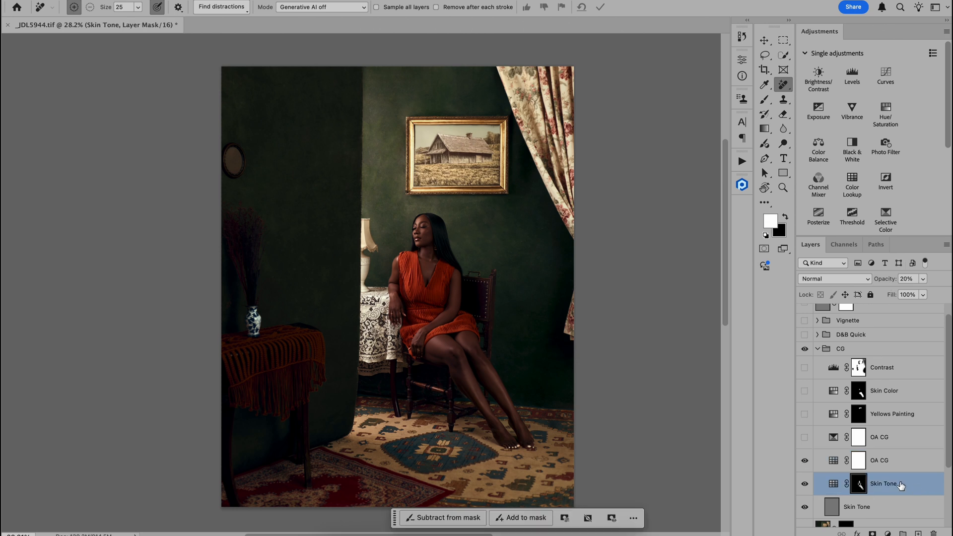
{"action": "left_click", "coordinate": [859, 437]}
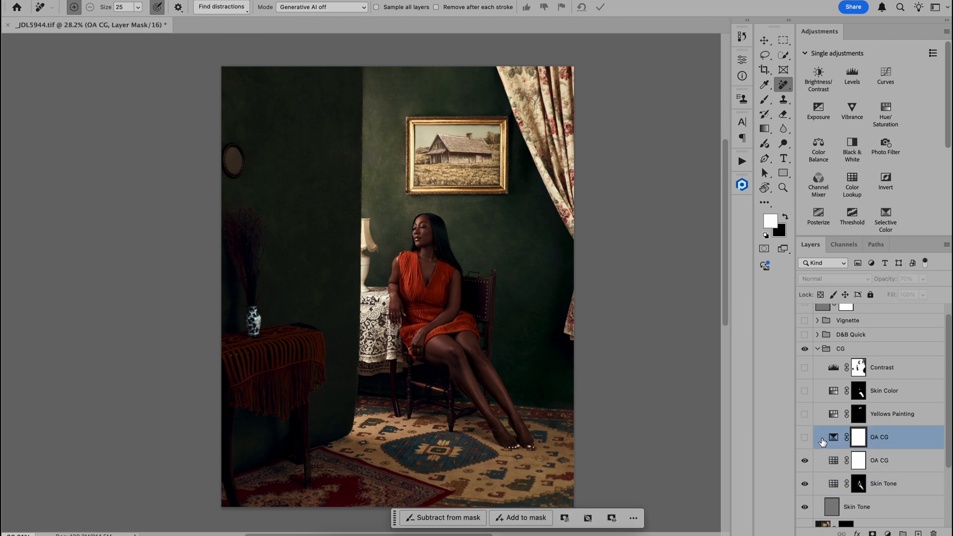
{"action": "left_click", "coordinate": [805, 437]}
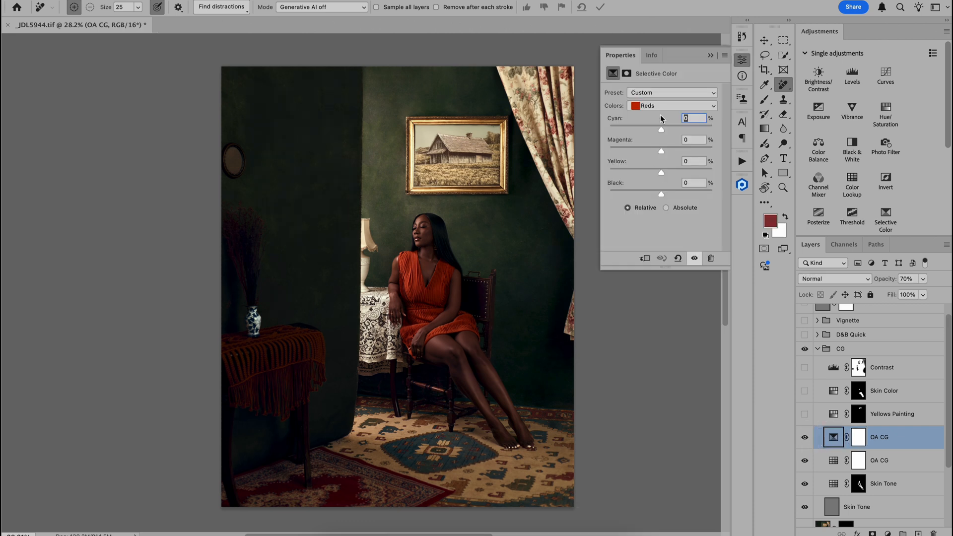
Step: Close the OA CG Selective Color properties with Reds left at zero
{"action": "left_click", "coordinate": [672, 105]}
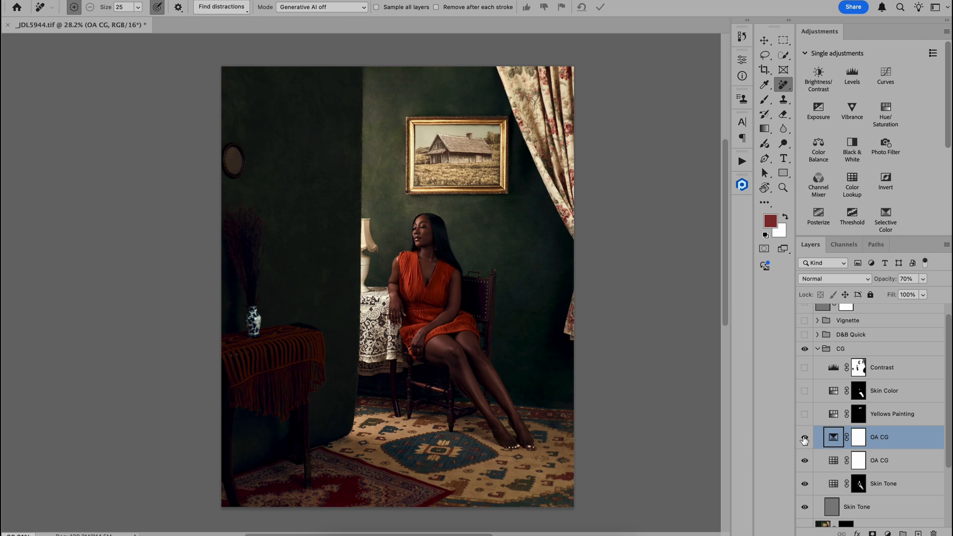
{"action": "mouse_move", "coordinate": [804, 436]}
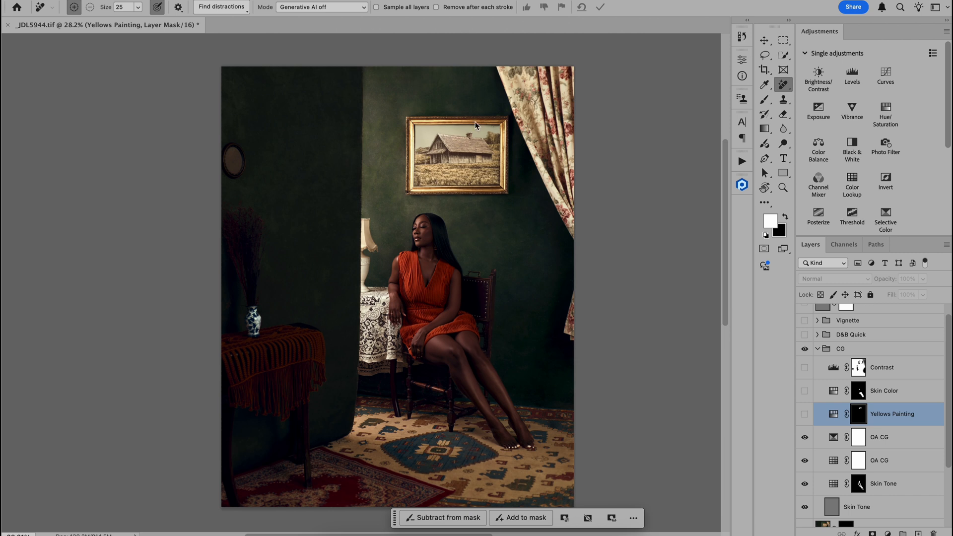
{"action": "mouse_move", "coordinate": [411, 159]}
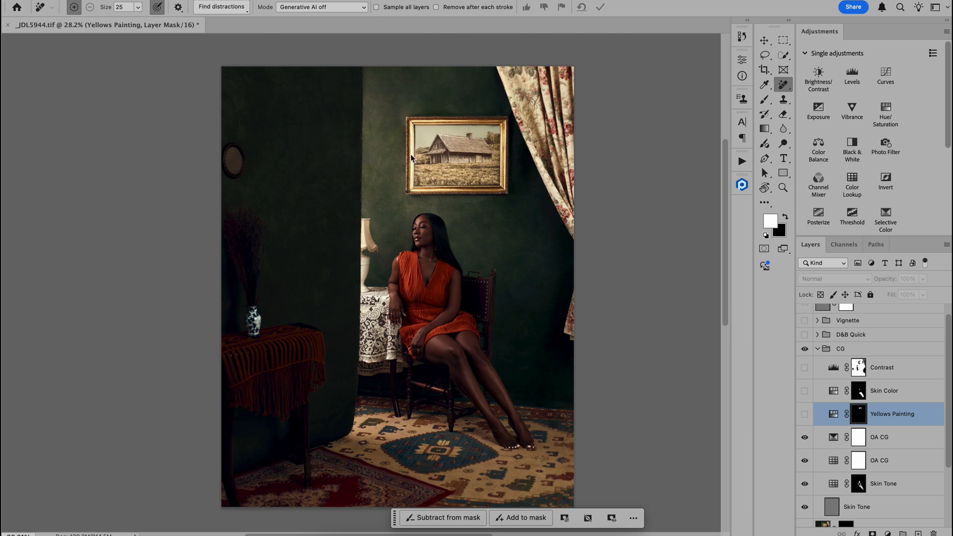
{"action": "mouse_move", "coordinate": [481, 125]}
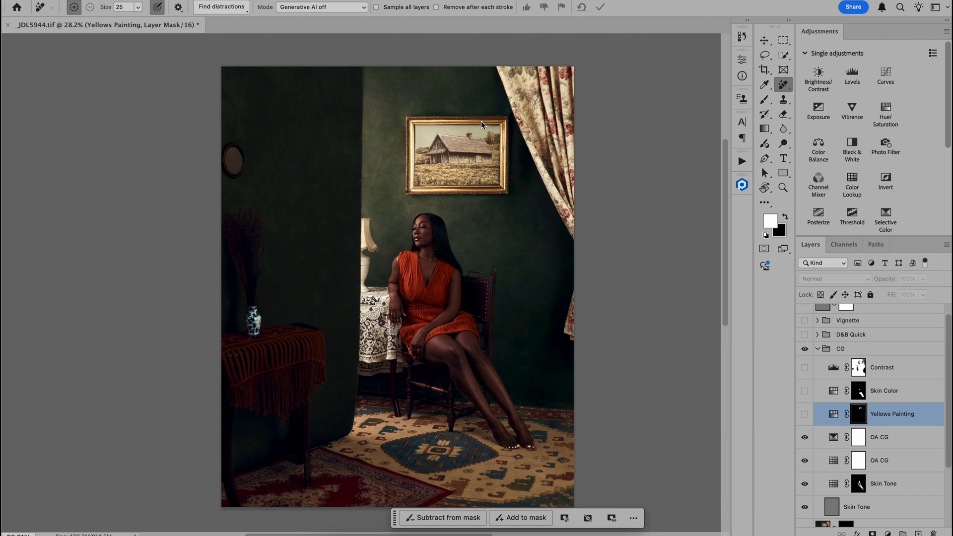
{"action": "mouse_move", "coordinate": [457, 134]}
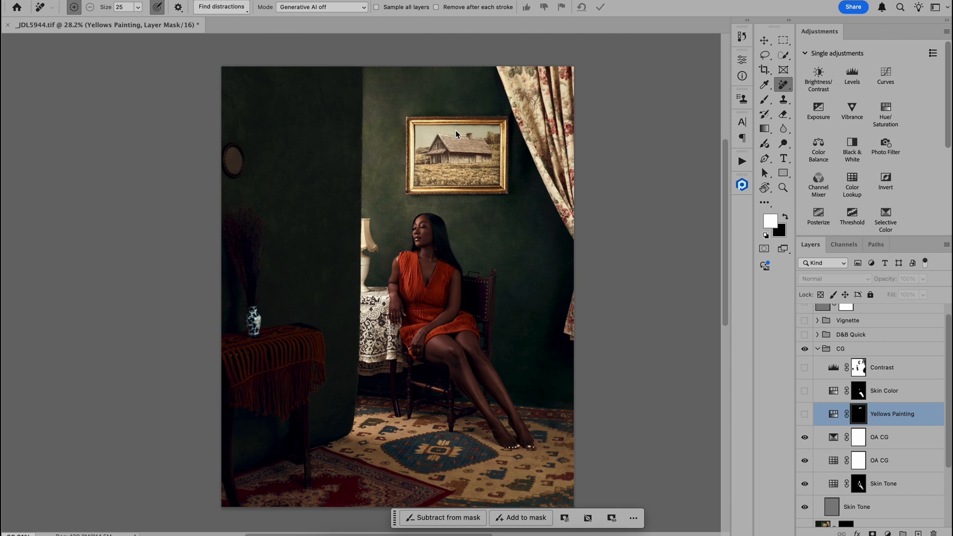
{"action": "mouse_move", "coordinate": [507, 133]}
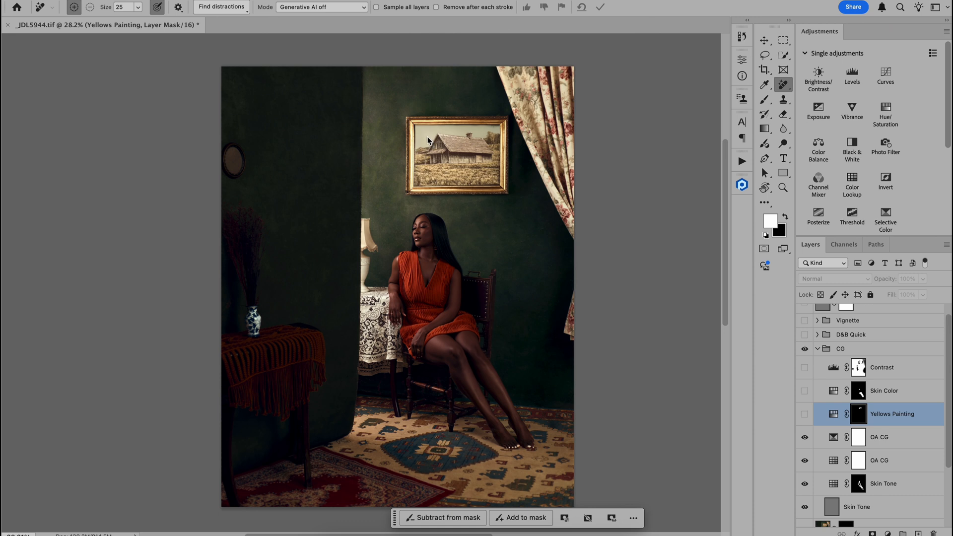
{"action": "mouse_move", "coordinate": [661, 306]}
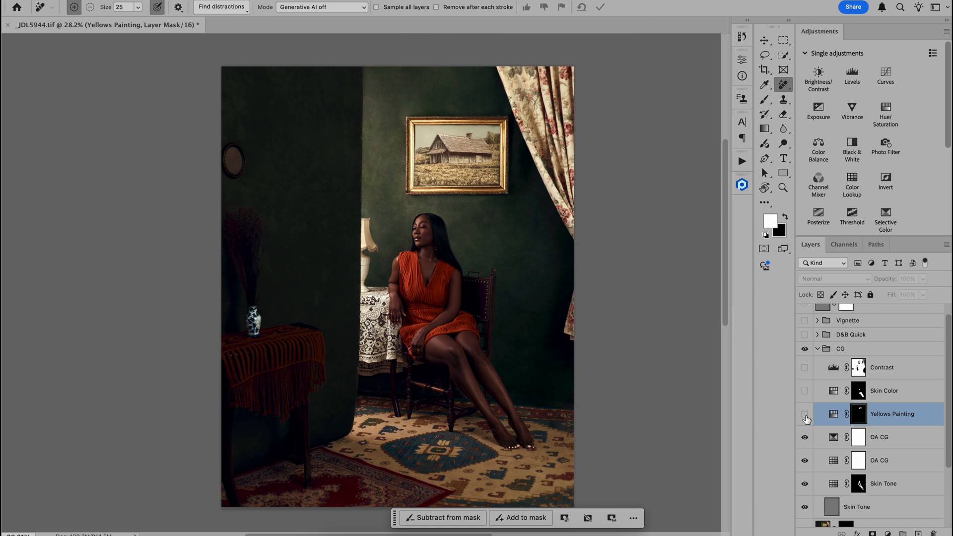
Step: Show the Yellows Painting adjustment, comparing the framed painting with and without it
{"action": "left_click", "coordinate": [804, 414]}
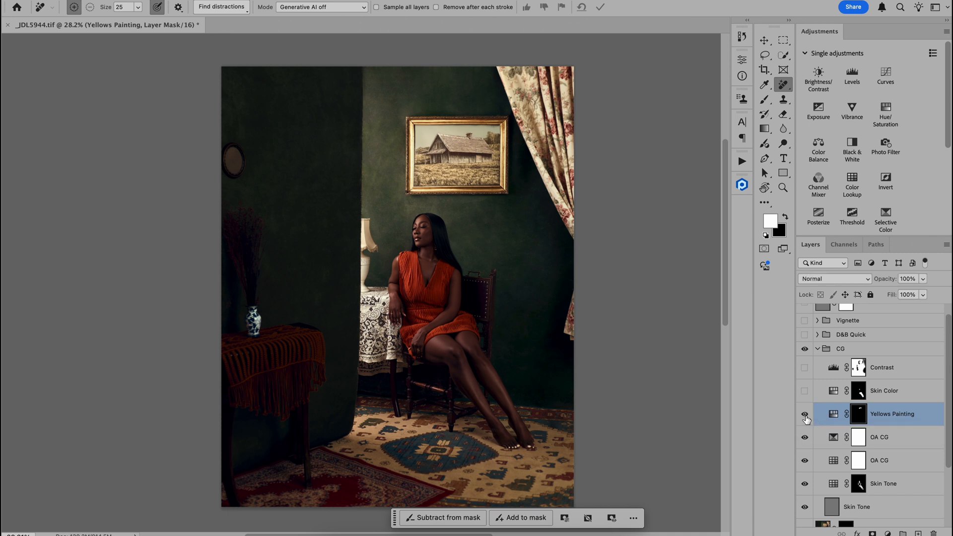
{"action": "left_click", "coordinate": [804, 414]}
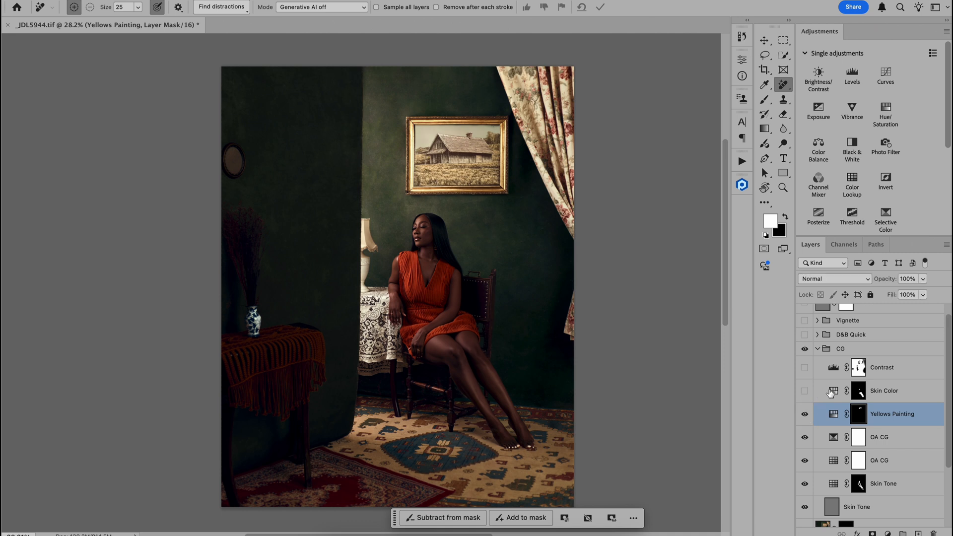
Step: Open the Skin Color Hue/Saturation properties and pick the Reds channel, showing hue +5
{"action": "left_click", "coordinate": [884, 391]}
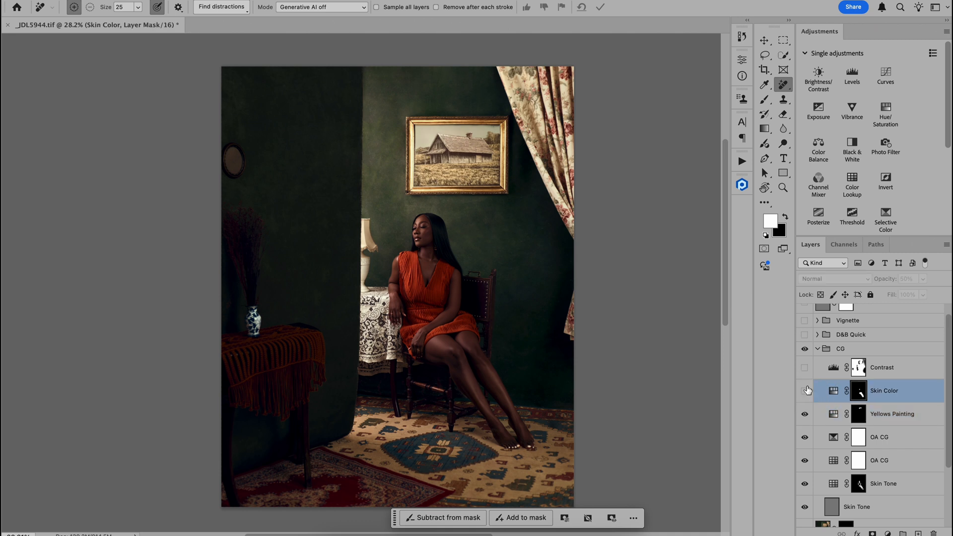
{"action": "left_click", "coordinate": [805, 390]}
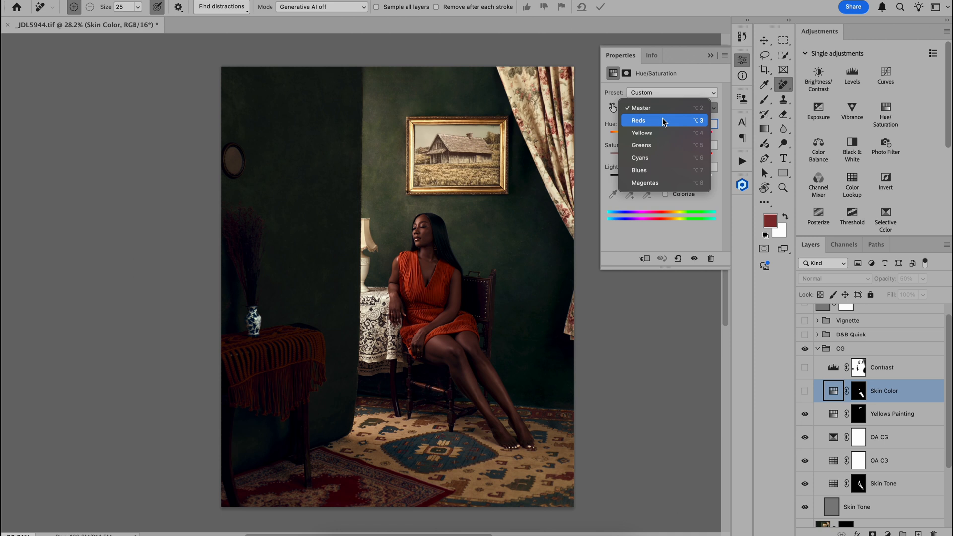
{"action": "mouse_move", "coordinate": [666, 125]}
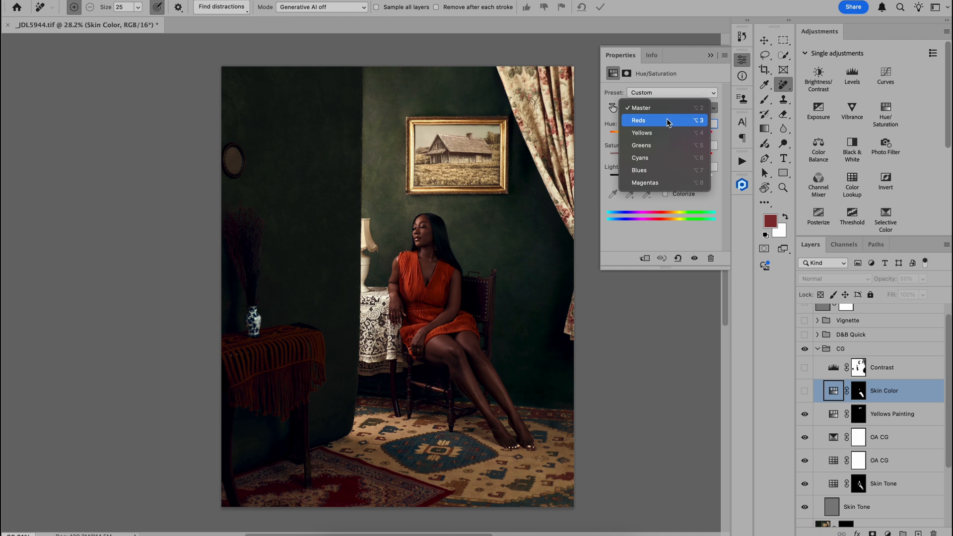
{"action": "mouse_move", "coordinate": [663, 133]}
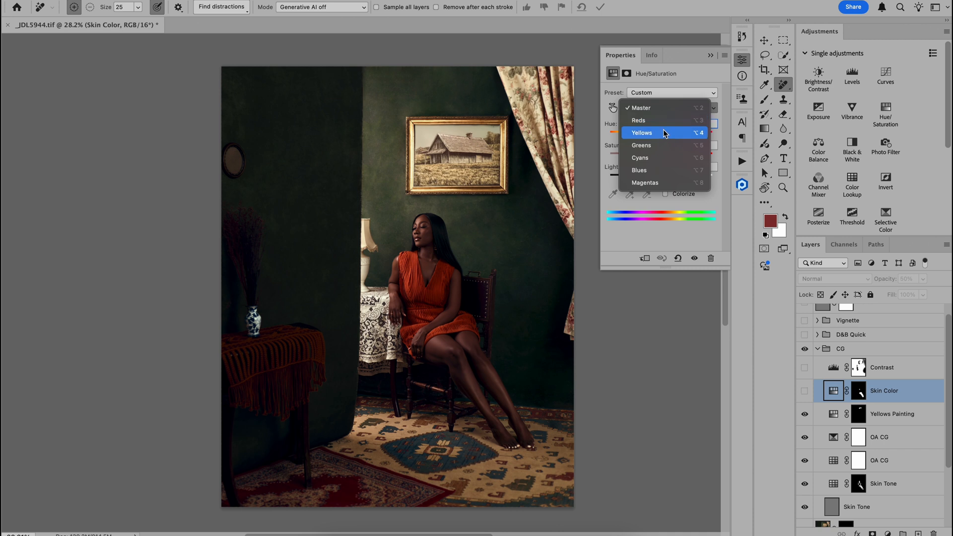
{"action": "left_click", "coordinate": [639, 120]}
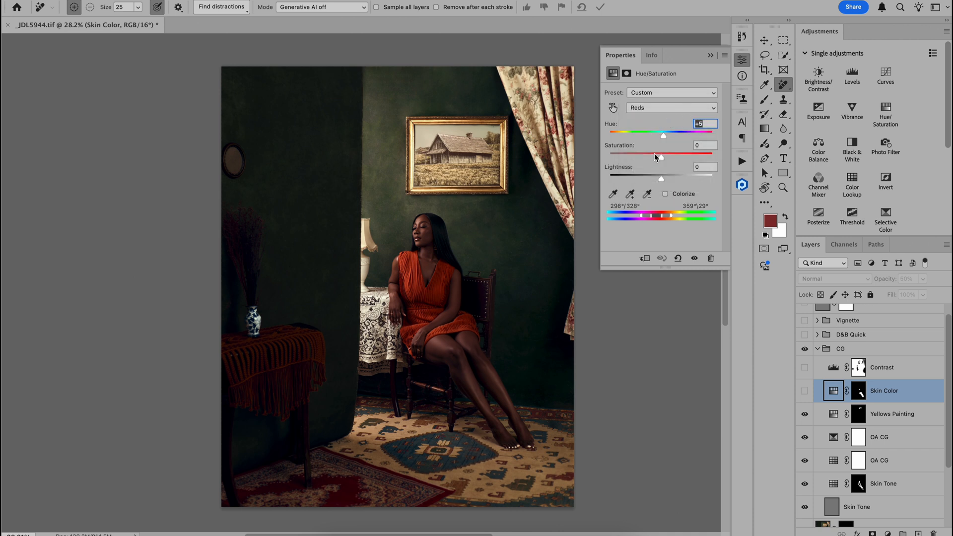
{"action": "mouse_move", "coordinate": [660, 224]}
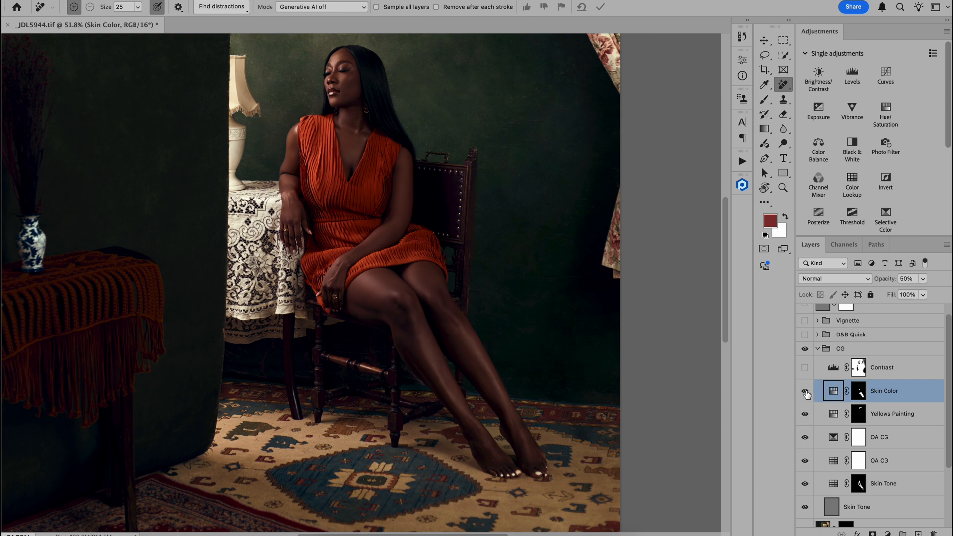
{"action": "left_click", "coordinate": [805, 391]}
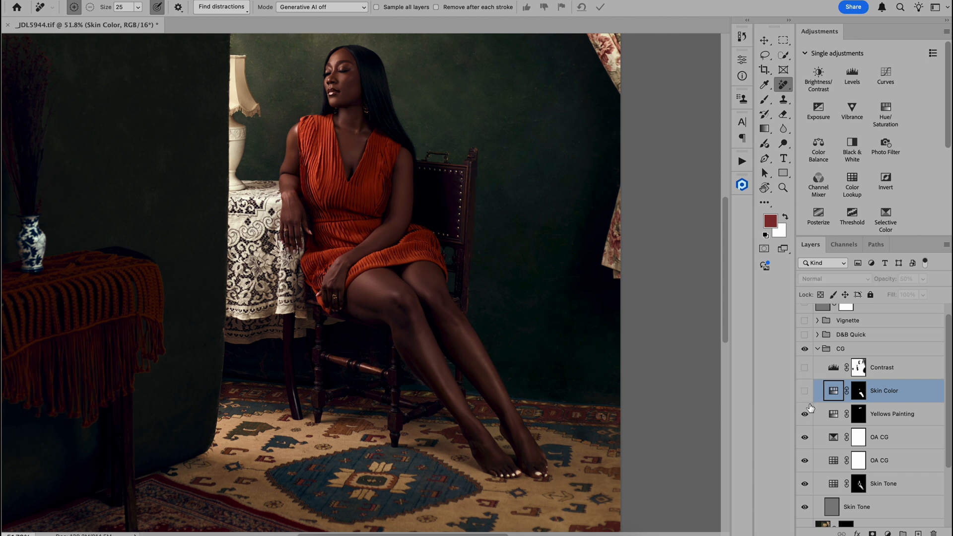
{"action": "left_click", "coordinate": [804, 390]}
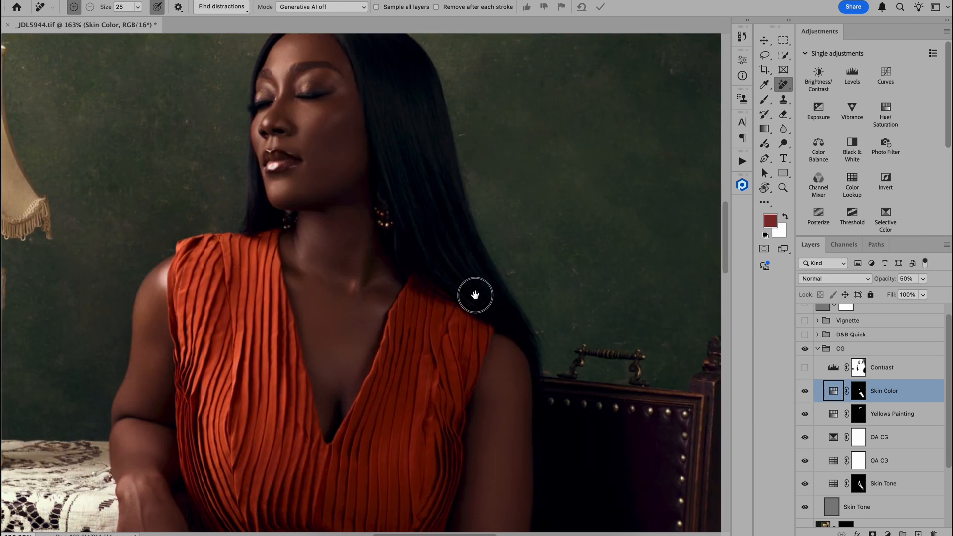
{"action": "left_click", "coordinate": [858, 390]}
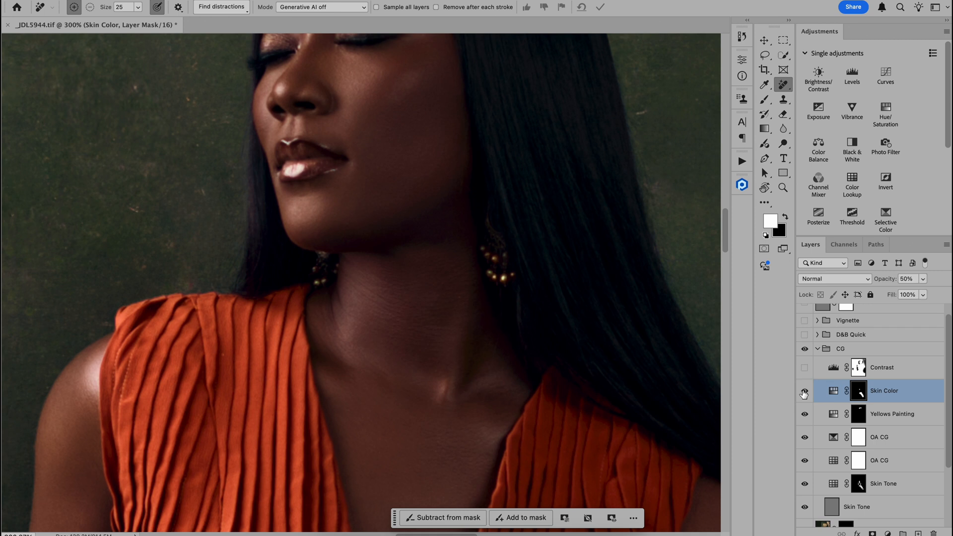
{"action": "left_click", "coordinate": [804, 394]}
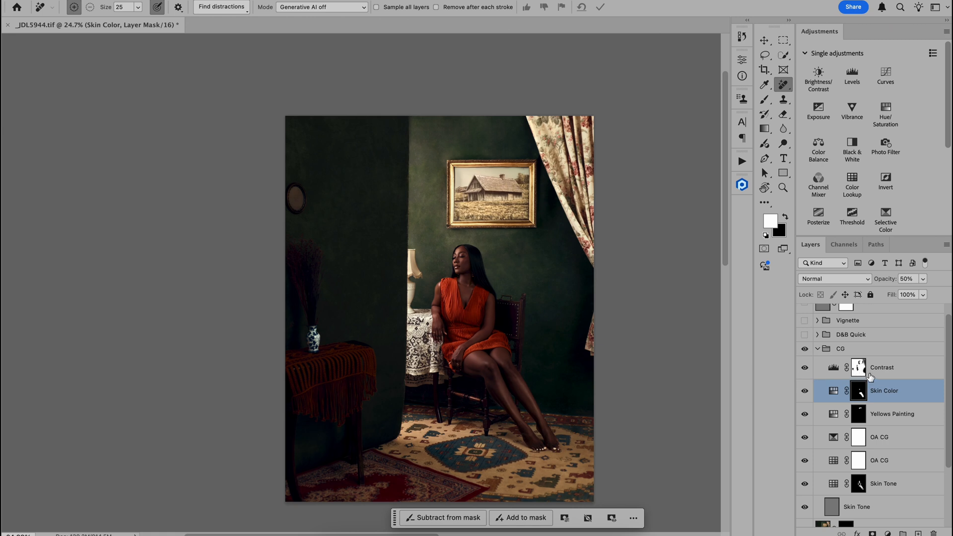
{"action": "mouse_move", "coordinate": [507, 232]}
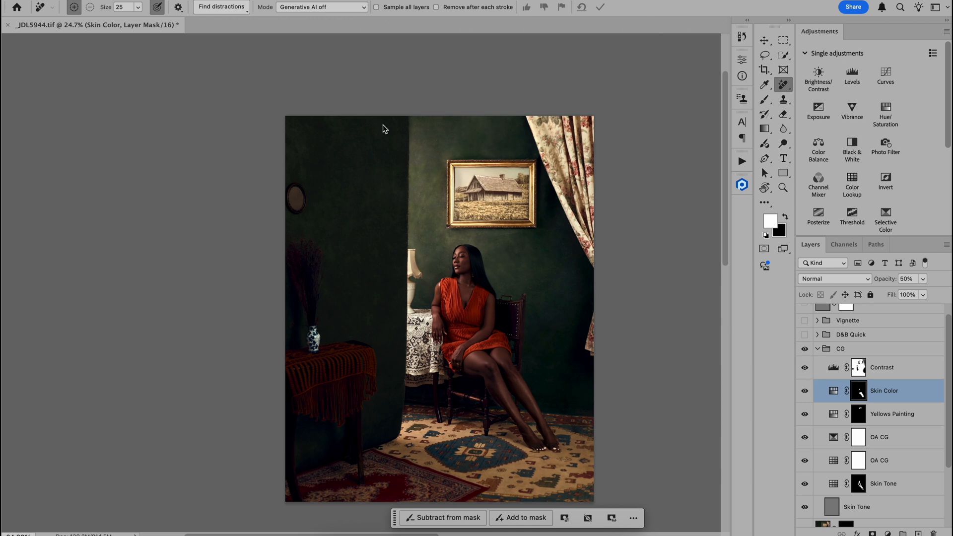
{"action": "mouse_move", "coordinate": [452, 216]}
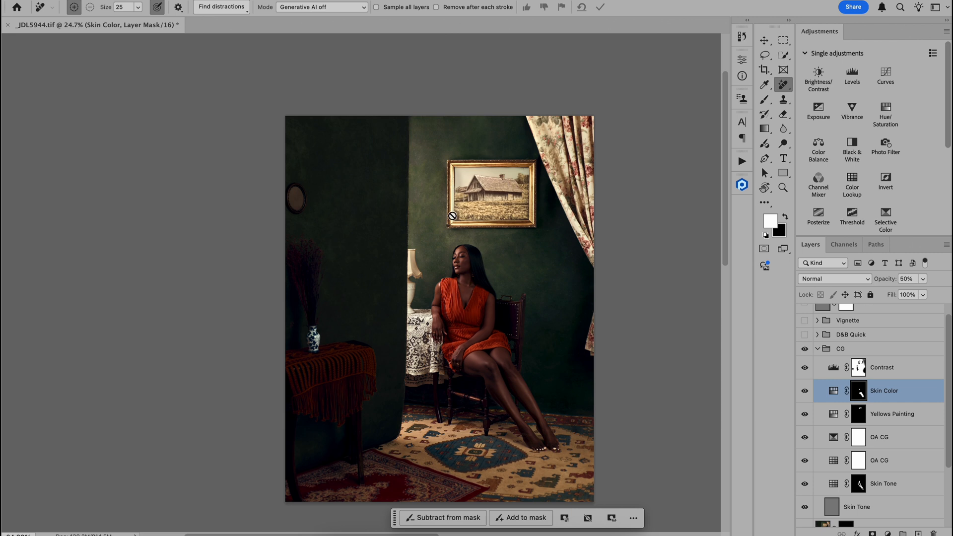
{"action": "mouse_move", "coordinate": [307, 317]}
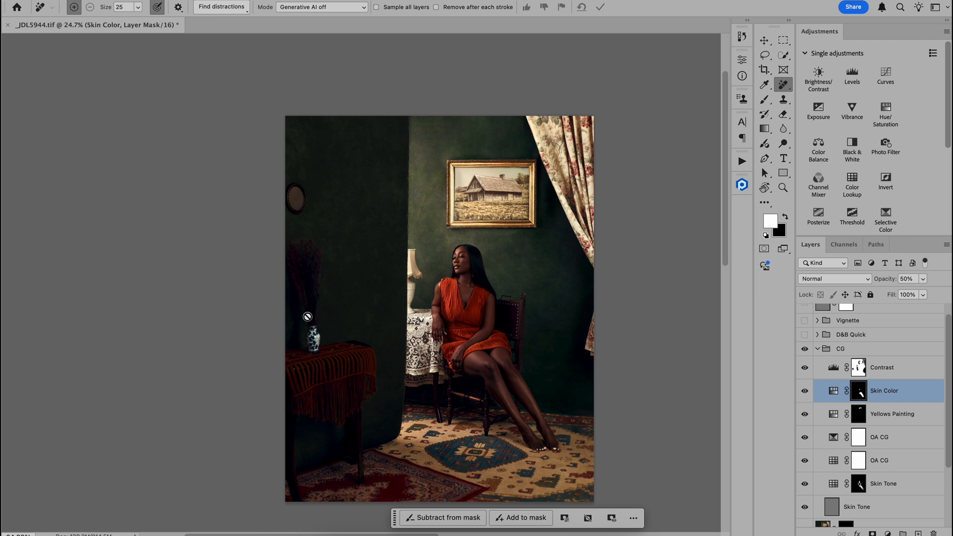
{"action": "mouse_move", "coordinate": [780, 356]}
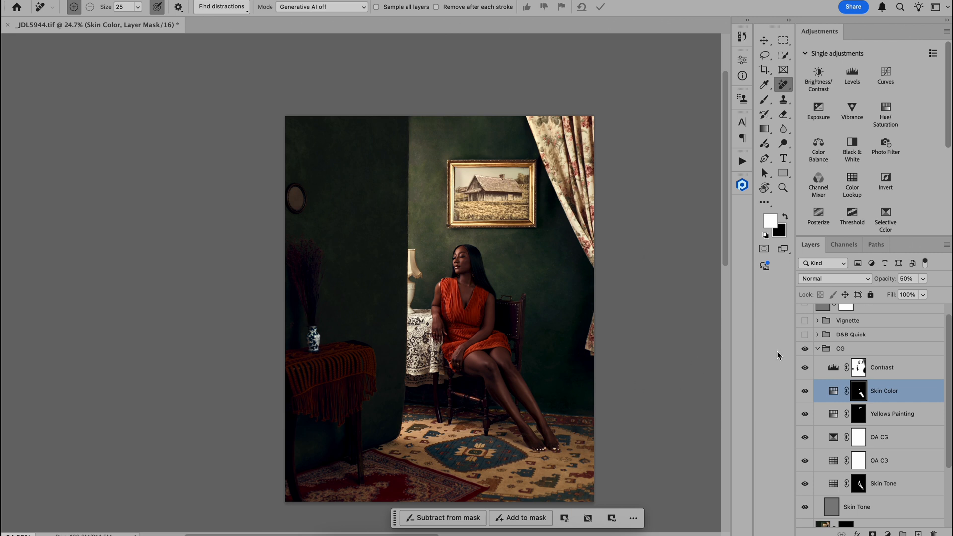
Step: Collapse the CG group, compare with its grade on and off, then expand D&B Quick
{"action": "left_click", "coordinate": [818, 362]}
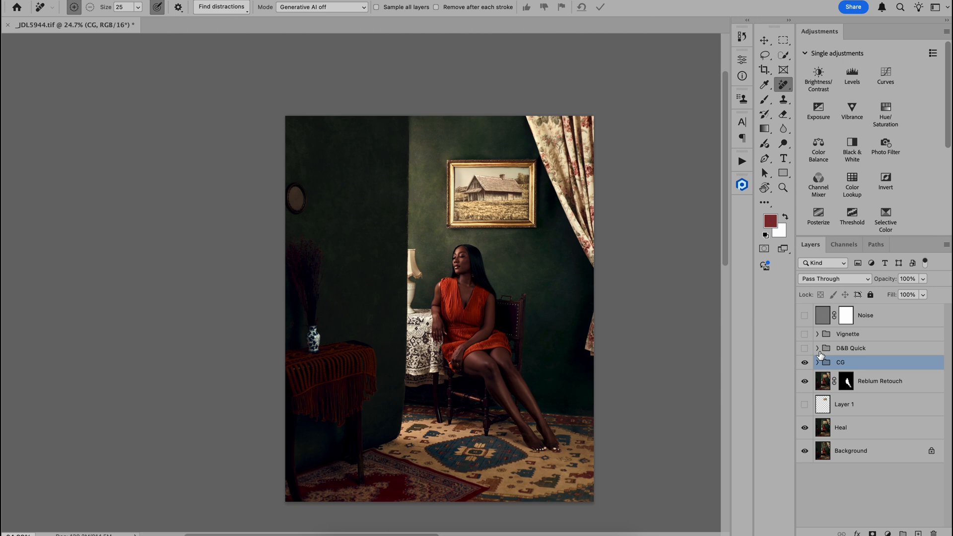
{"action": "left_click", "coordinate": [804, 363]}
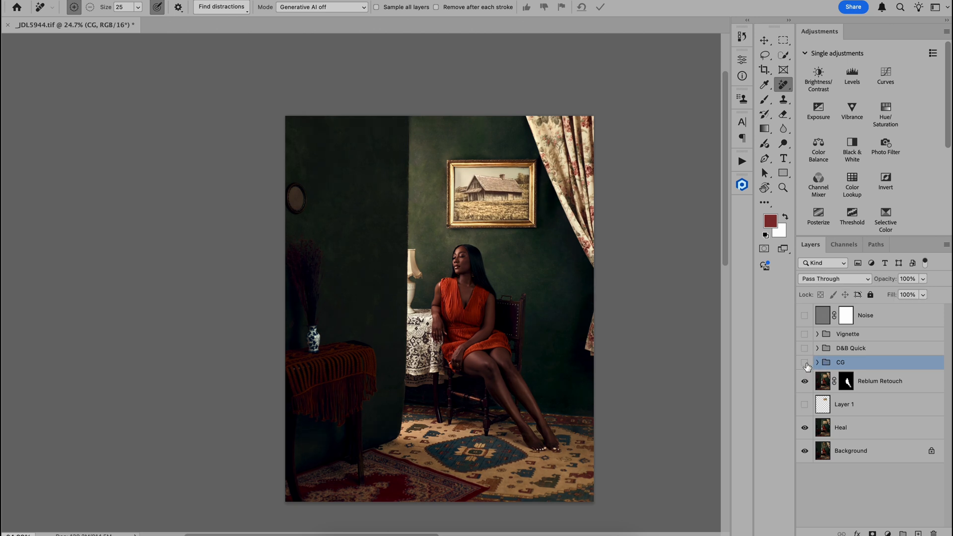
{"action": "left_click", "coordinate": [805, 363]}
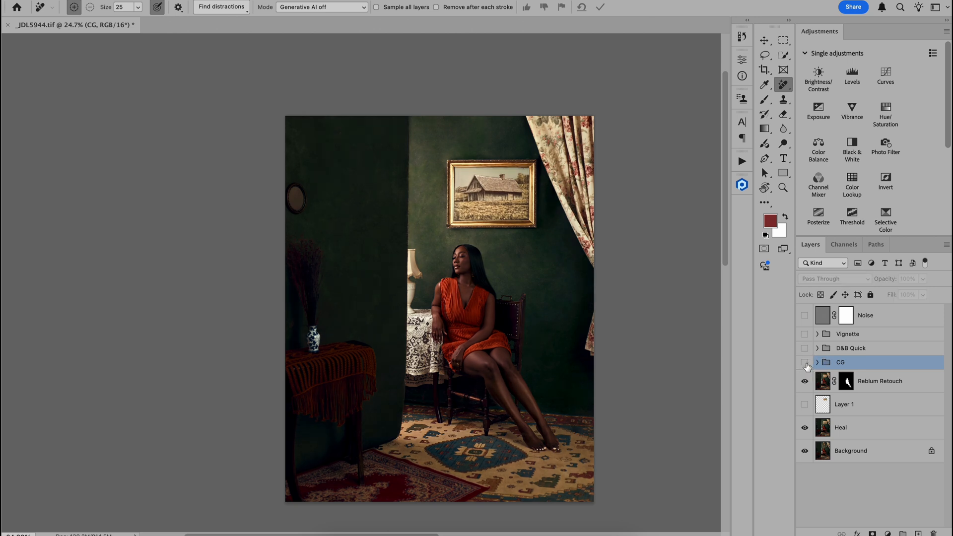
{"action": "left_click", "coordinate": [805, 362]}
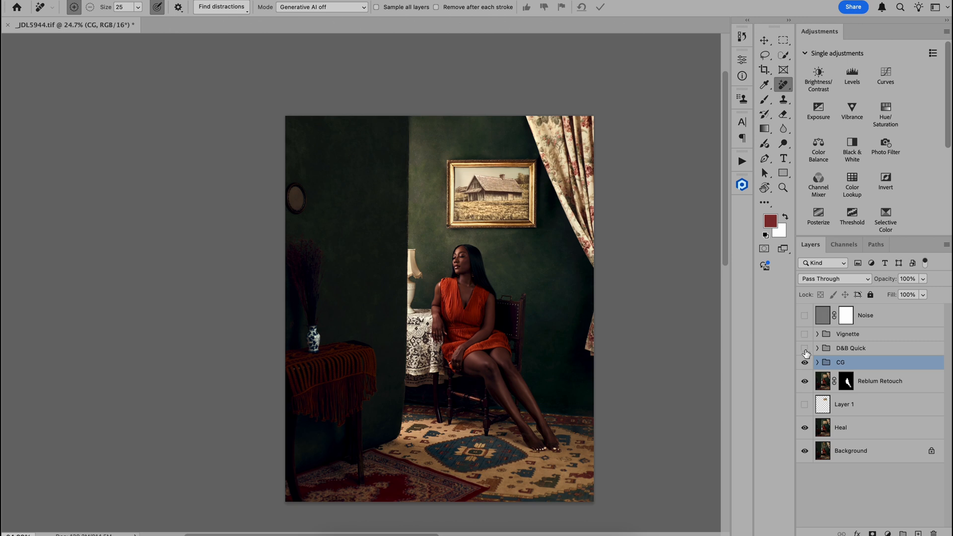
{"action": "left_click", "coordinate": [818, 347]}
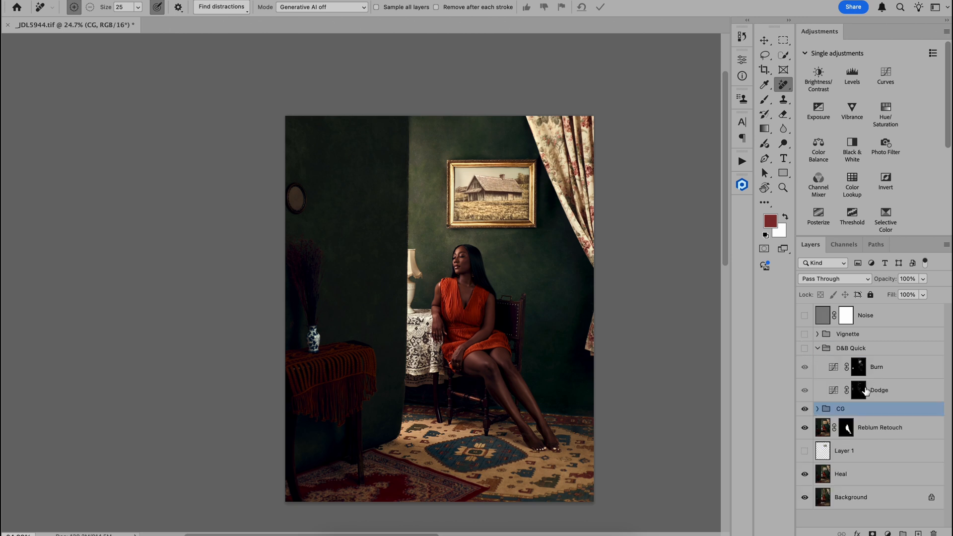
Step: Select the Dodge layer's mask, collapse D&B Quick and switch the group on
{"action": "left_click", "coordinate": [859, 389]}
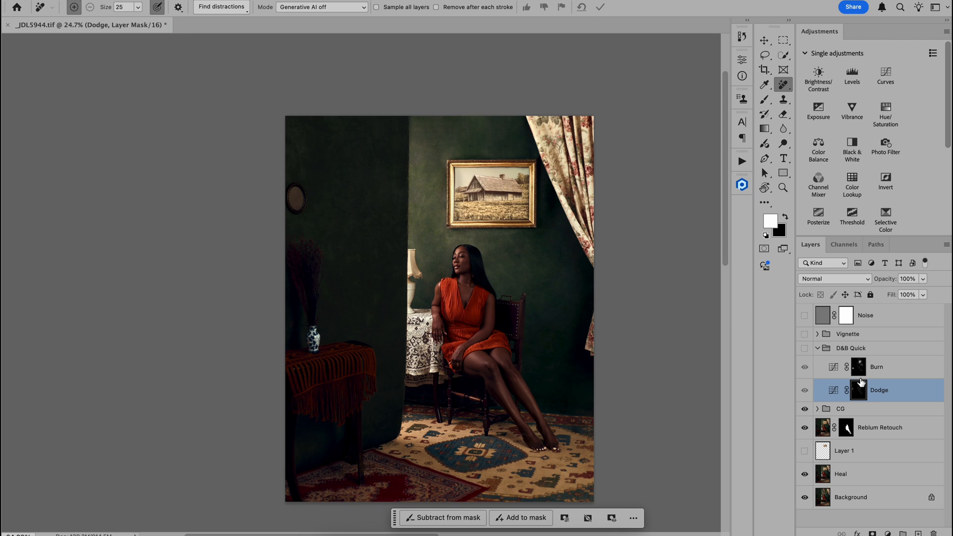
{"action": "mouse_move", "coordinate": [825, 352]}
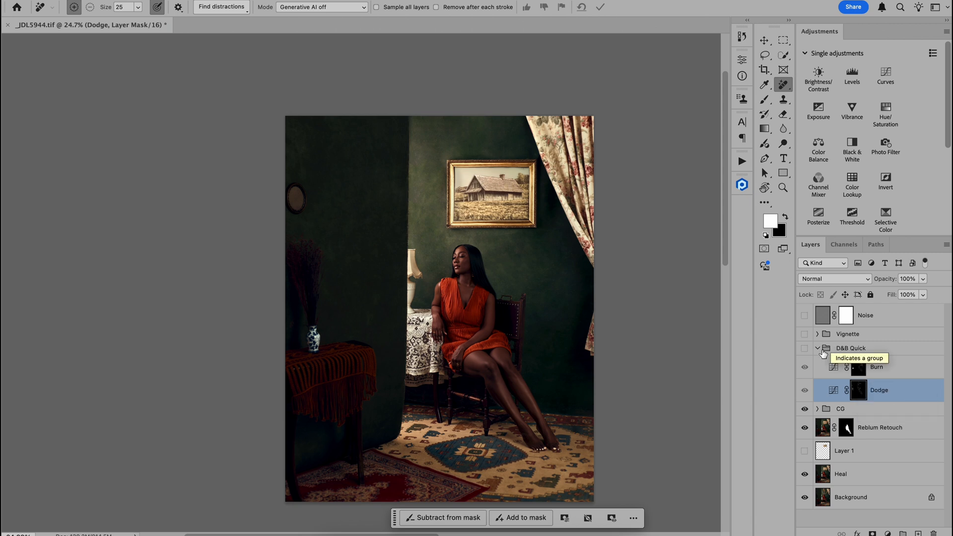
{"action": "left_click", "coordinate": [817, 349]}
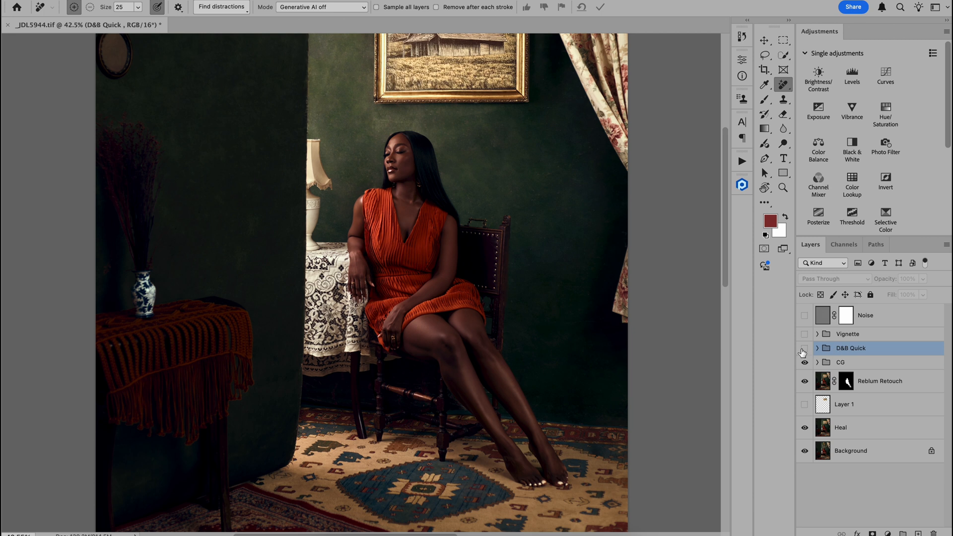
{"action": "left_click", "coordinate": [805, 348]}
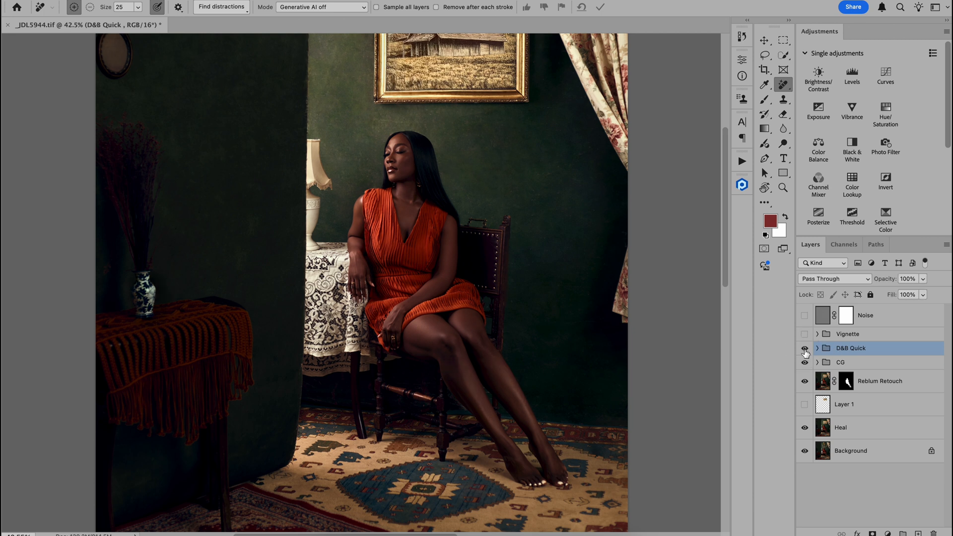
{"action": "mouse_move", "coordinate": [805, 348]}
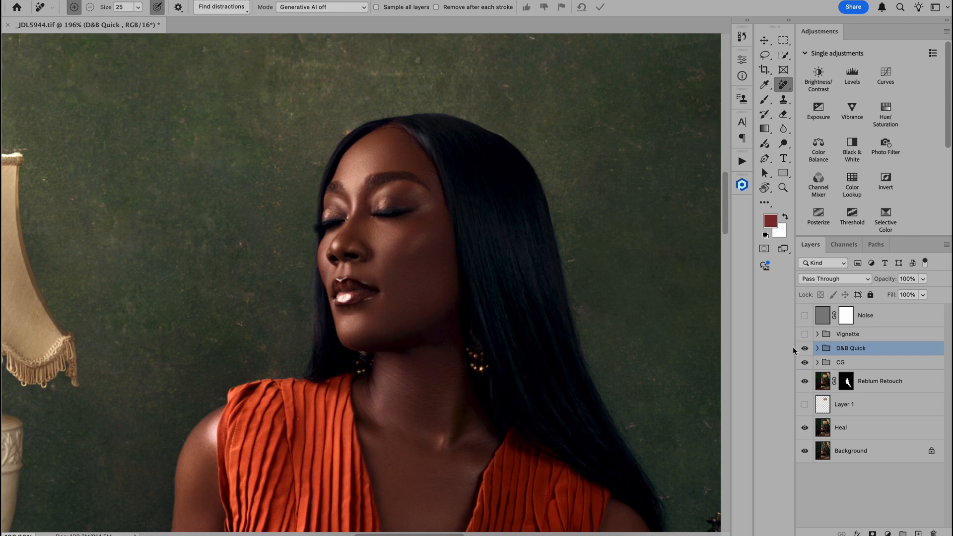
Step: Compare dodge and burn on the face, body and full image, leaving it on
{"action": "left_click", "coordinate": [804, 347]}
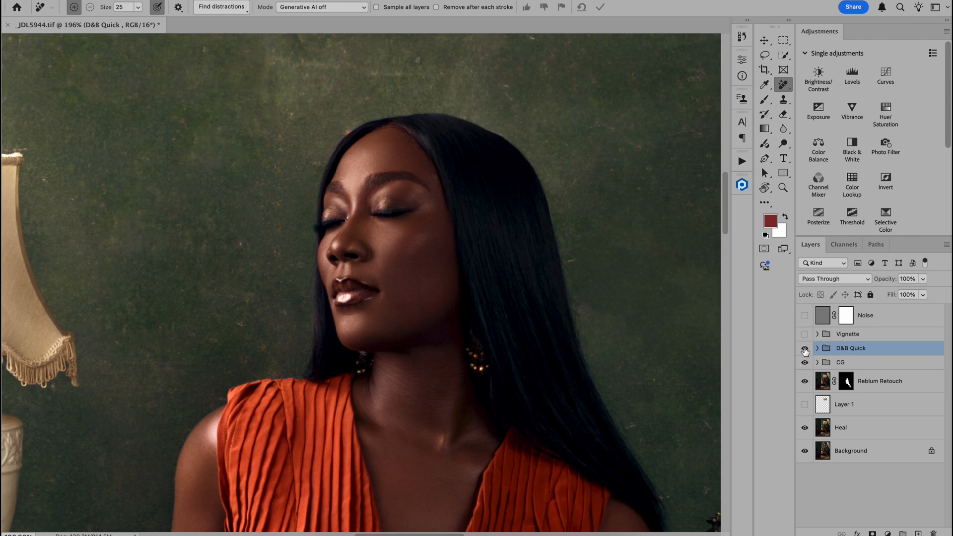
{"action": "left_click", "coordinate": [805, 347]}
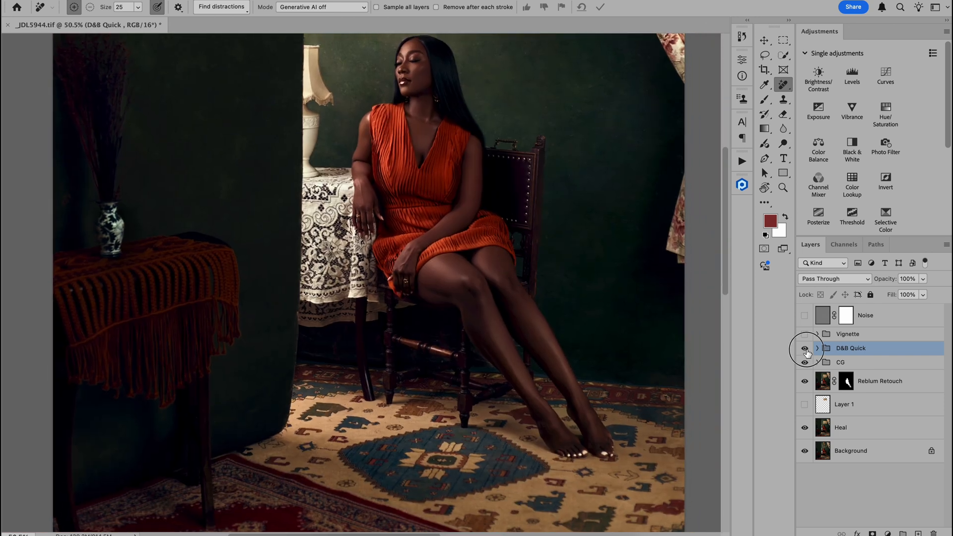
{"action": "left_click", "coordinate": [805, 348]}
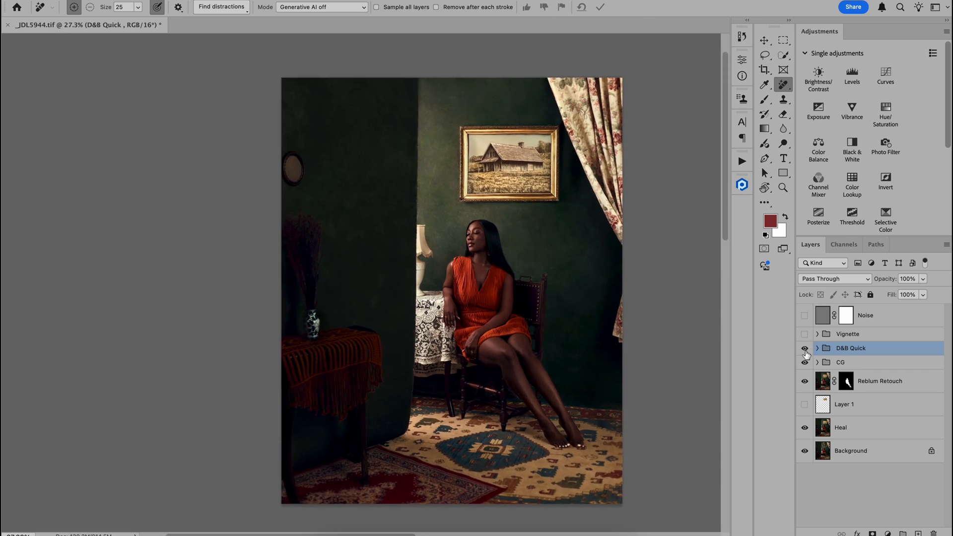
{"action": "left_click", "coordinate": [805, 347]}
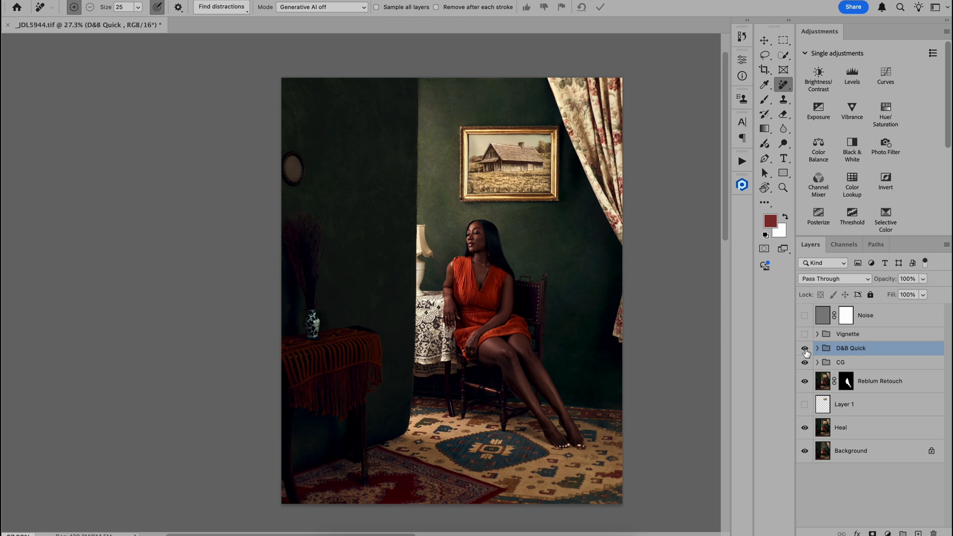
{"action": "left_click", "coordinate": [805, 347]}
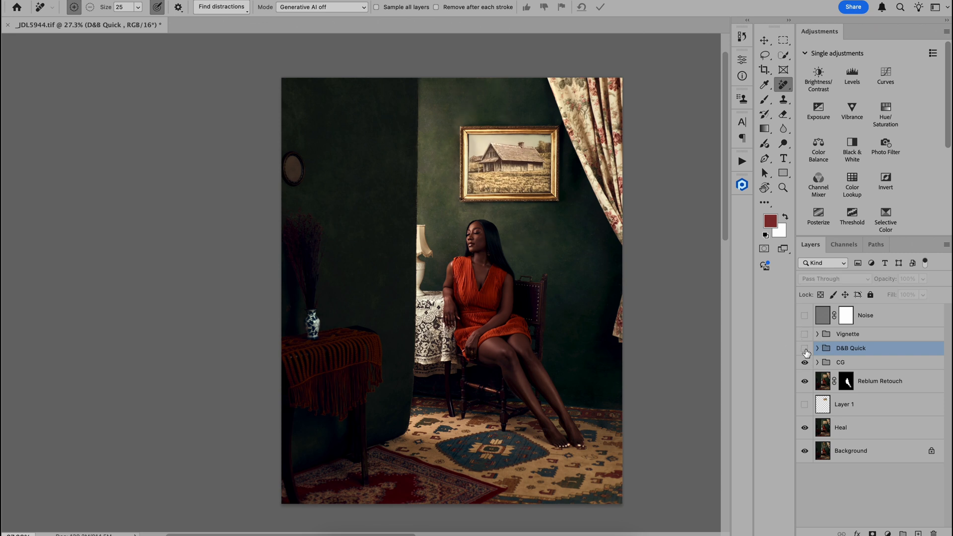
{"action": "left_click", "coordinate": [805, 347]}
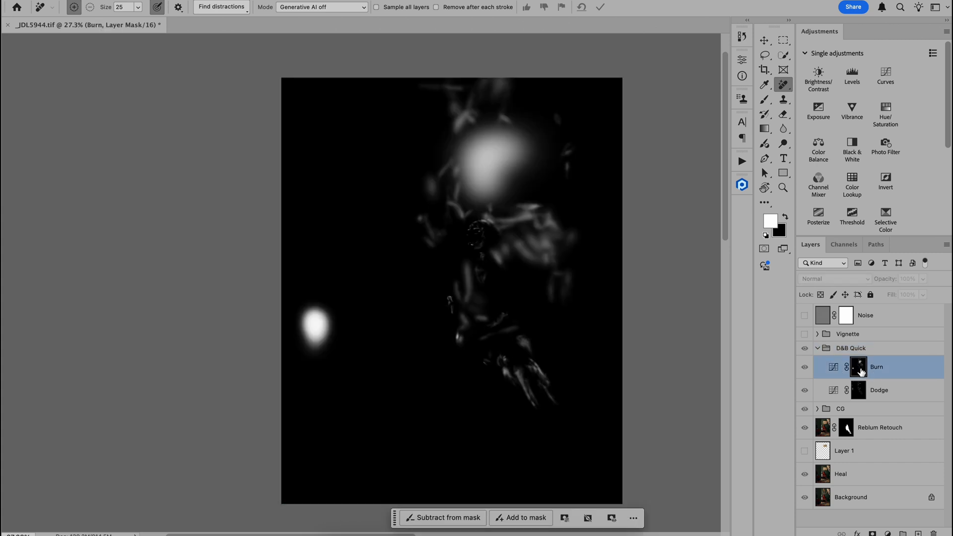
{"action": "mouse_move", "coordinate": [333, 313]}
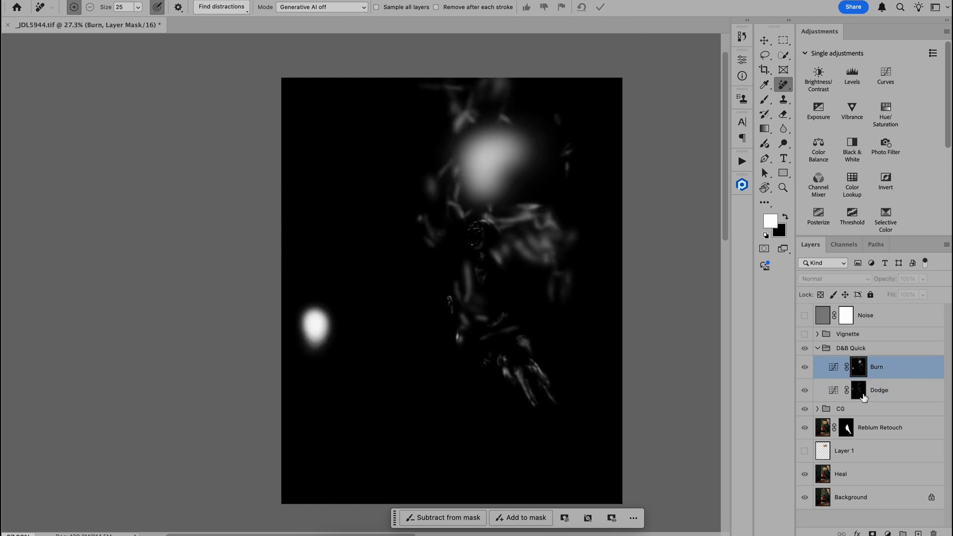
{"action": "mouse_move", "coordinate": [482, 314]}
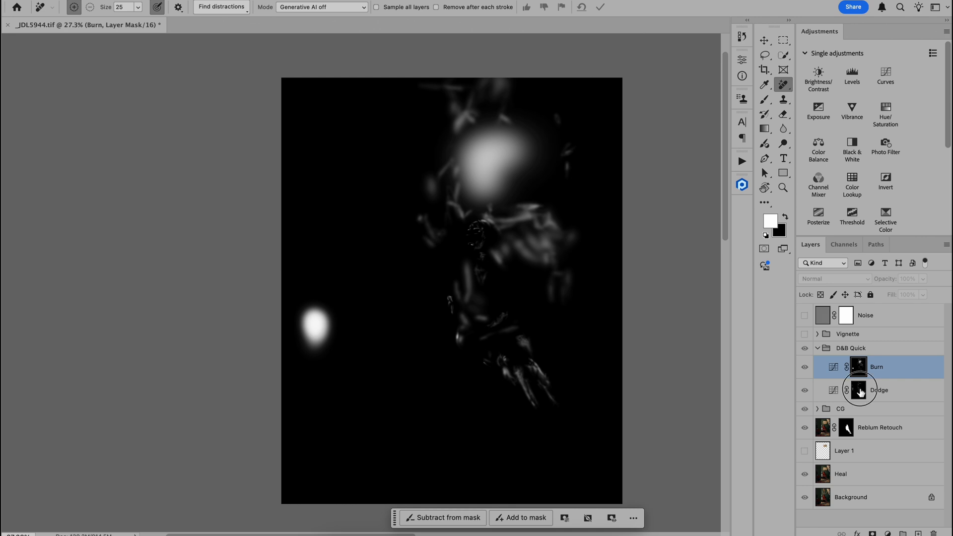
{"action": "left_click", "coordinate": [858, 389]}
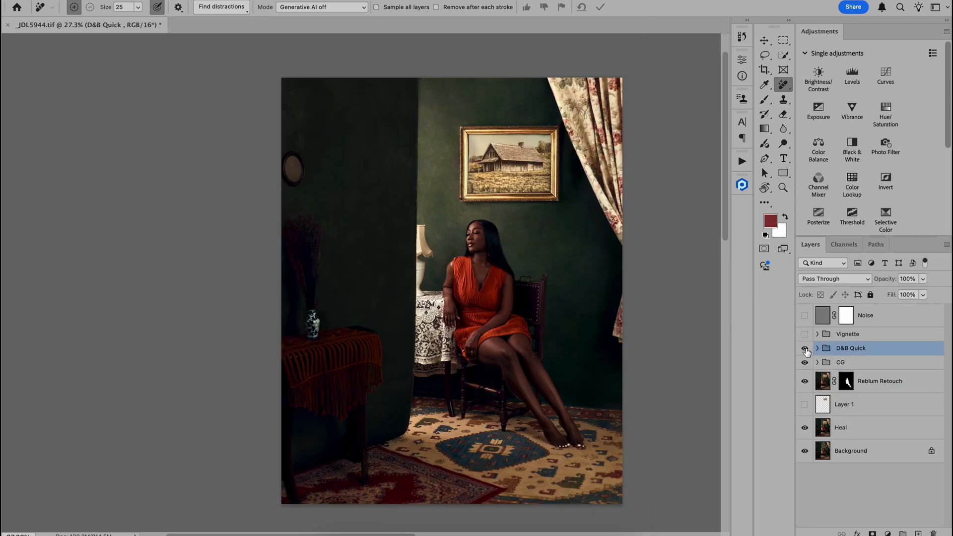
{"action": "left_click", "coordinate": [805, 348]}
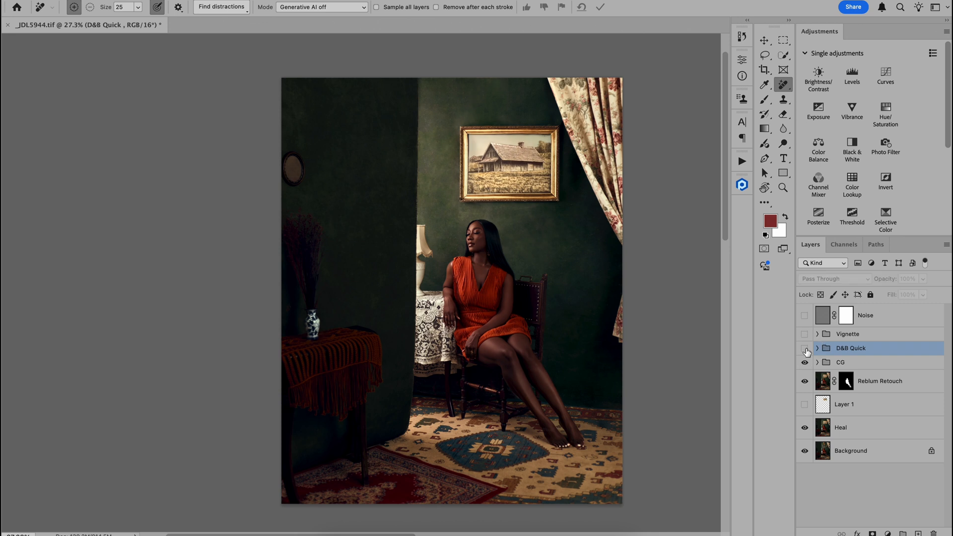
{"action": "left_click", "coordinate": [804, 348]}
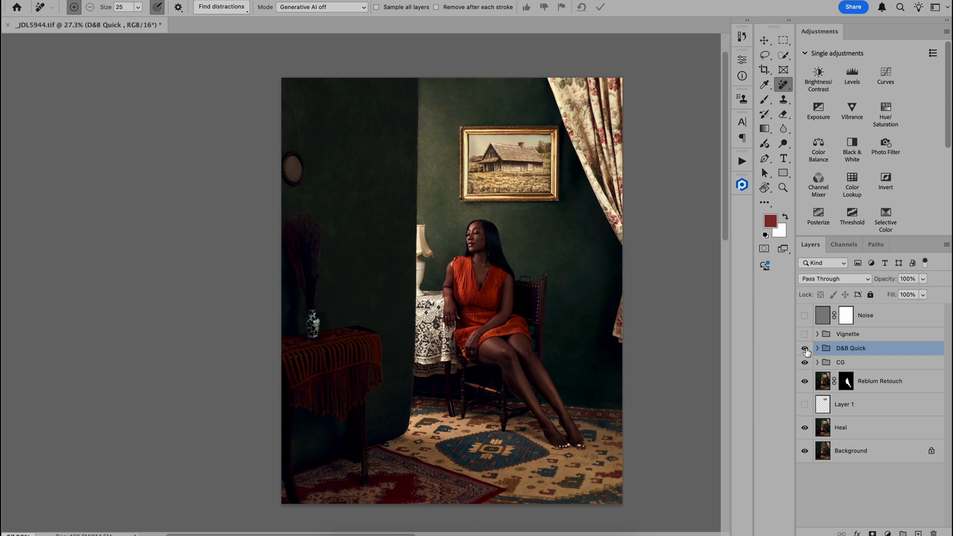
{"action": "left_click", "coordinate": [805, 347]}
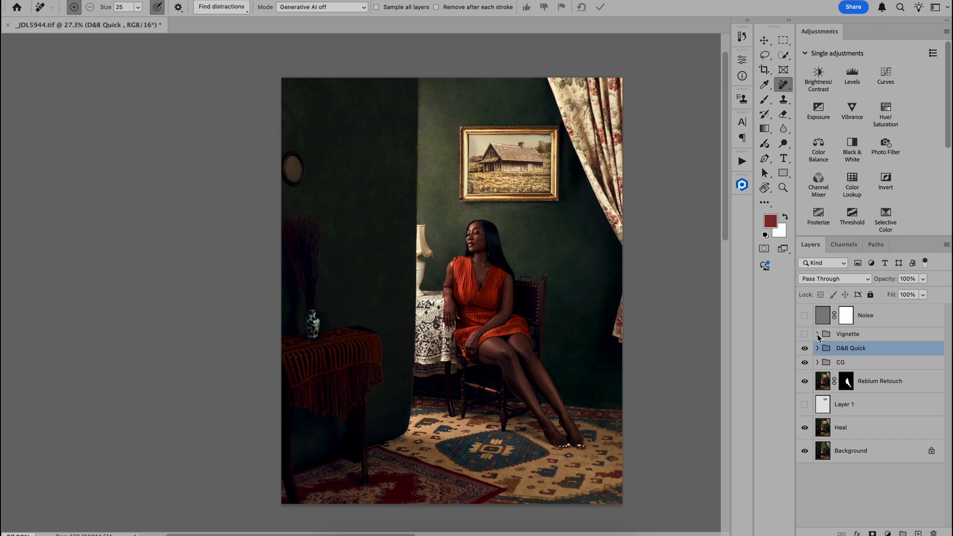
Step: Expand and toggle the Vignette group, then view the upper curves layer's radial mask alone
{"action": "left_click", "coordinate": [818, 333]}
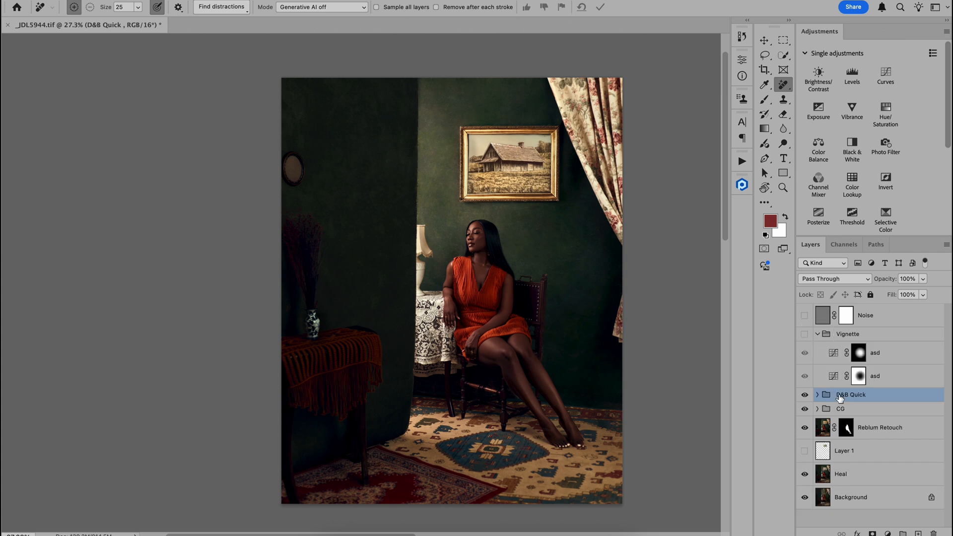
{"action": "mouse_move", "coordinate": [834, 377]}
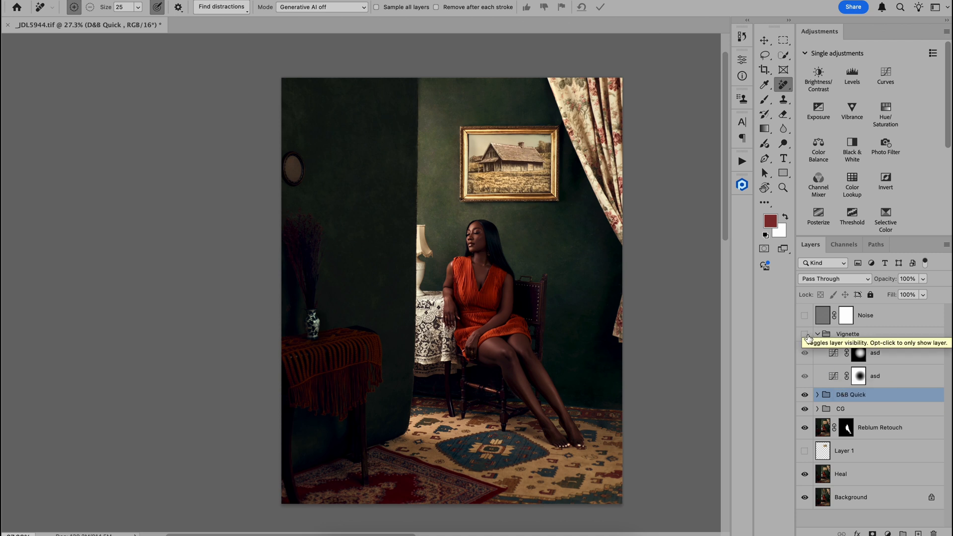
{"action": "left_click", "coordinate": [804, 333]}
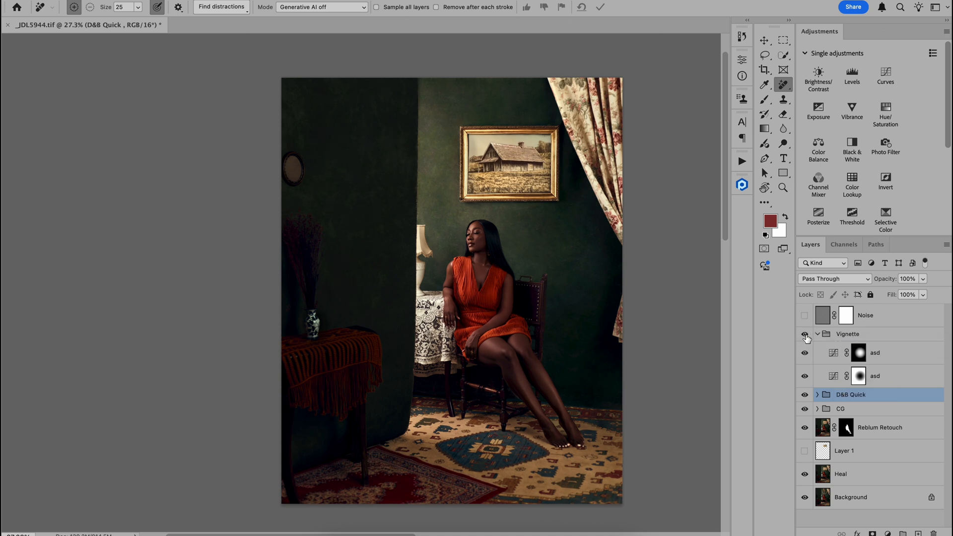
{"action": "left_click", "coordinate": [805, 333]}
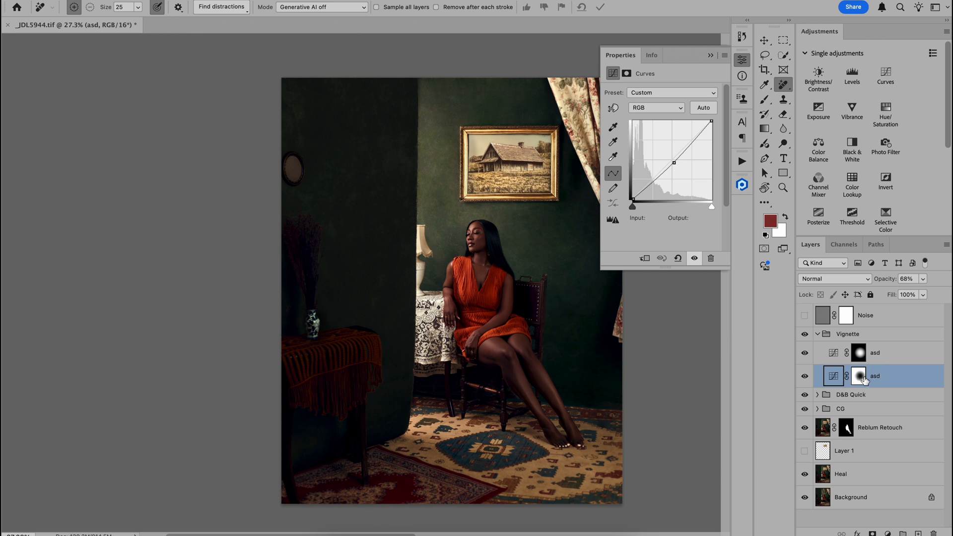
{"action": "mouse_move", "coordinate": [898, 388]}
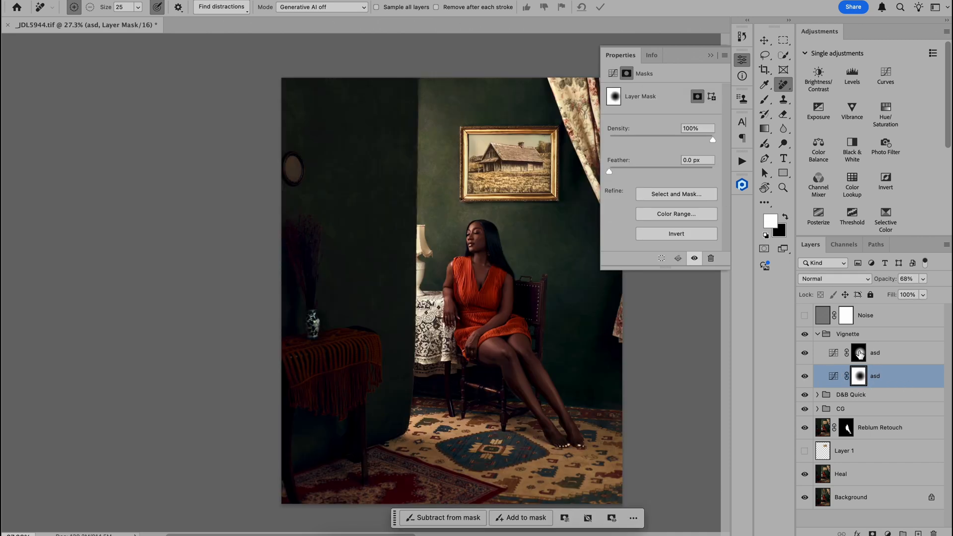
{"action": "left_click", "coordinate": [834, 352]}
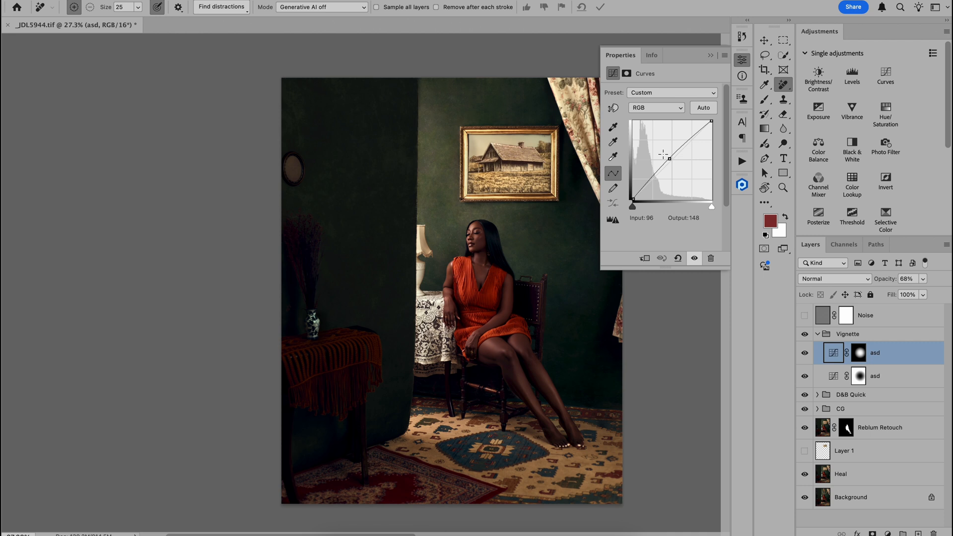
{"action": "left_click", "coordinate": [859, 352]}
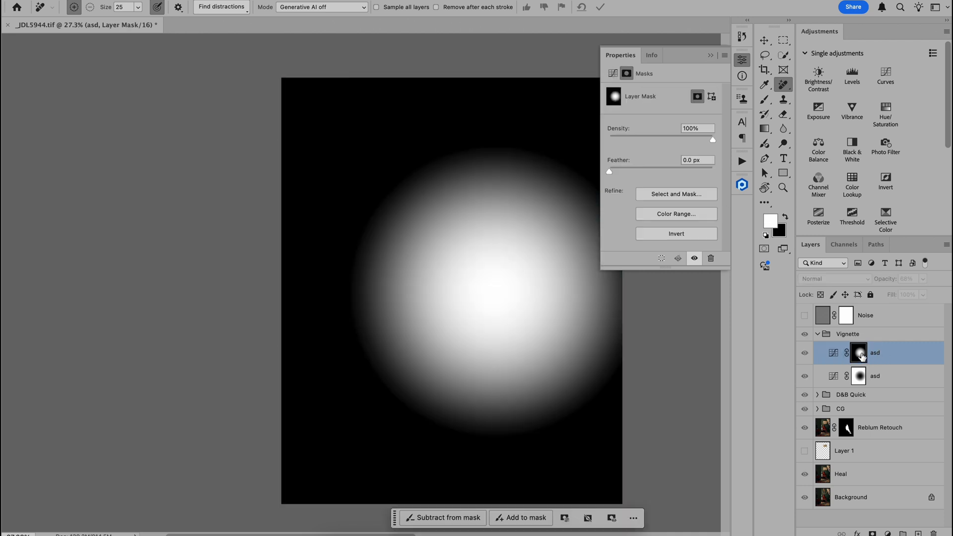
{"action": "mouse_move", "coordinate": [859, 353]}
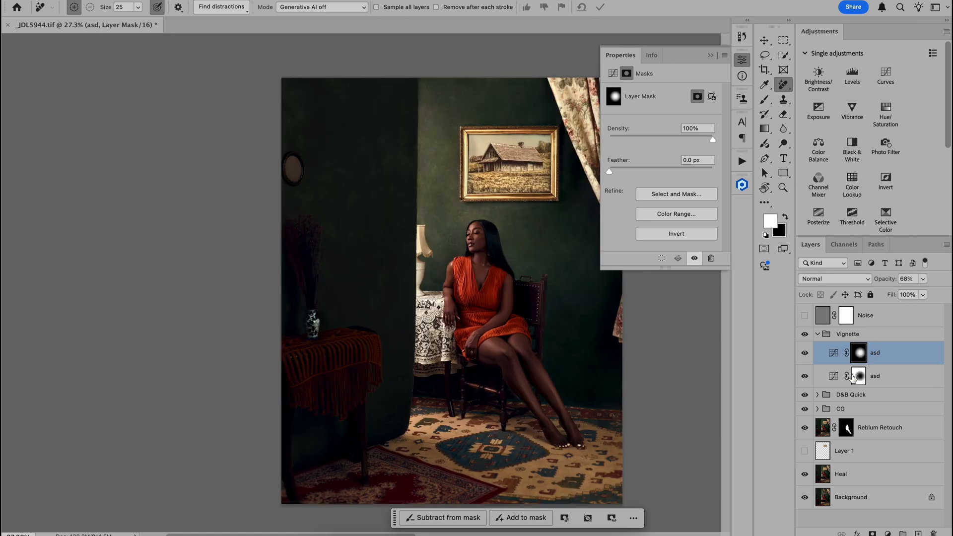
{"action": "mouse_move", "coordinate": [859, 352]}
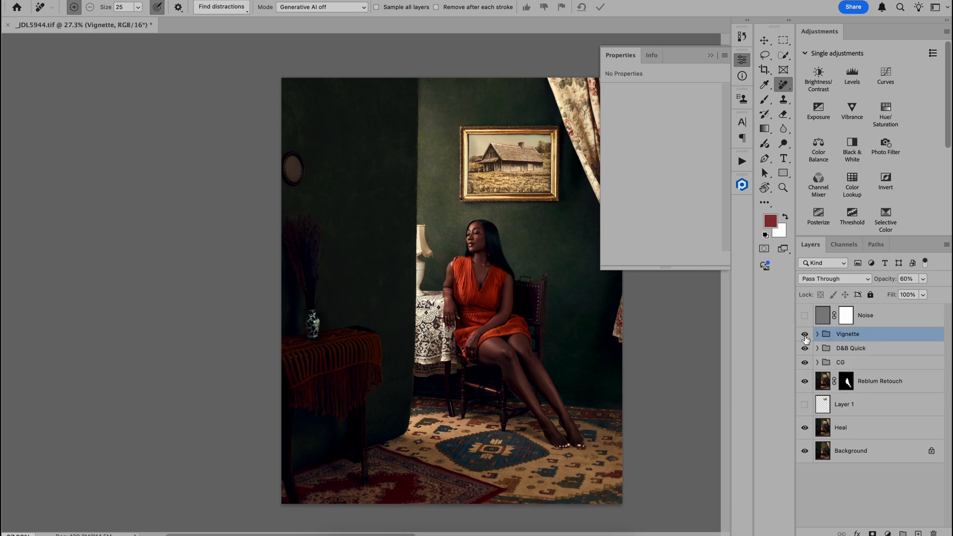
Step: Toggle the Vignette group off and on to compare, then enable the Noise grain layer
{"action": "left_click", "coordinate": [805, 333]}
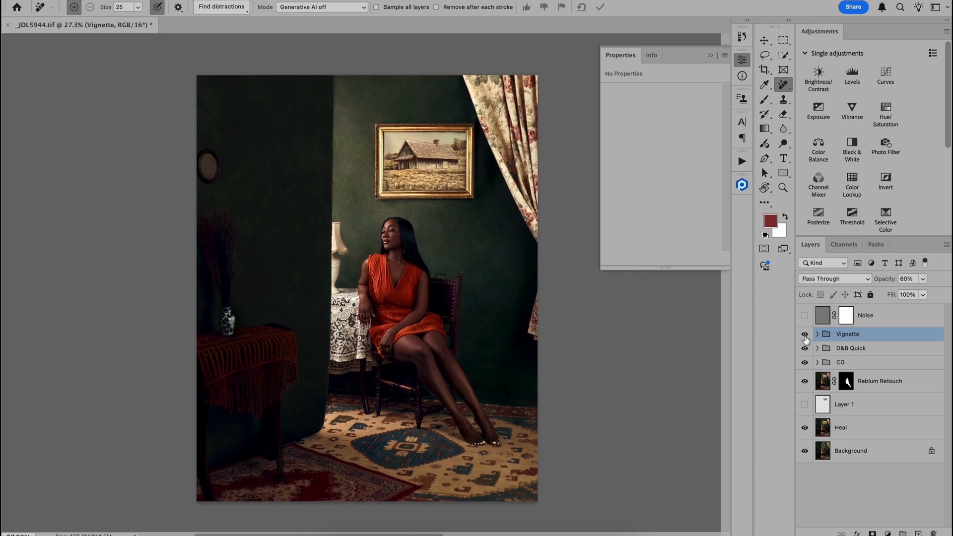
{"action": "left_click", "coordinate": [805, 337]}
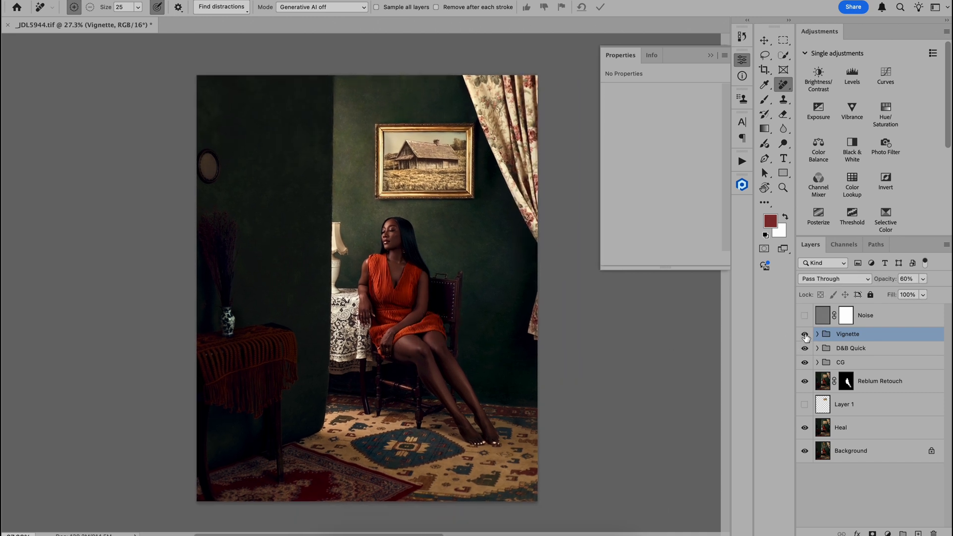
{"action": "left_click", "coordinate": [805, 334]}
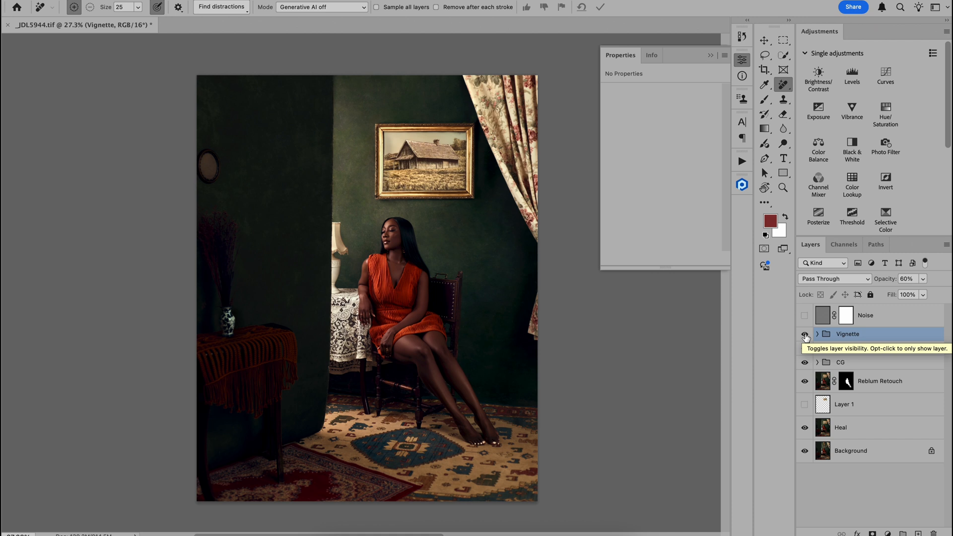
{"action": "left_click", "coordinate": [804, 336]}
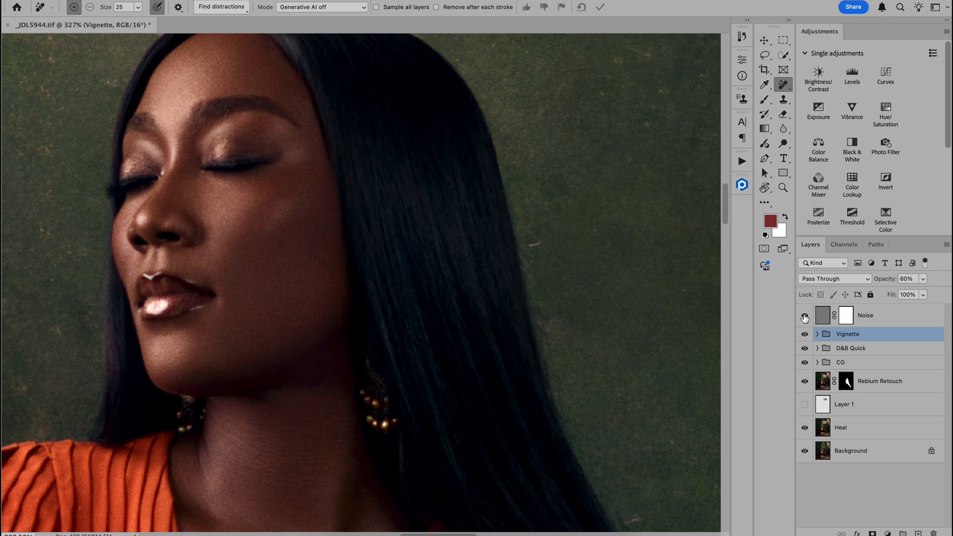
{"action": "left_click", "coordinate": [804, 318]}
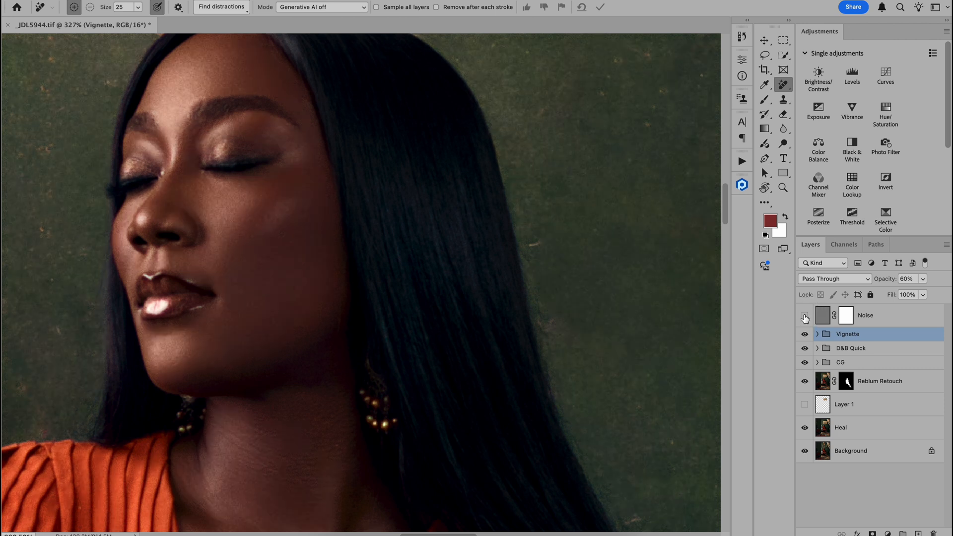
{"action": "mouse_move", "coordinate": [656, 328]}
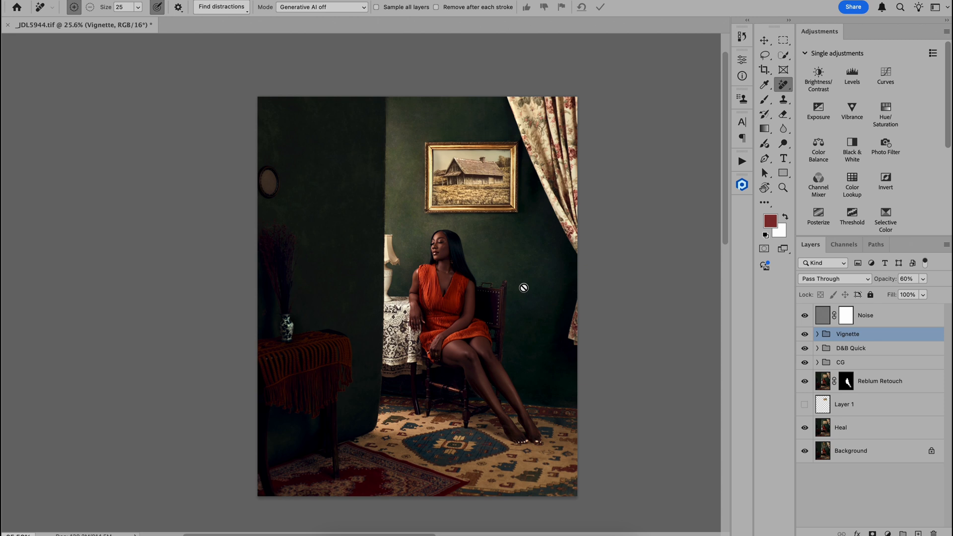
{"action": "mouse_move", "coordinate": [431, 528]}
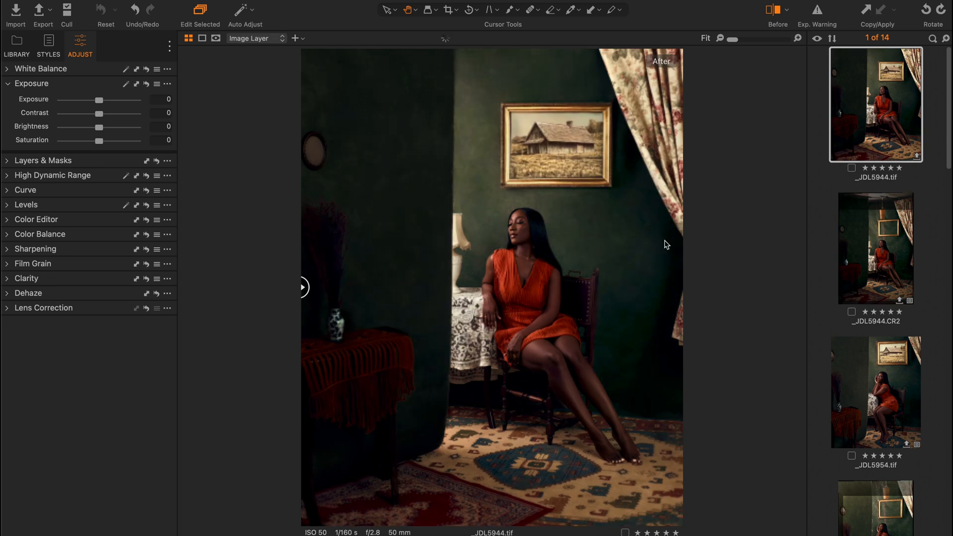
{"action": "mouse_move", "coordinate": [545, 273]}
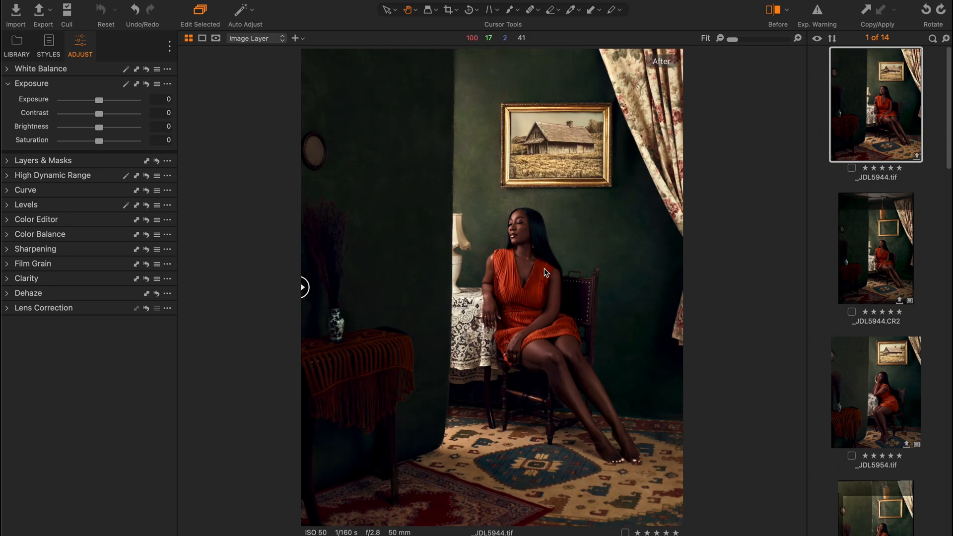
Step: Export the portrait with the 'JPEG - Full size, highest quality' recipe
{"action": "left_click", "coordinate": [43, 12]}
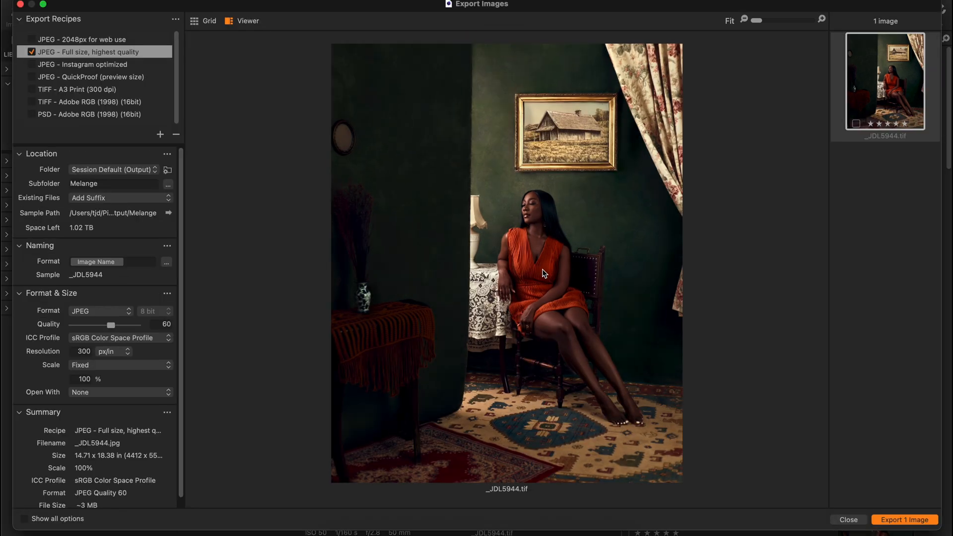
{"action": "mouse_move", "coordinate": [236, 325]}
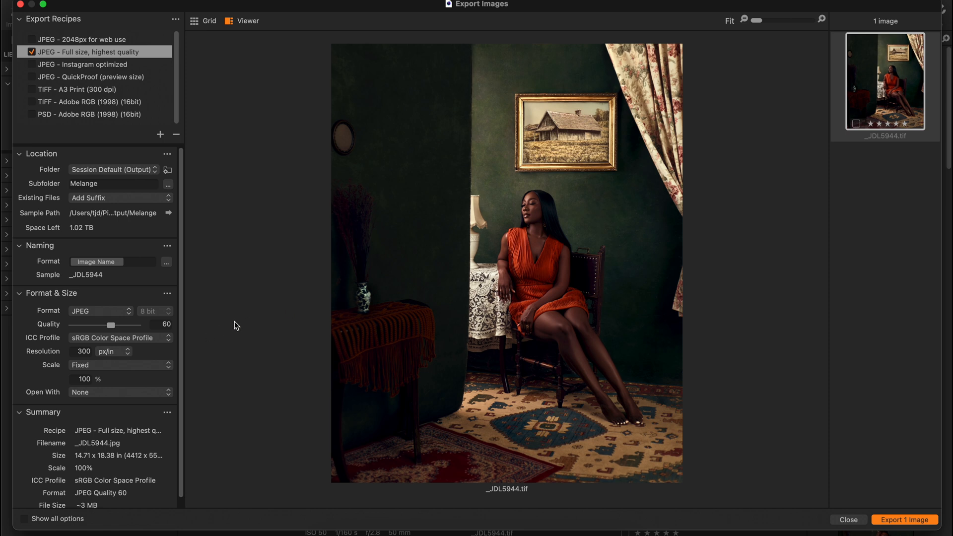
{"action": "mouse_move", "coordinate": [86, 77]}
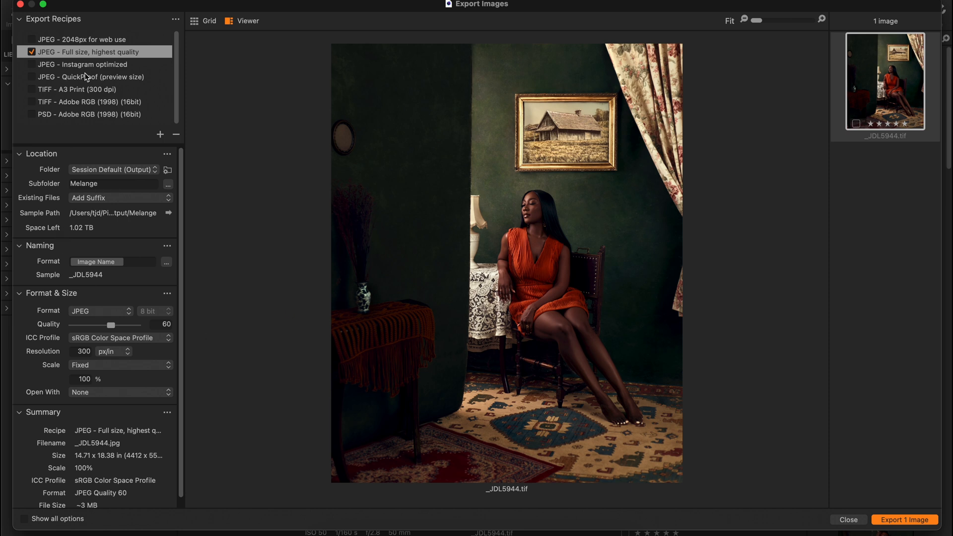
{"action": "mouse_move", "coordinate": [103, 189]}
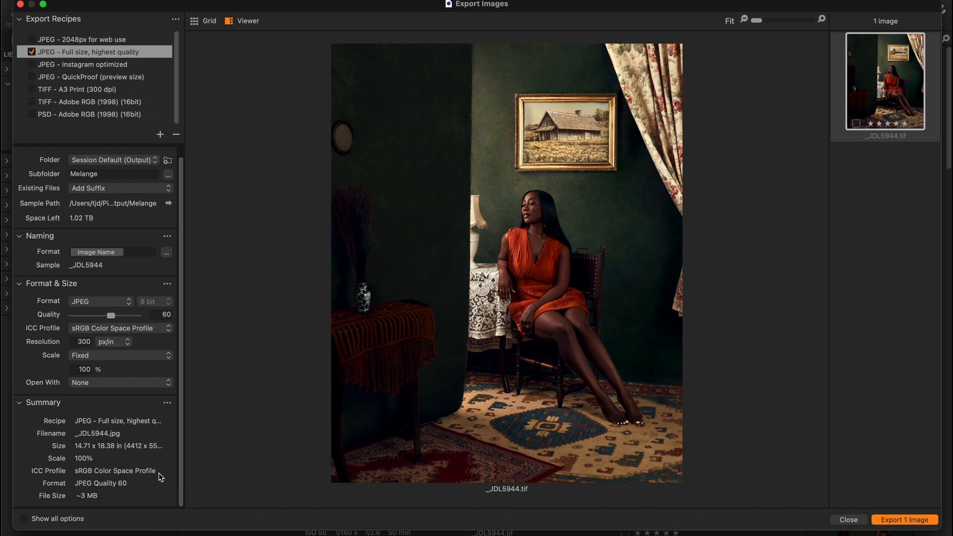
{"action": "mouse_move", "coordinate": [161, 473]}
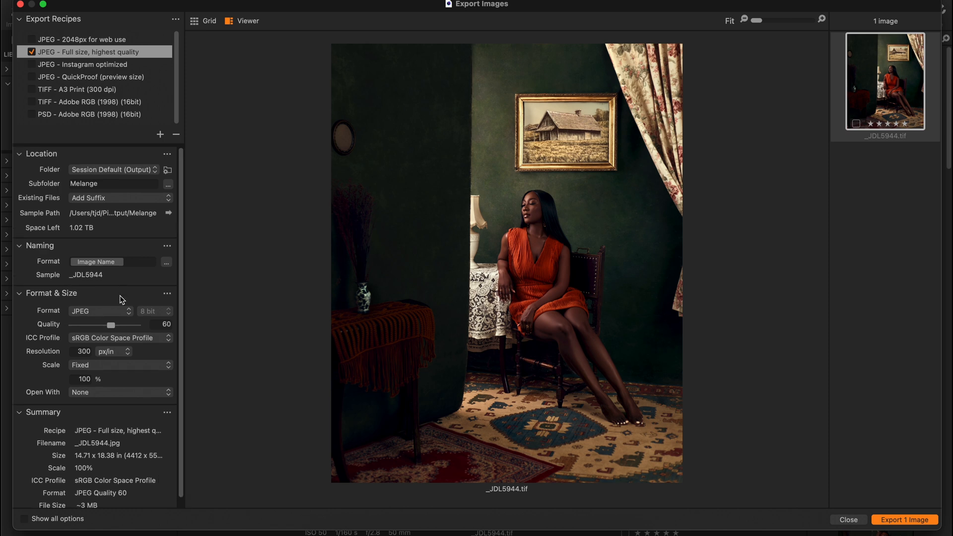
{"action": "mouse_move", "coordinate": [117, 306]}
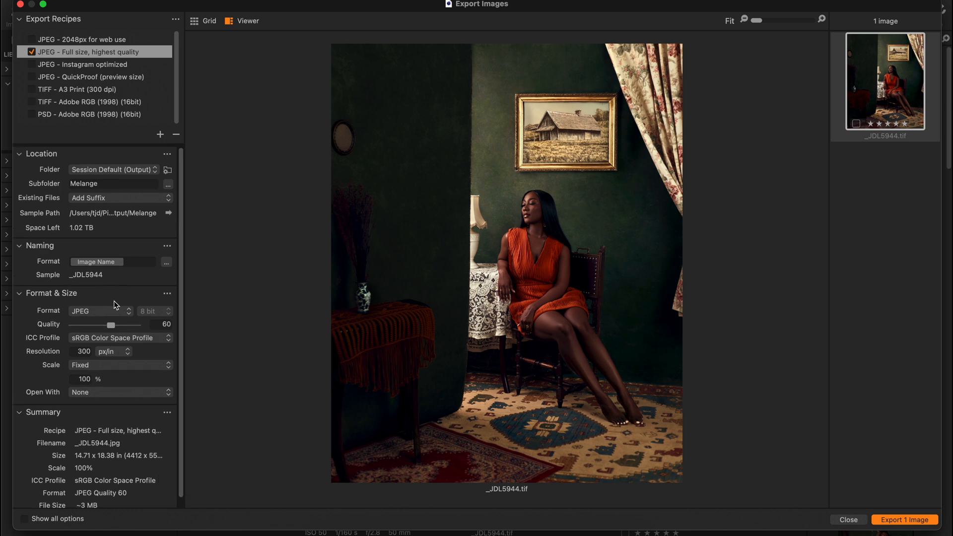
{"action": "mouse_move", "coordinate": [785, 476]}
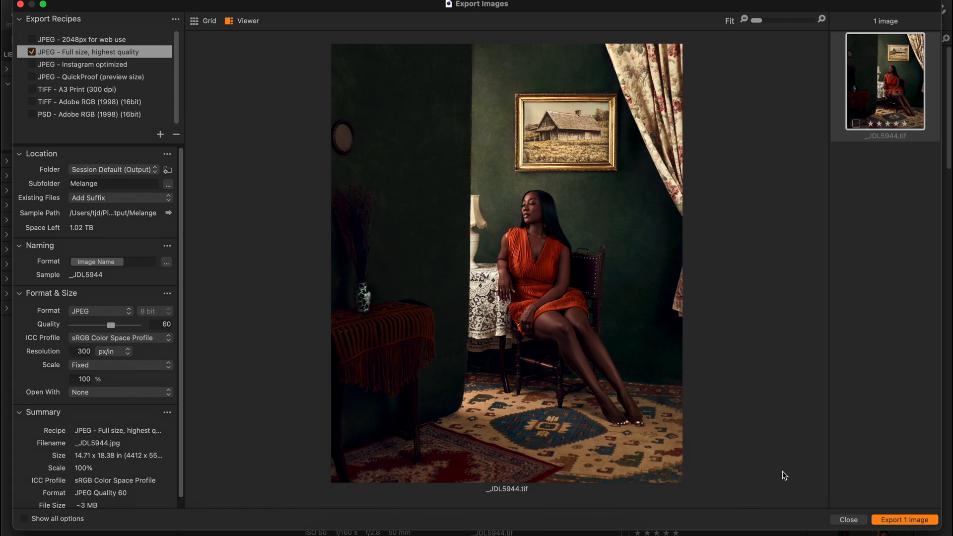
{"action": "left_click", "coordinate": [848, 519]}
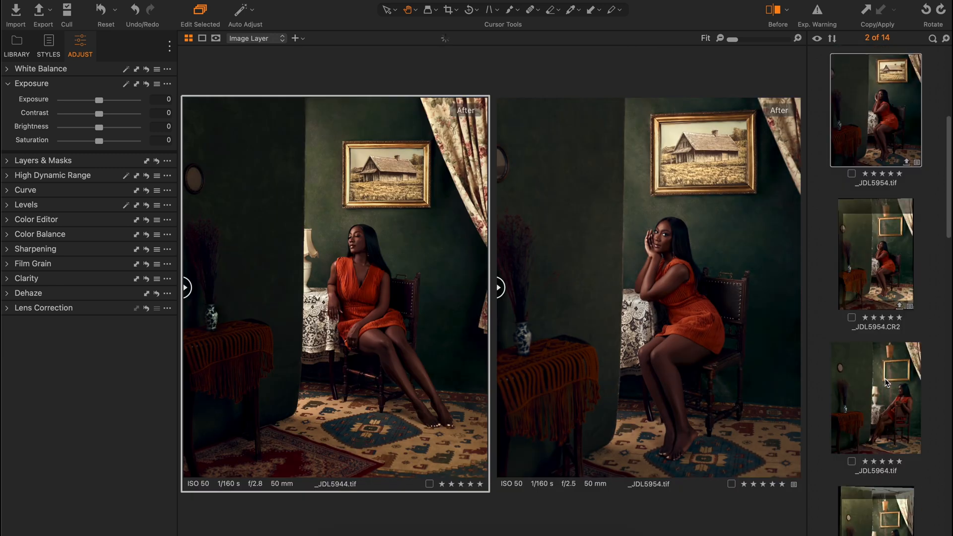
Step: Scroll to view five graded poses of the woman in the orange dress together
{"action": "scroll", "scroll_direction": "down", "scroll_amount": 3}
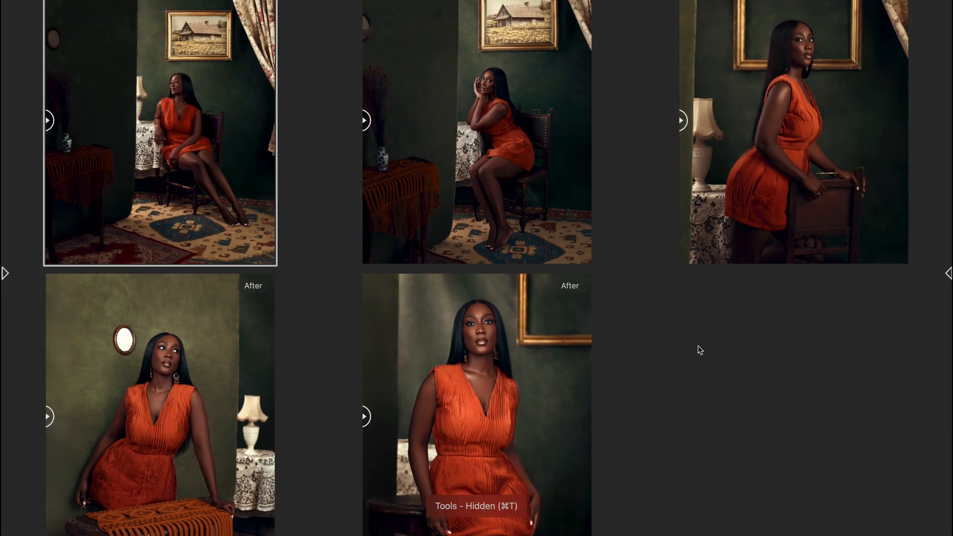
{"action": "mouse_move", "coordinate": [190, 125]}
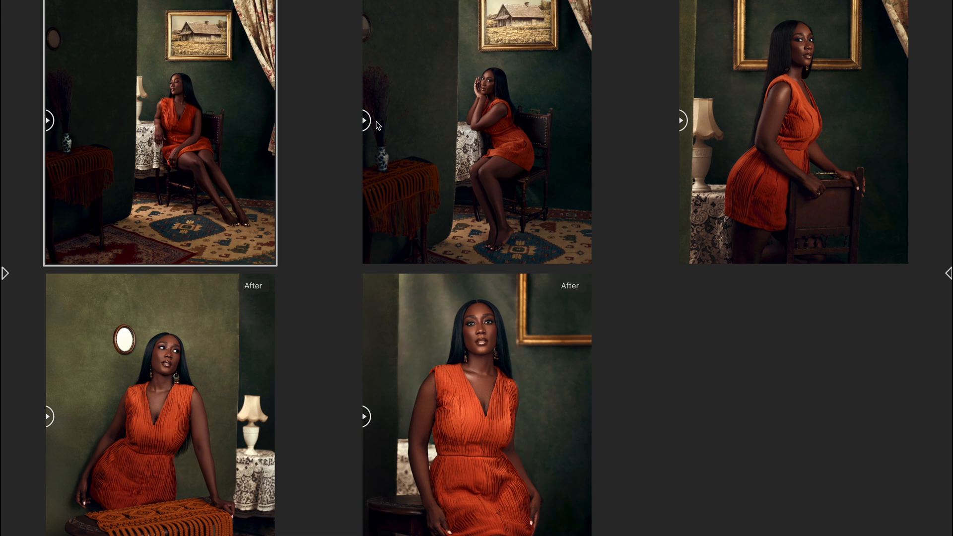
{"action": "mouse_move", "coordinate": [204, 214]}
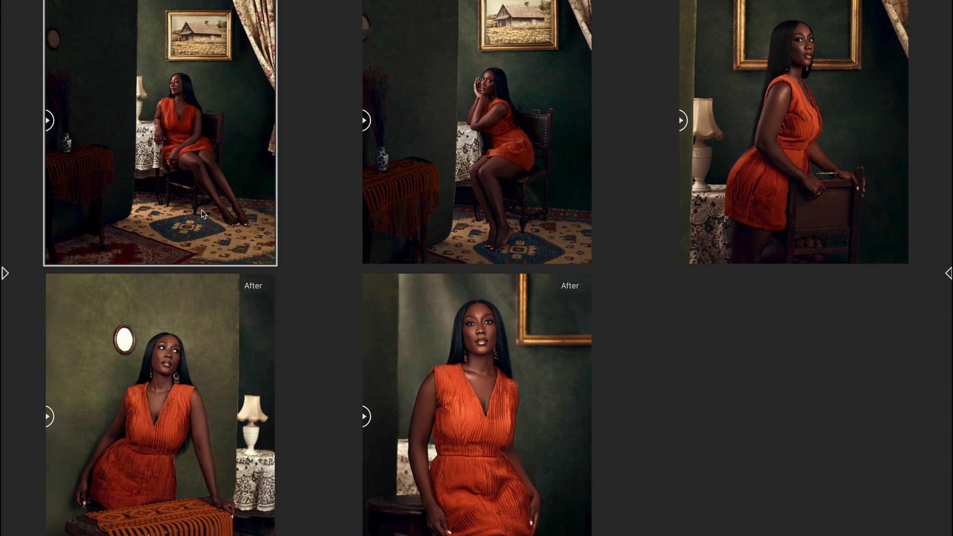
{"action": "mouse_move", "coordinate": [389, 320]}
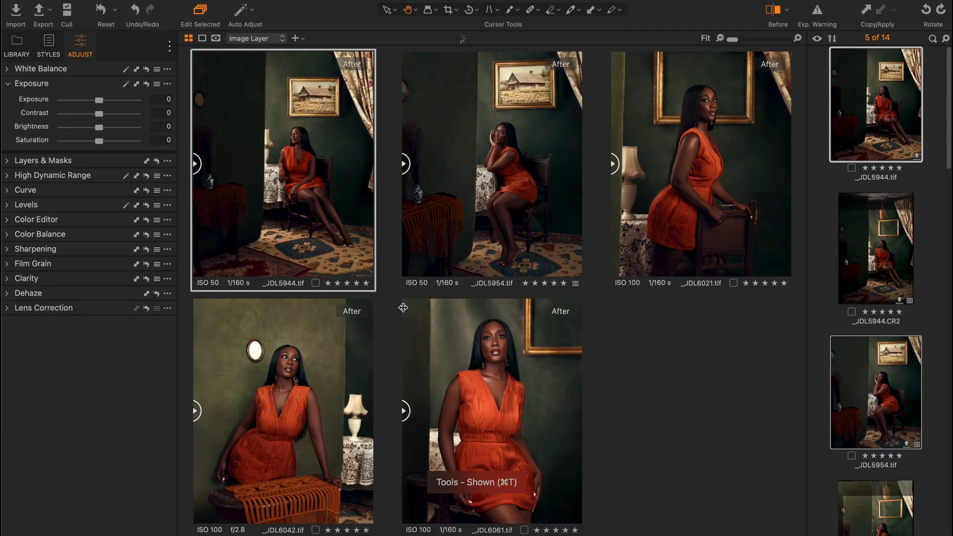
{"action": "mouse_move", "coordinate": [465, 312]}
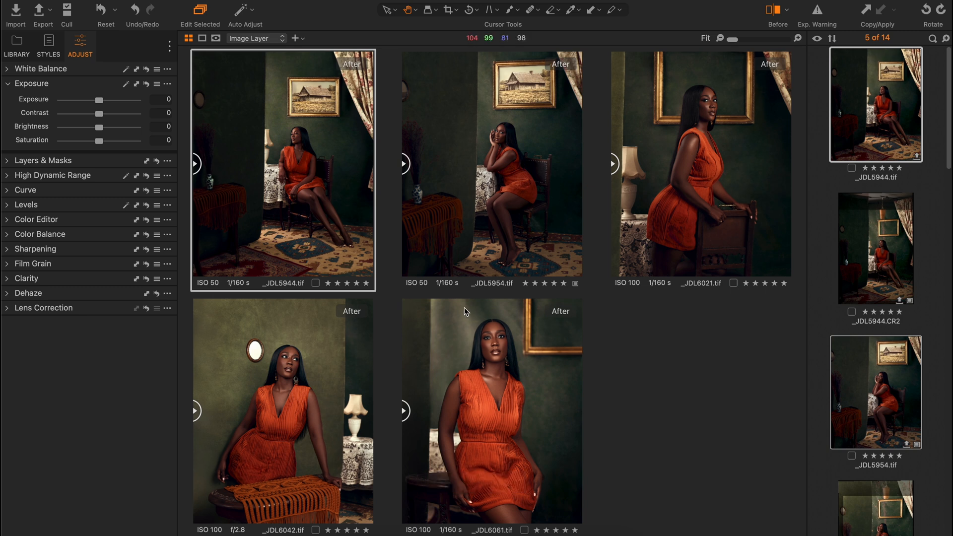